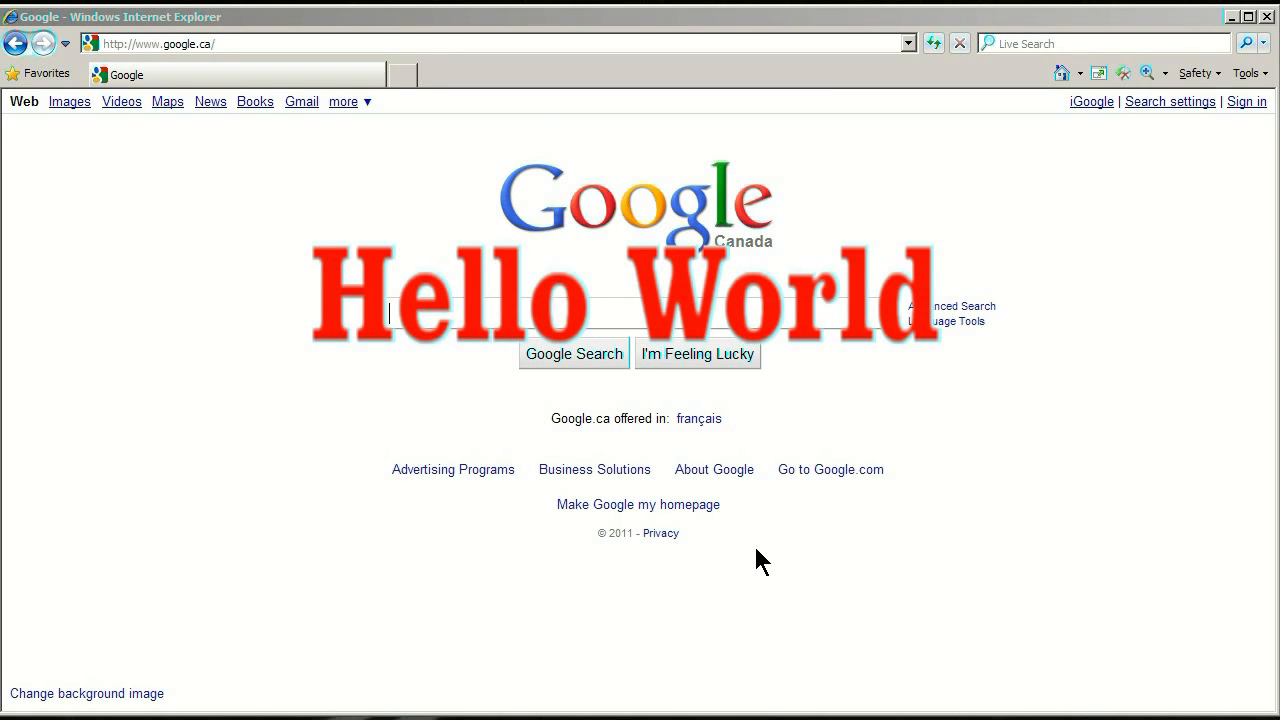
mouse_move(283, 33)
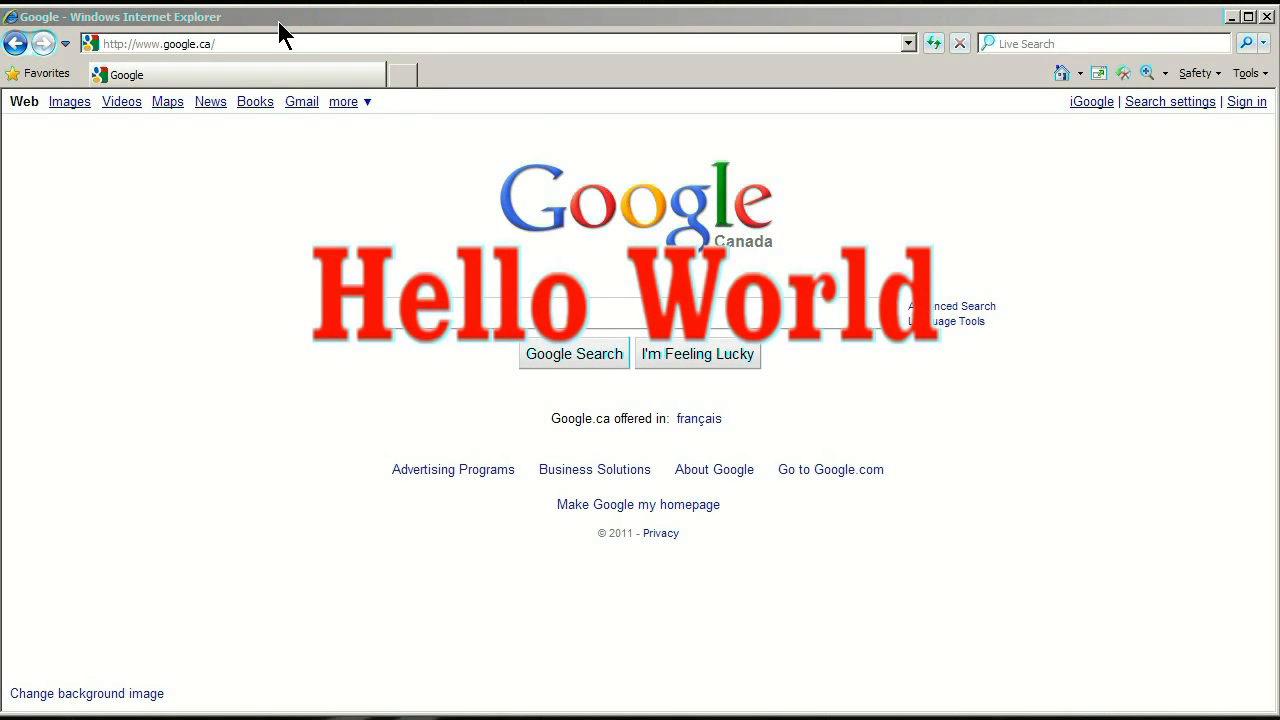
Step: Load the localhost i1os.com.html page from the Internet Explorer address bar
click(158, 43)
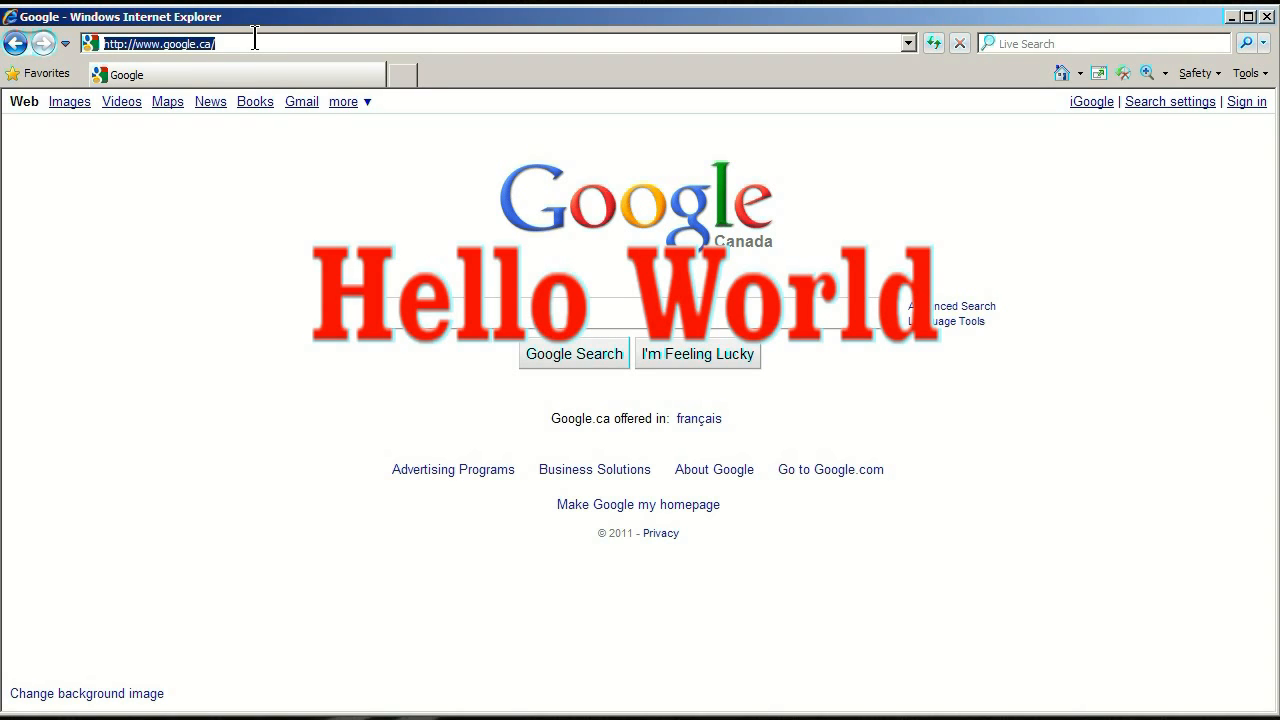
text(i1os)
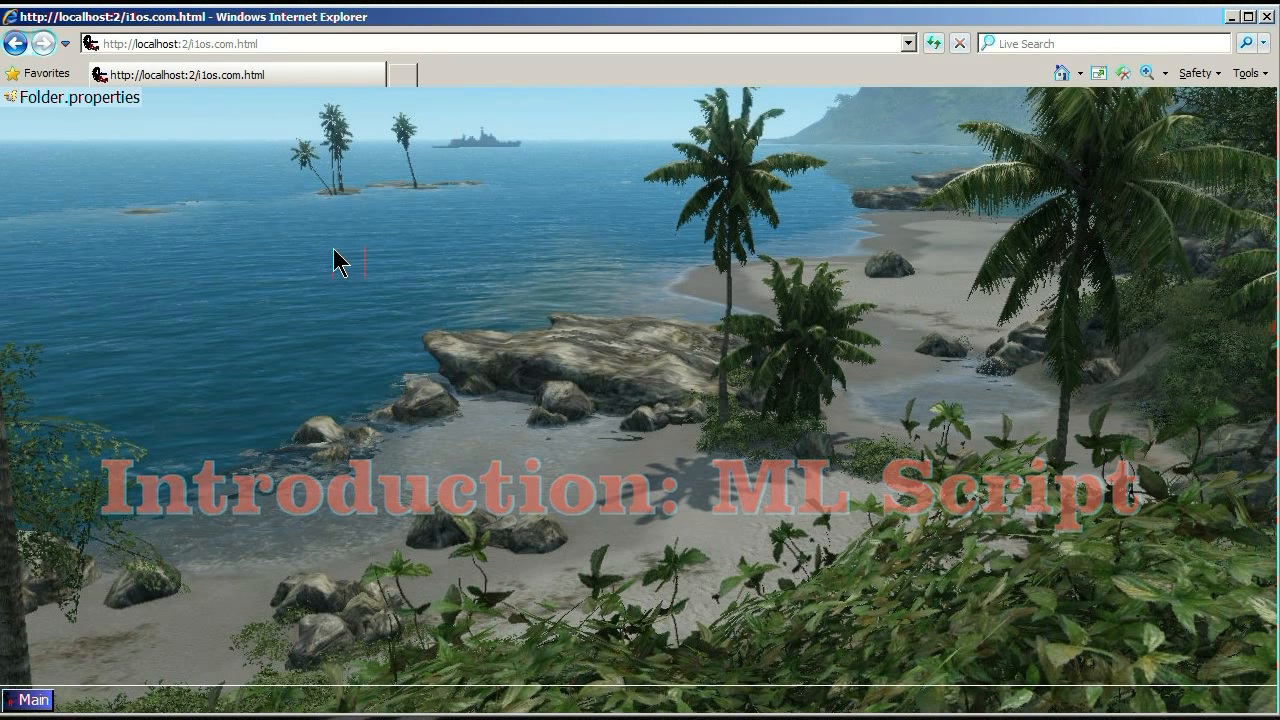
Step: Create a new ML Script file on the desktop named 'kevin of sudbury'
right_click(340, 262)
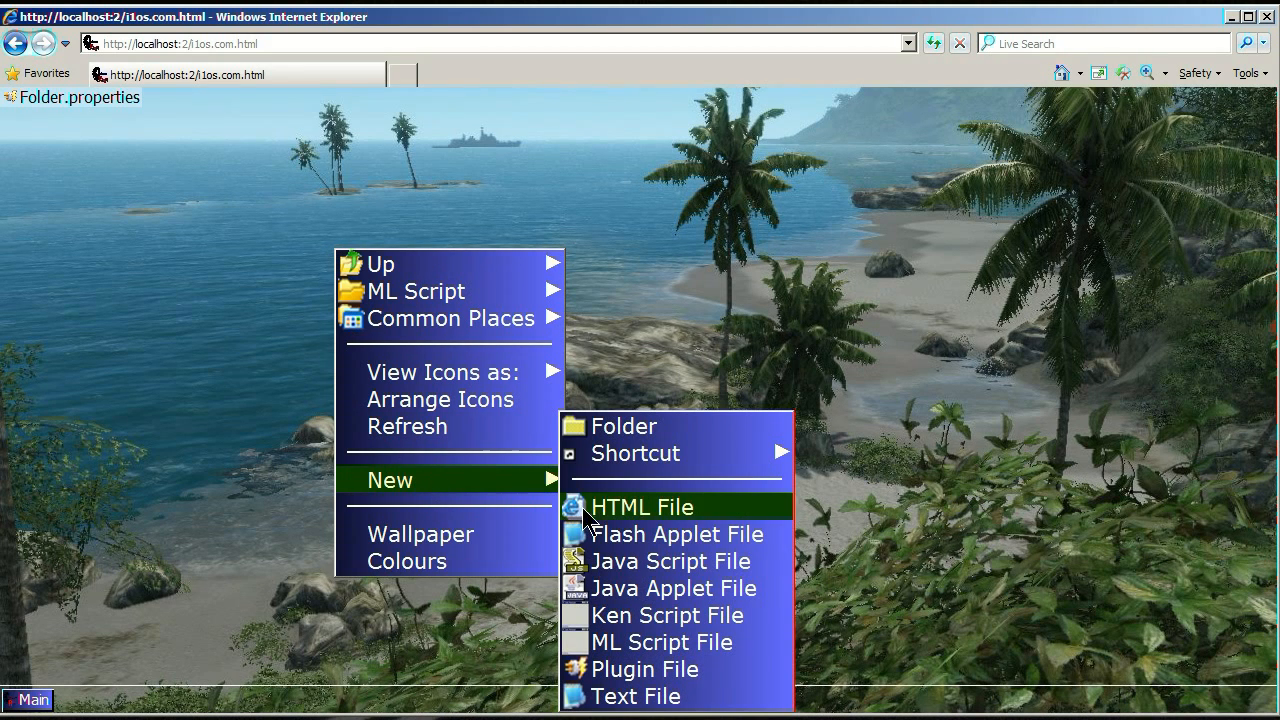
mouse_move(660, 642)
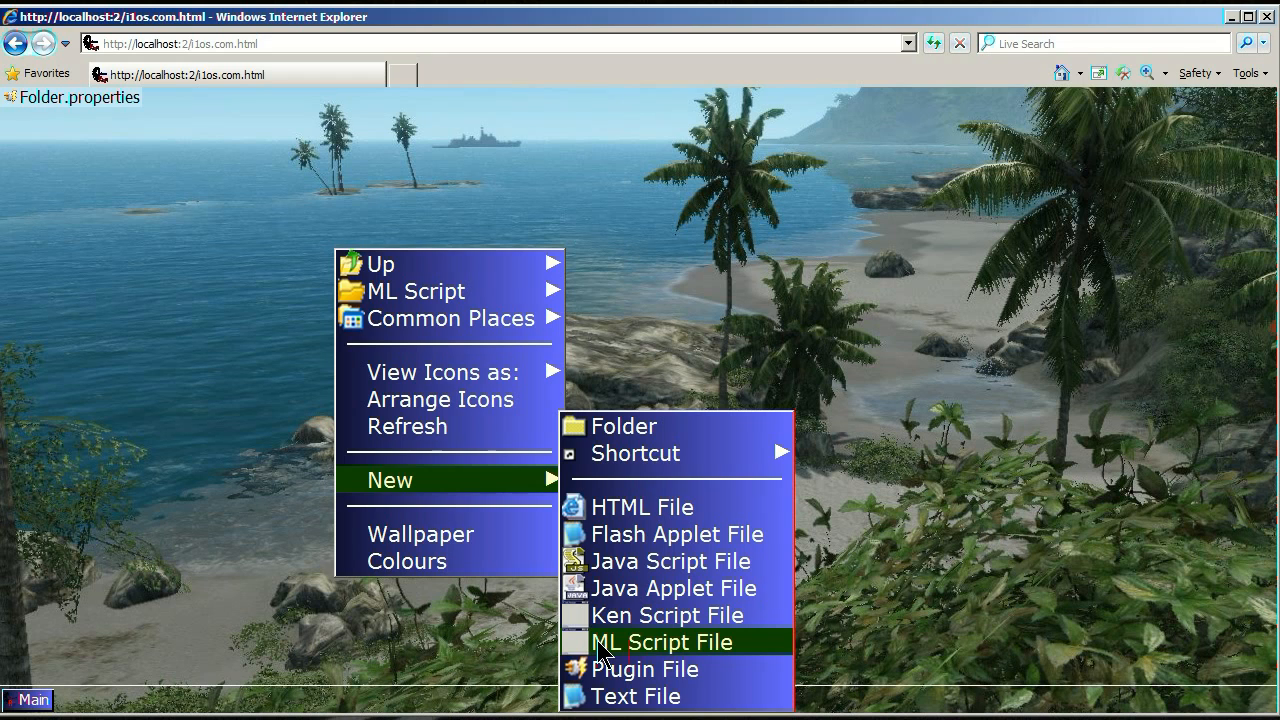
click(660, 642)
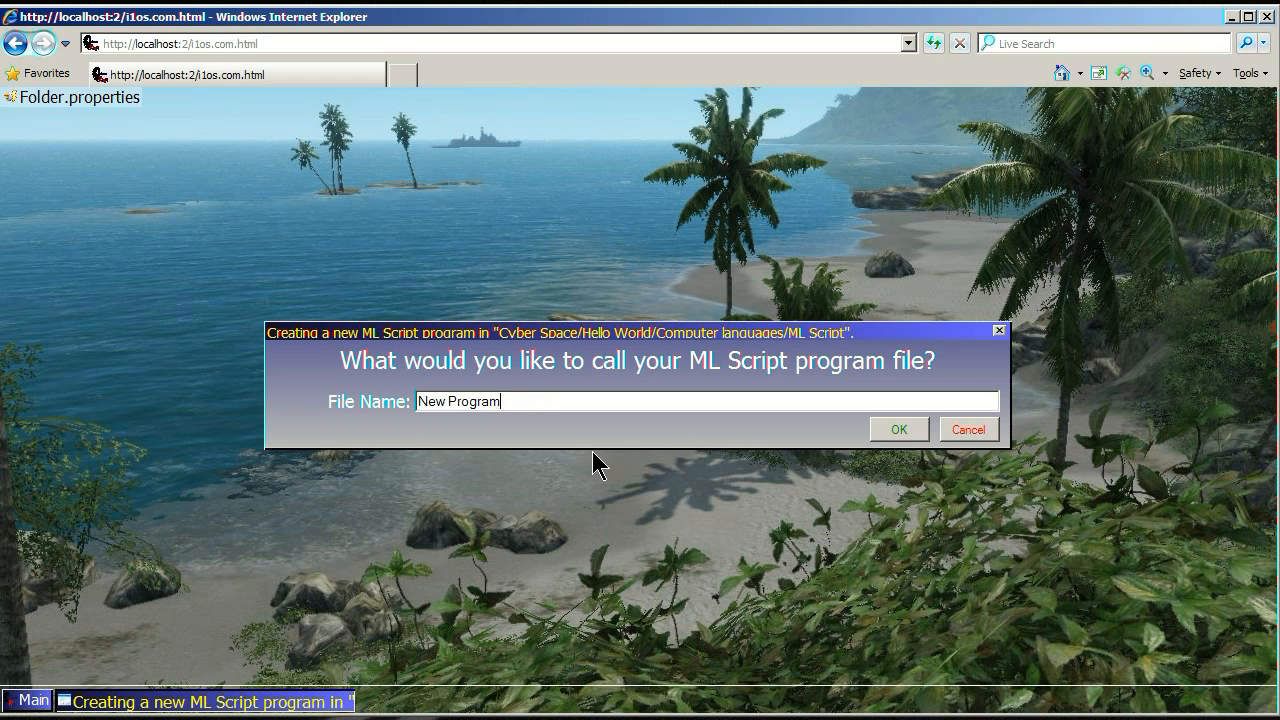
text(kevin of su)
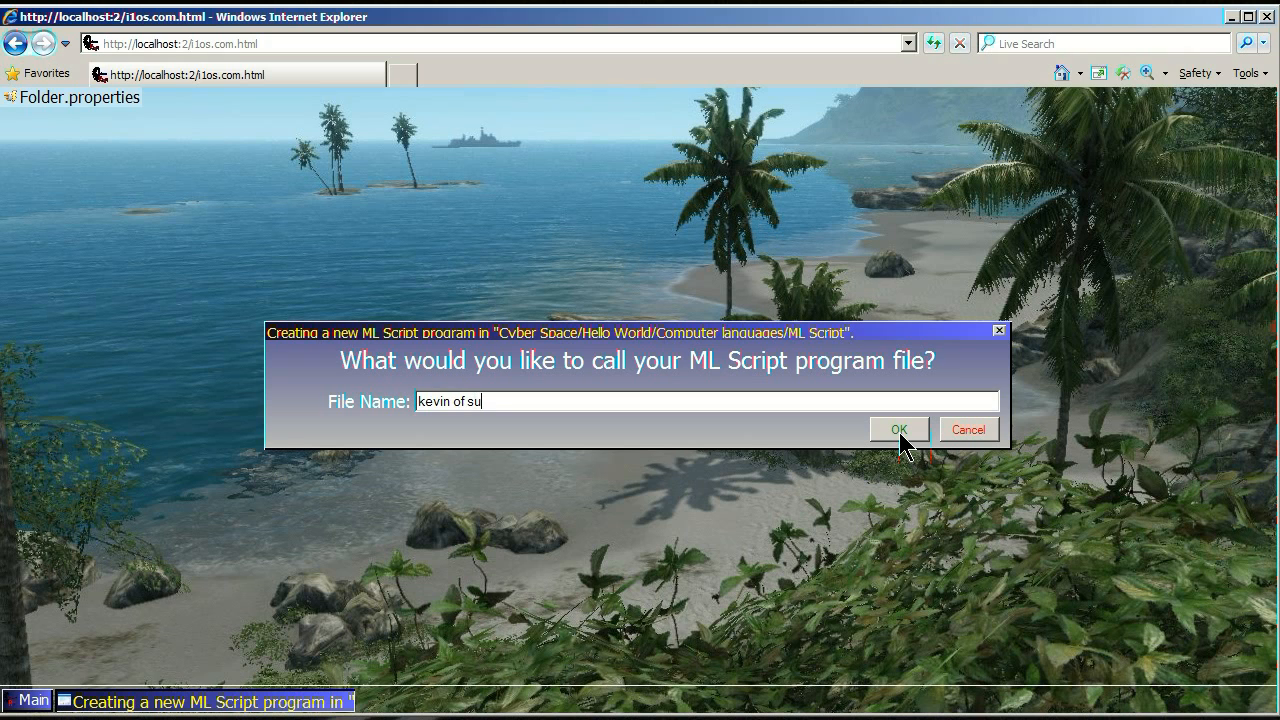
text(dbury)
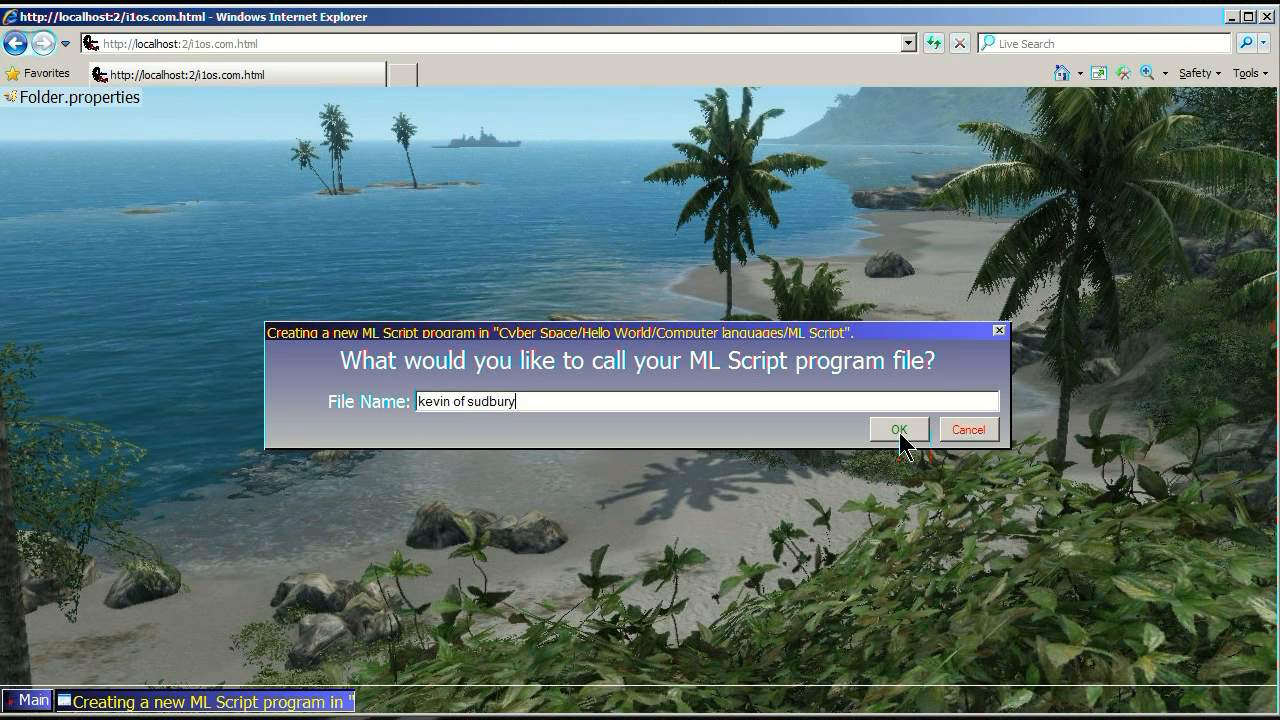
click(897, 429)
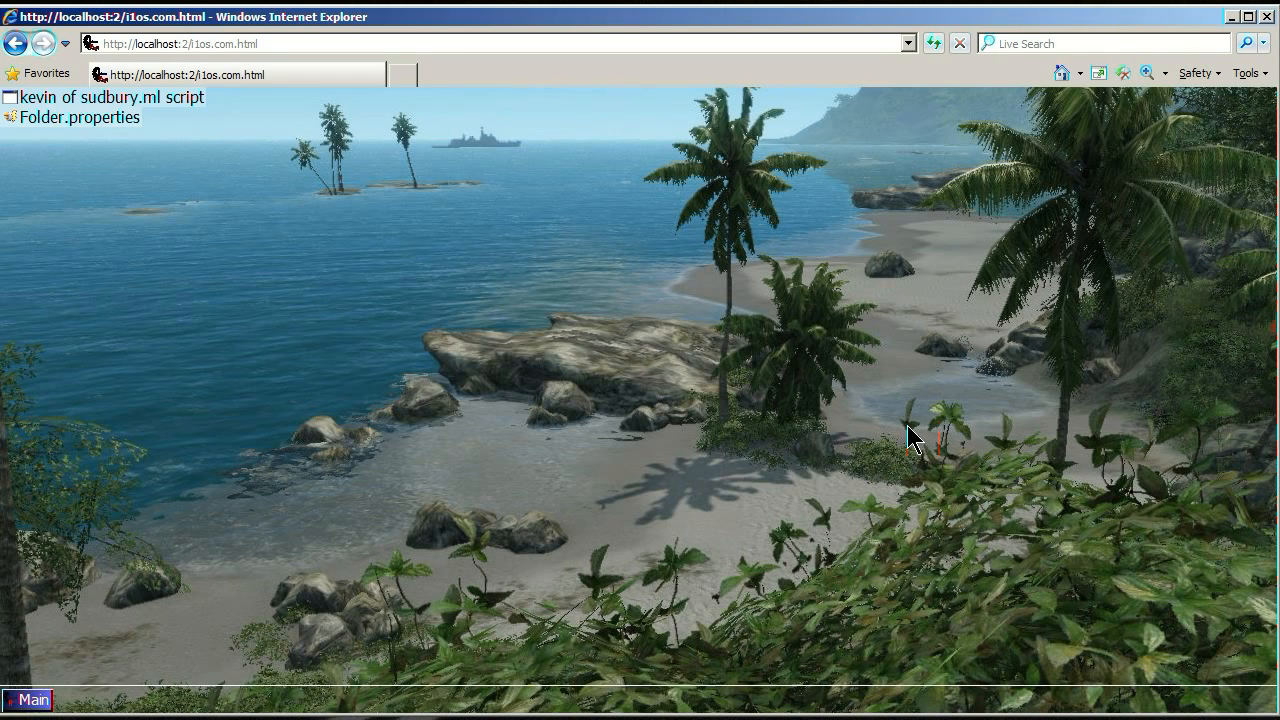
mouse_move(600, 192)
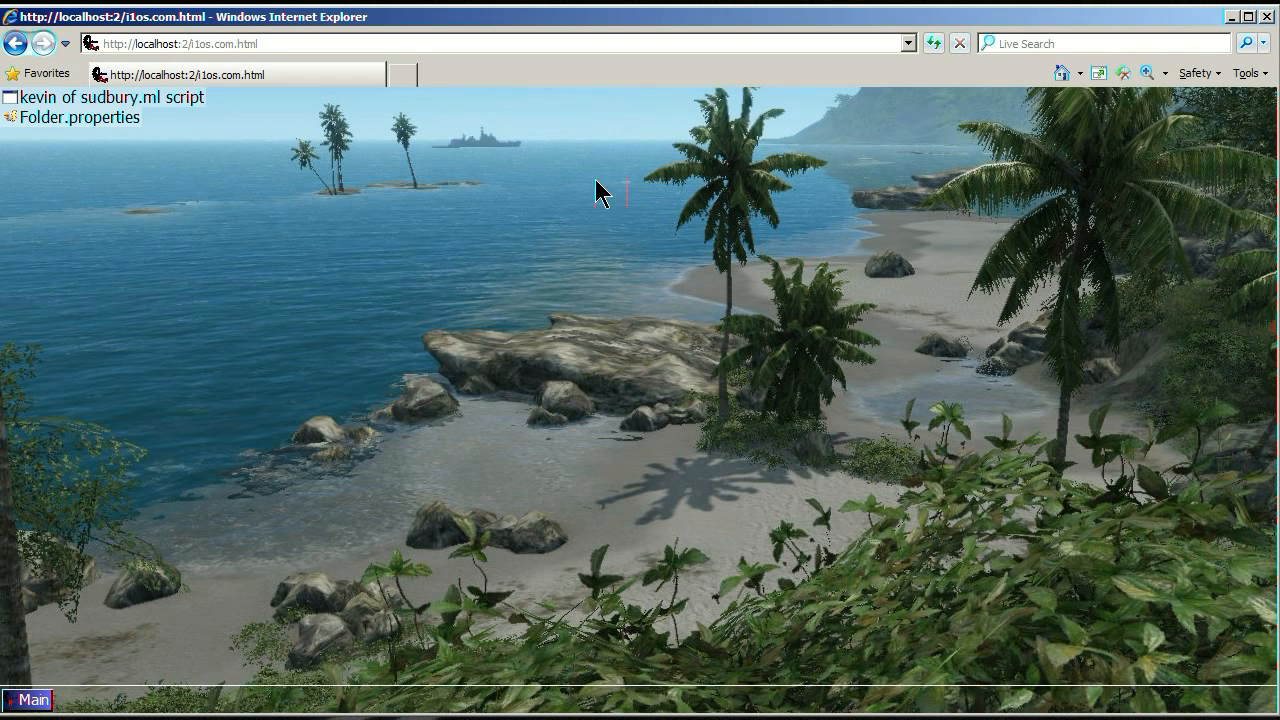
mouse_move(100, 97)
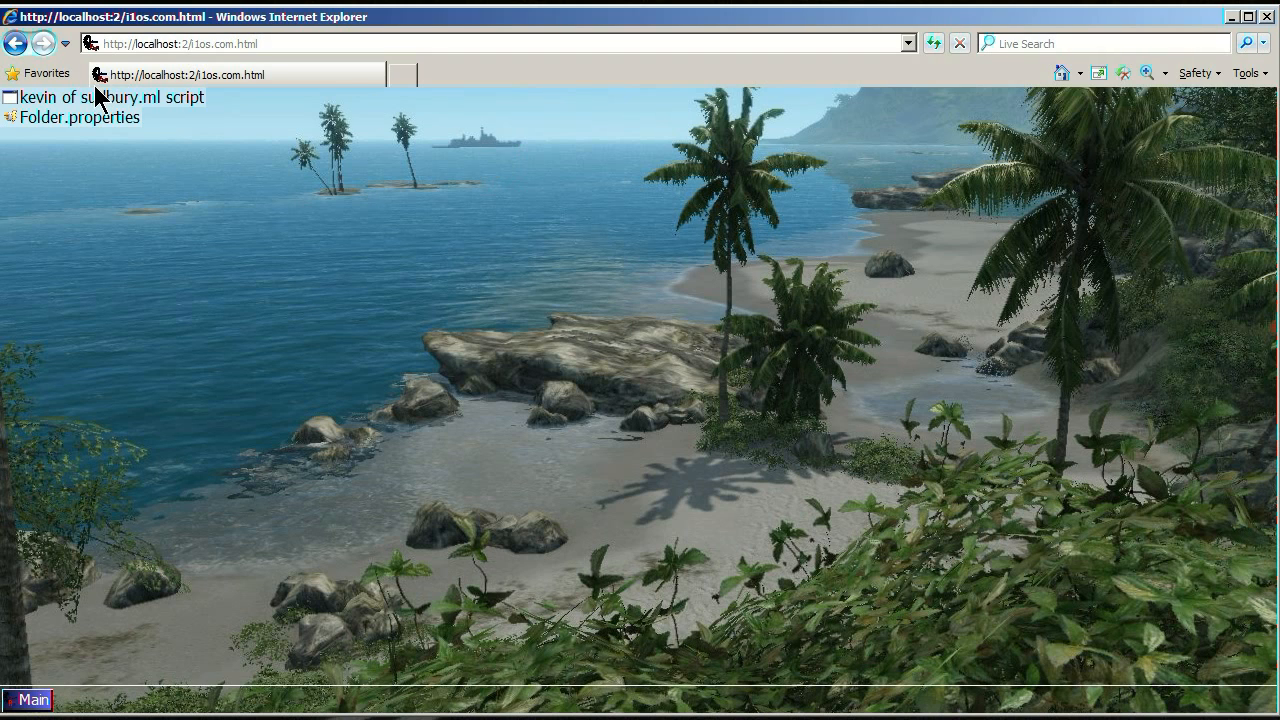
Step: Open the 'kevin of sudbury' ML Script file in Notepad
click(105, 97)
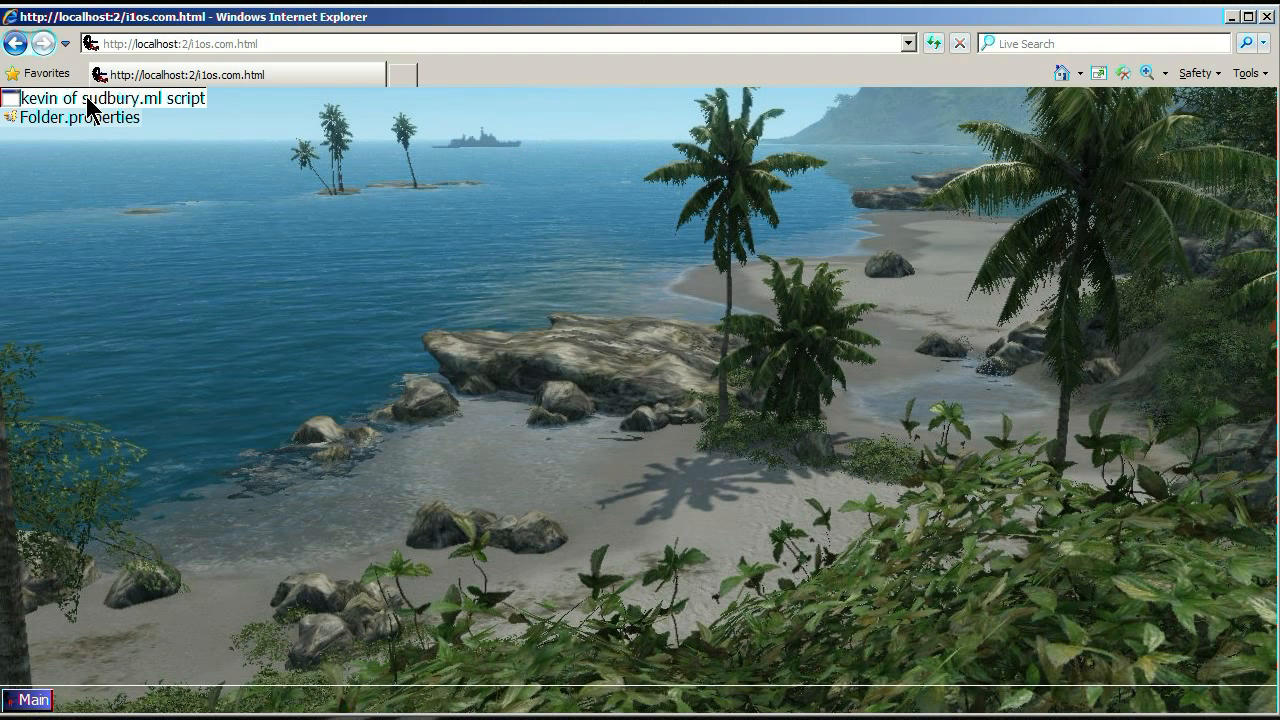
double_click(97, 98)
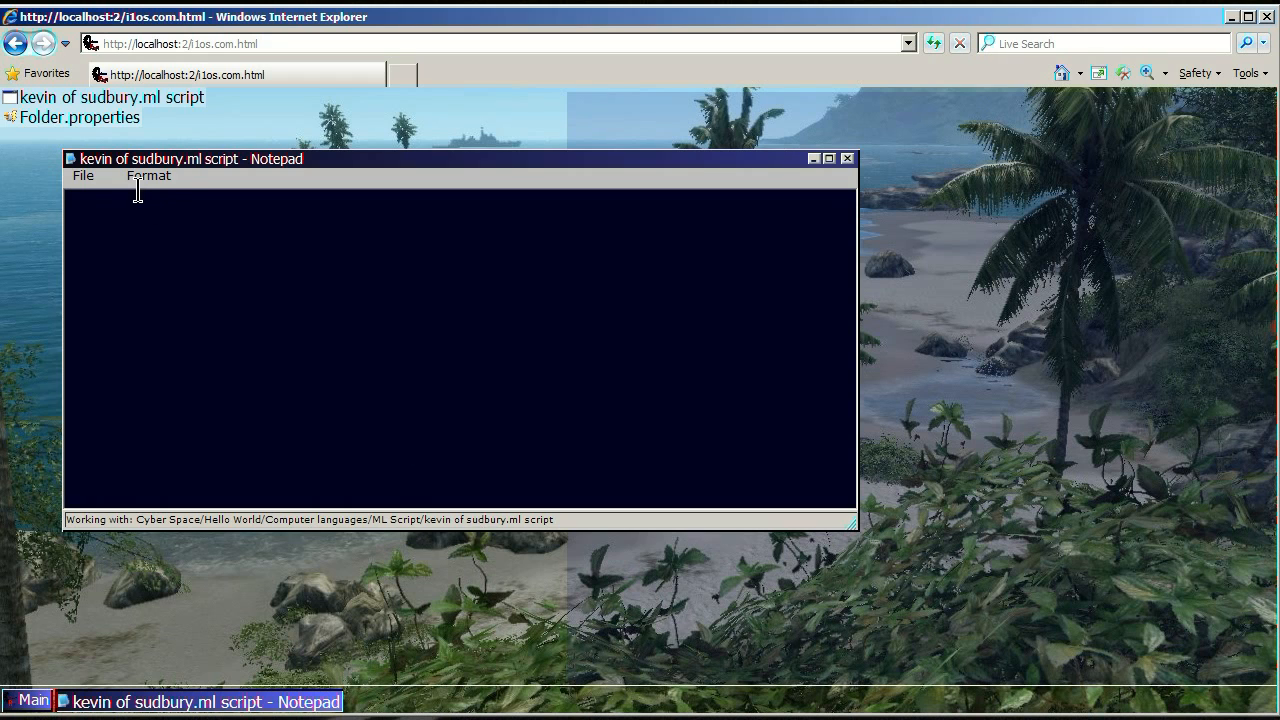
Step: Fit Notepad to the right half and open the 'kevin of sudbury' program window
click(70, 158)
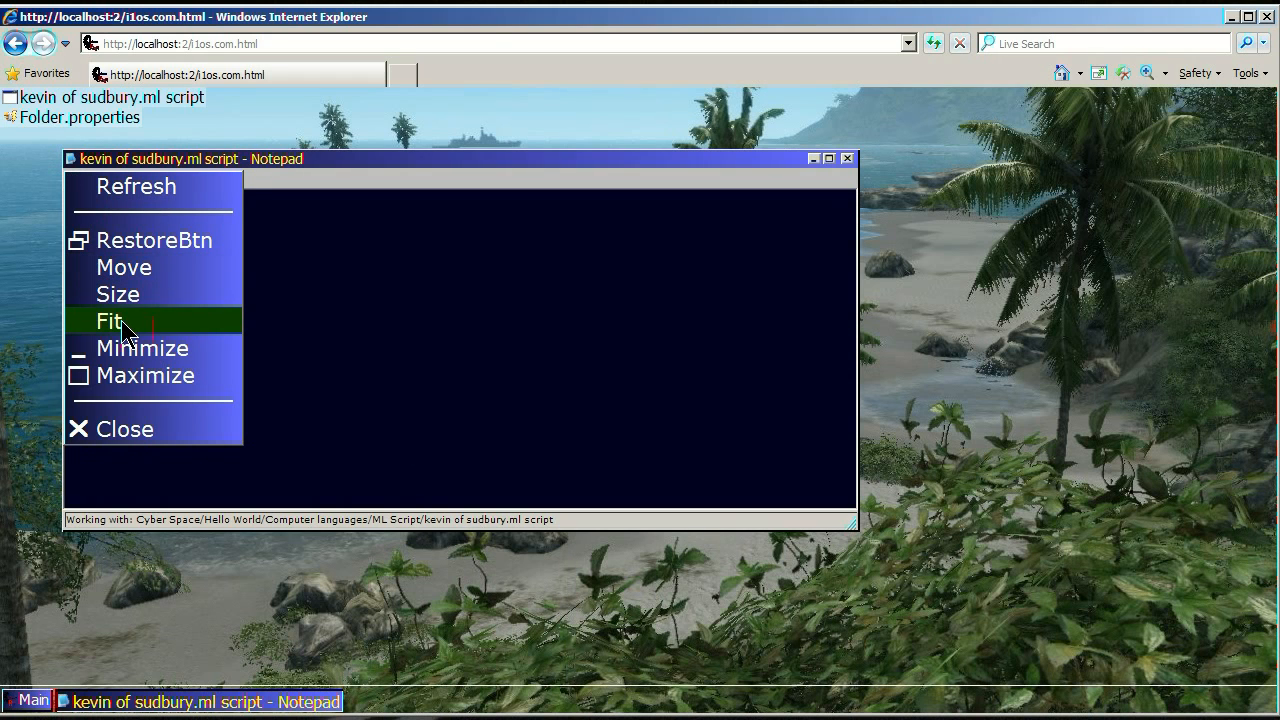
click(108, 320)
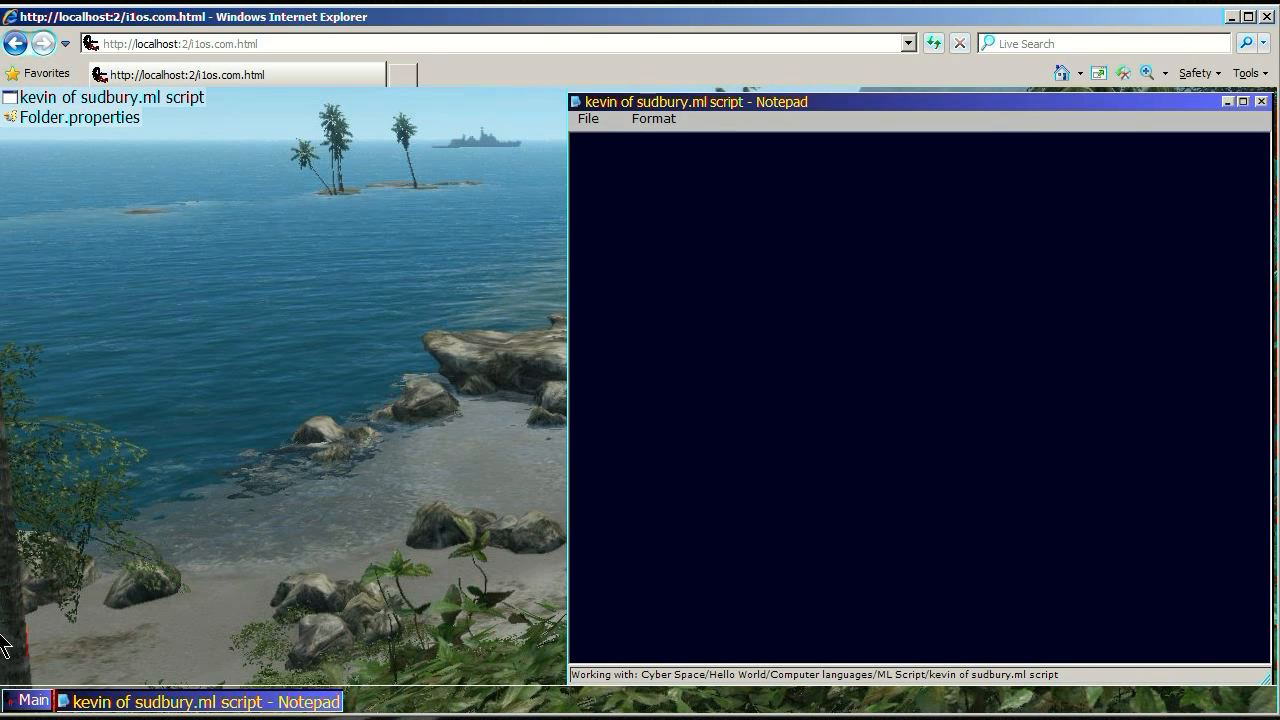
mouse_move(6, 660)
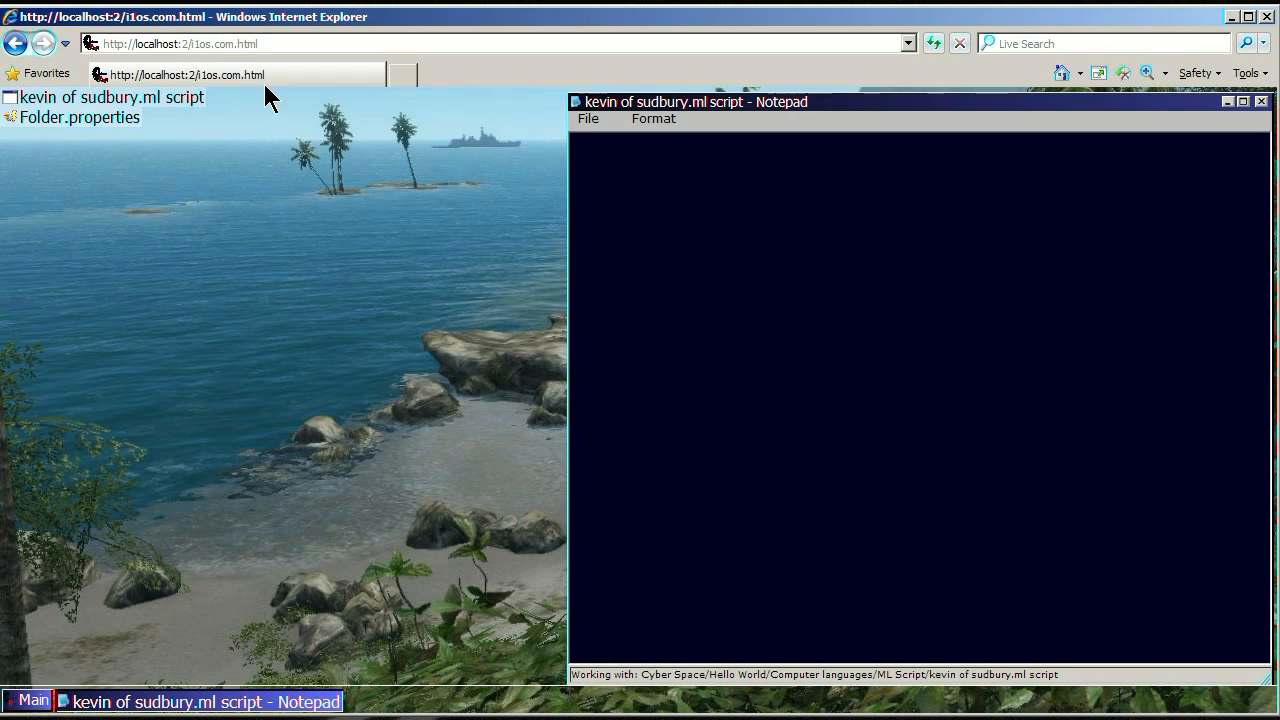
click(100, 97)
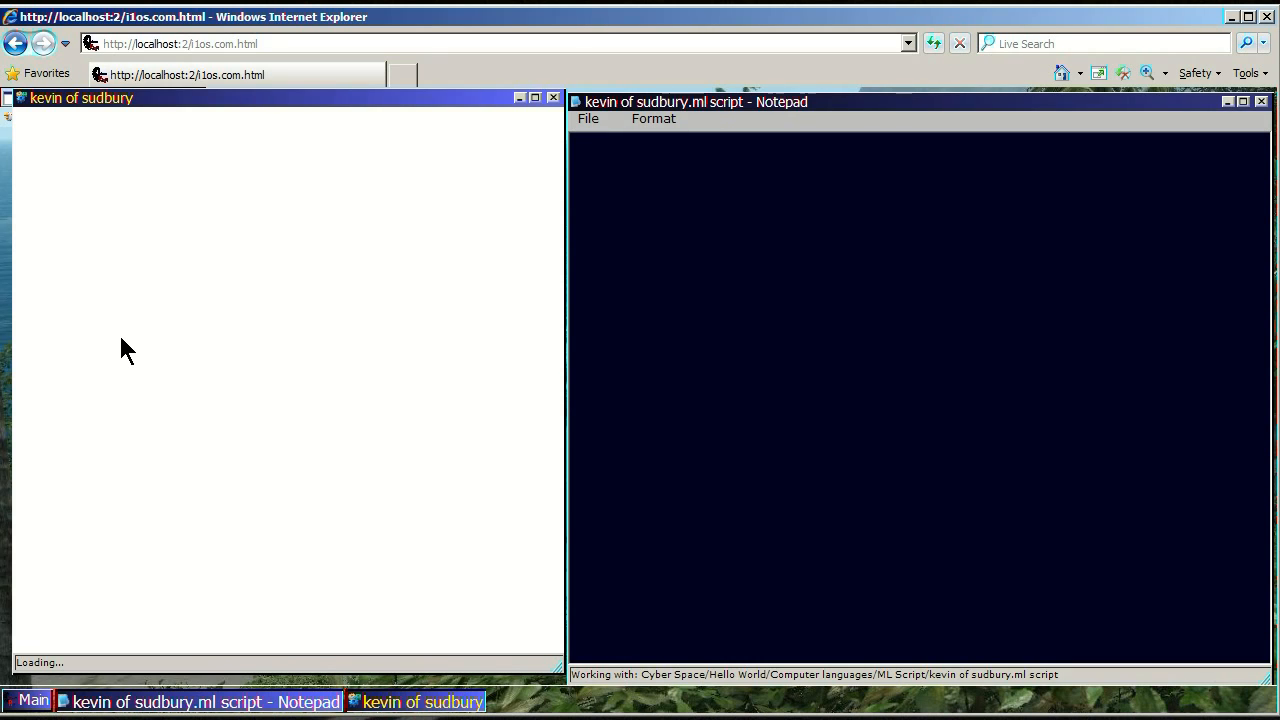
mouse_move(607, 318)
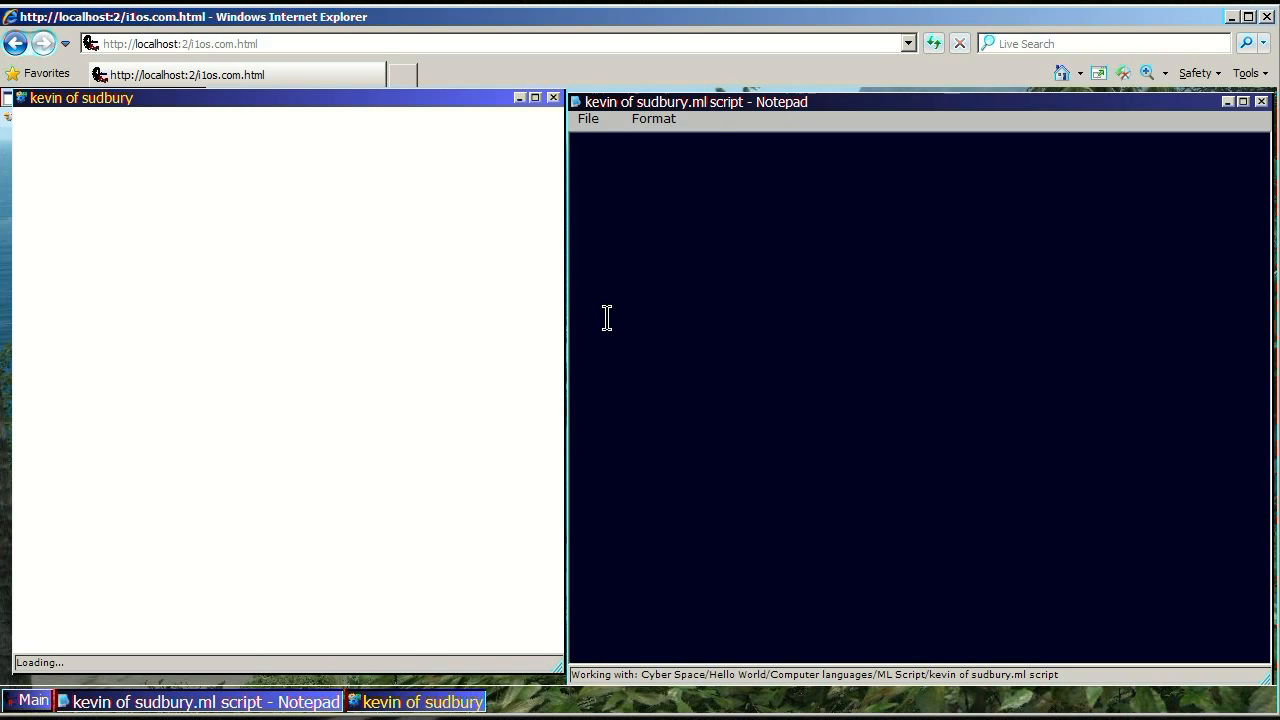
mouse_move(605, 258)
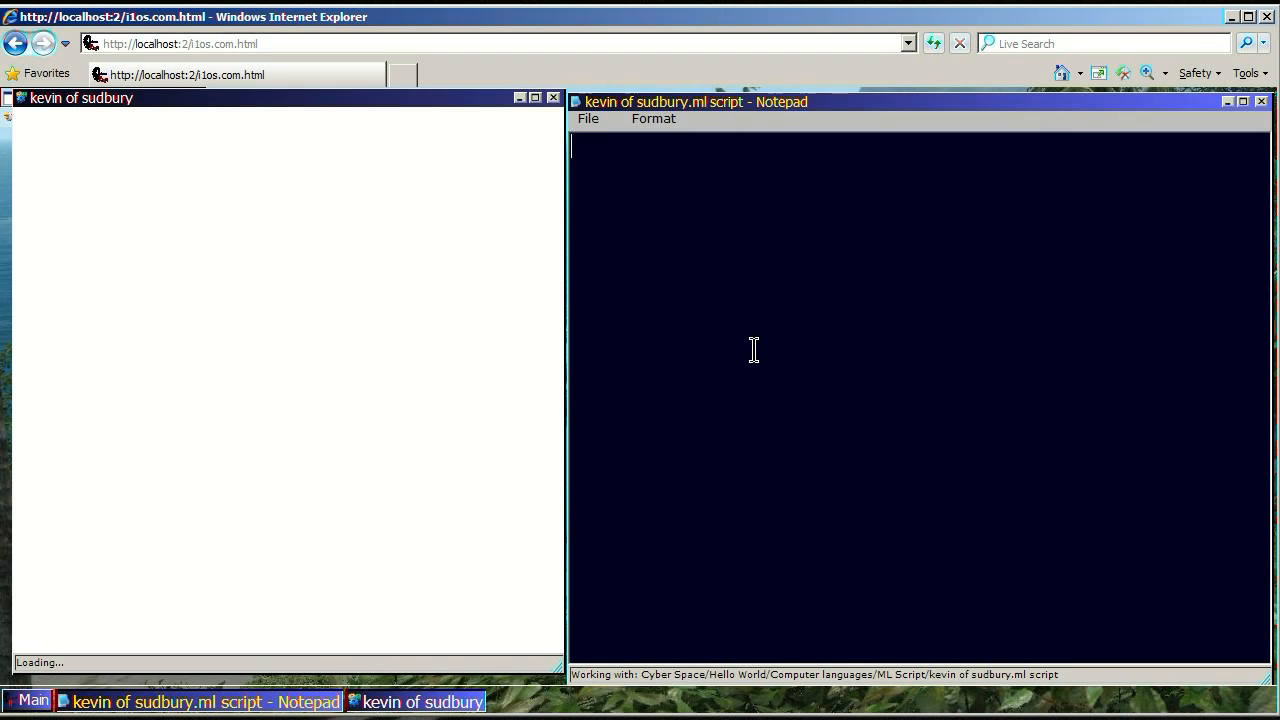
mouse_move(1037, 312)
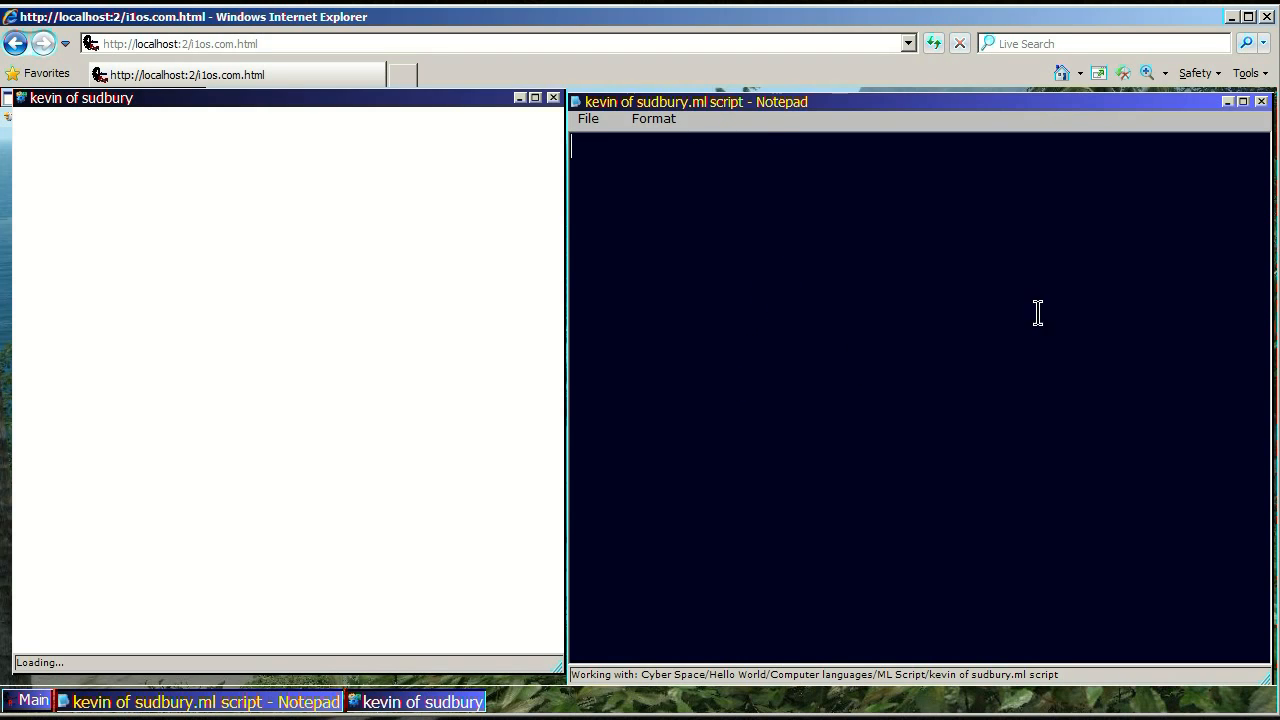
mouse_move(938, 432)
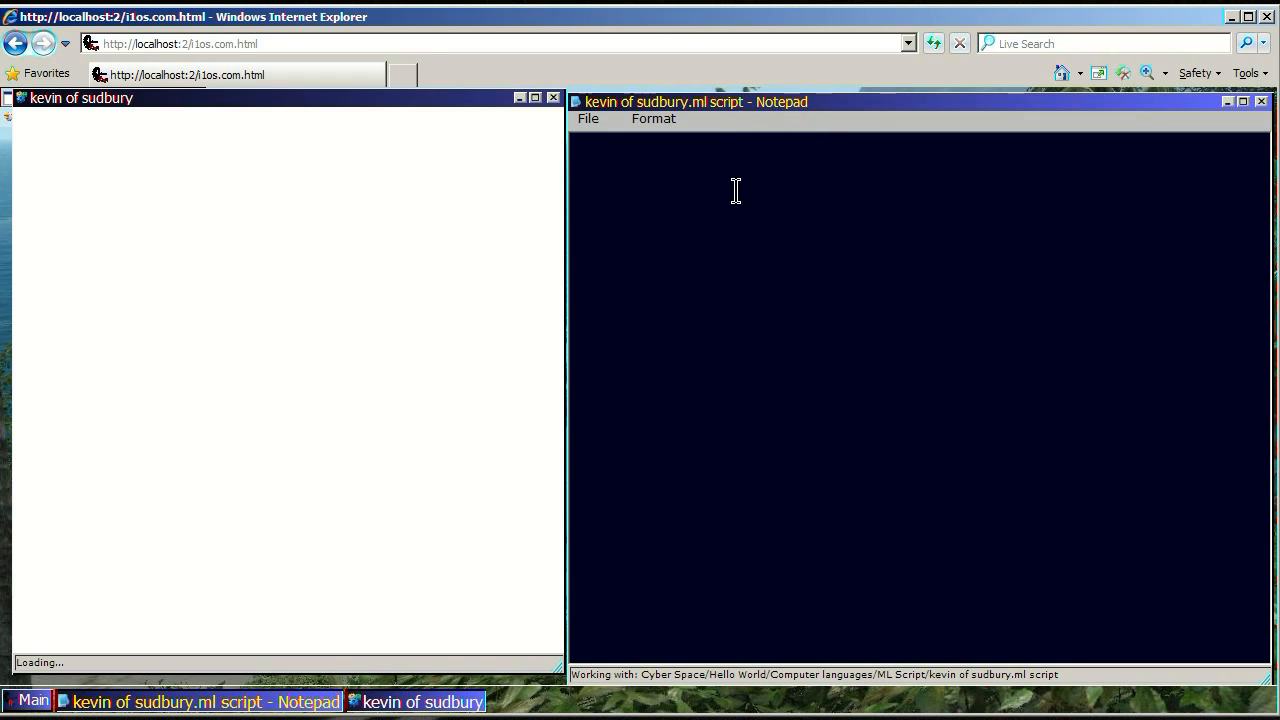
mouse_move(232, 190)
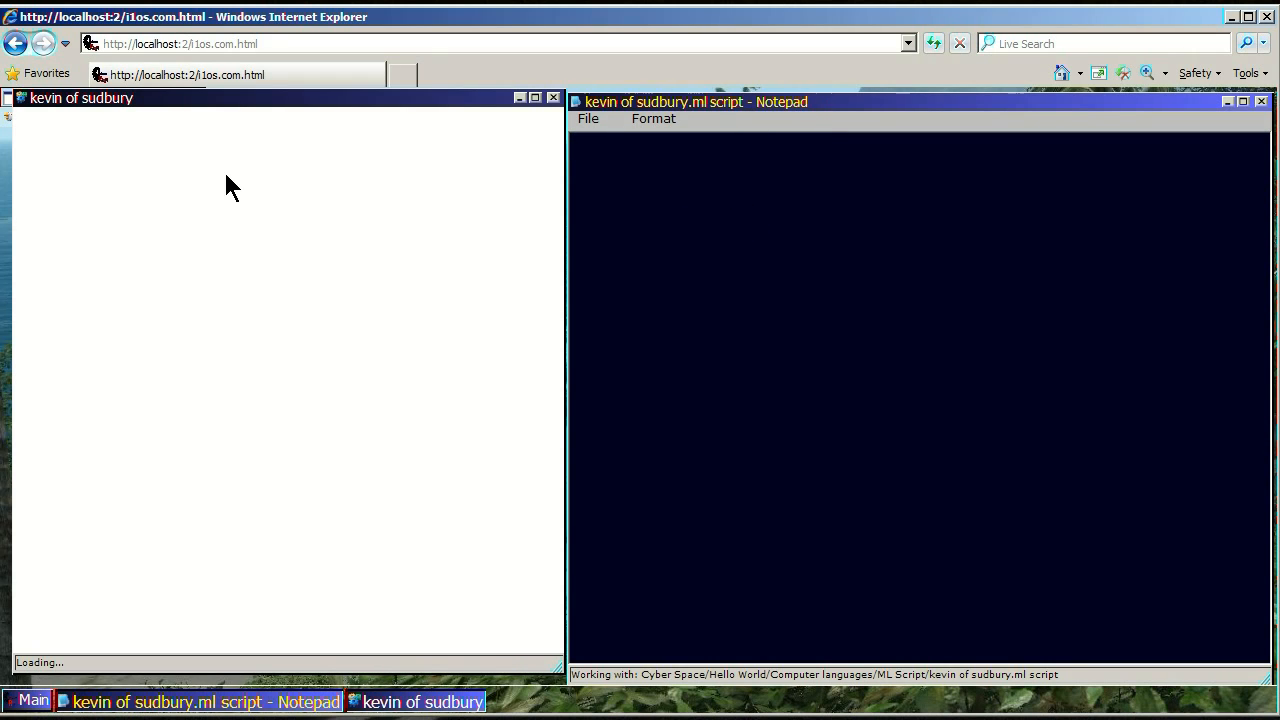
mouse_move(482, 163)
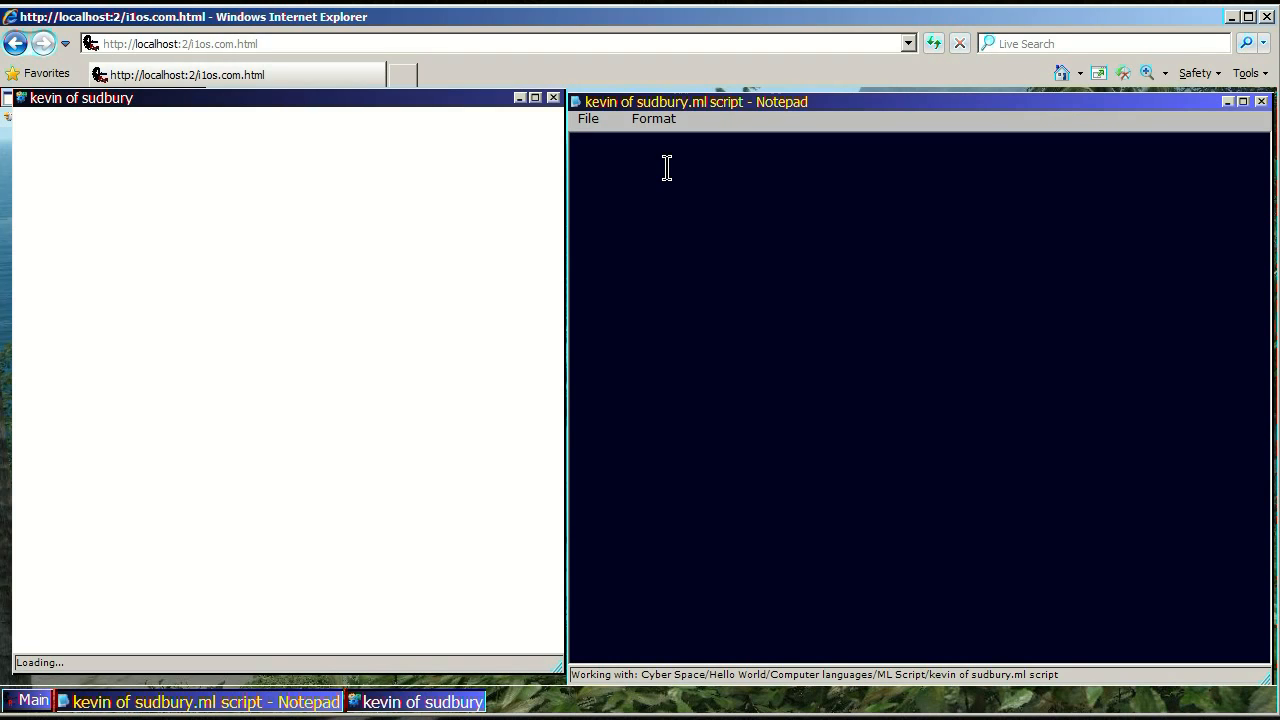
Step: Type the script line 'value = kevin of sudbury.' in Notepad
text(V)
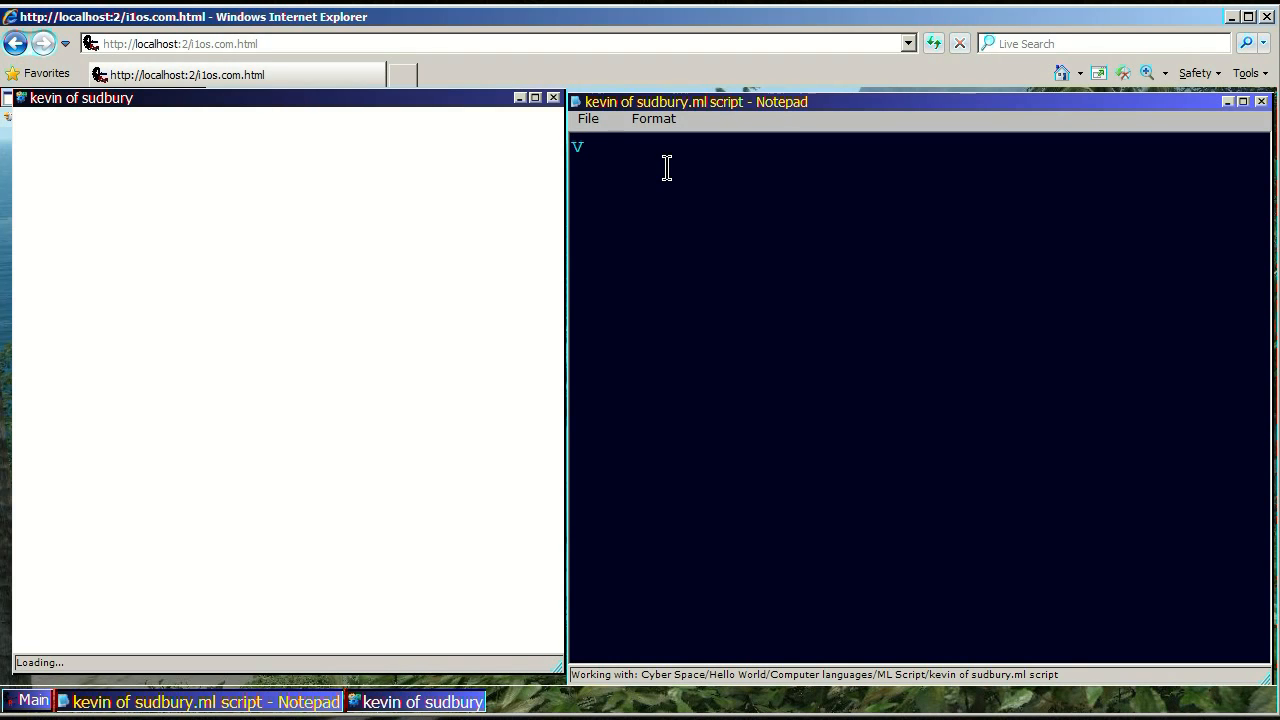
text(value)
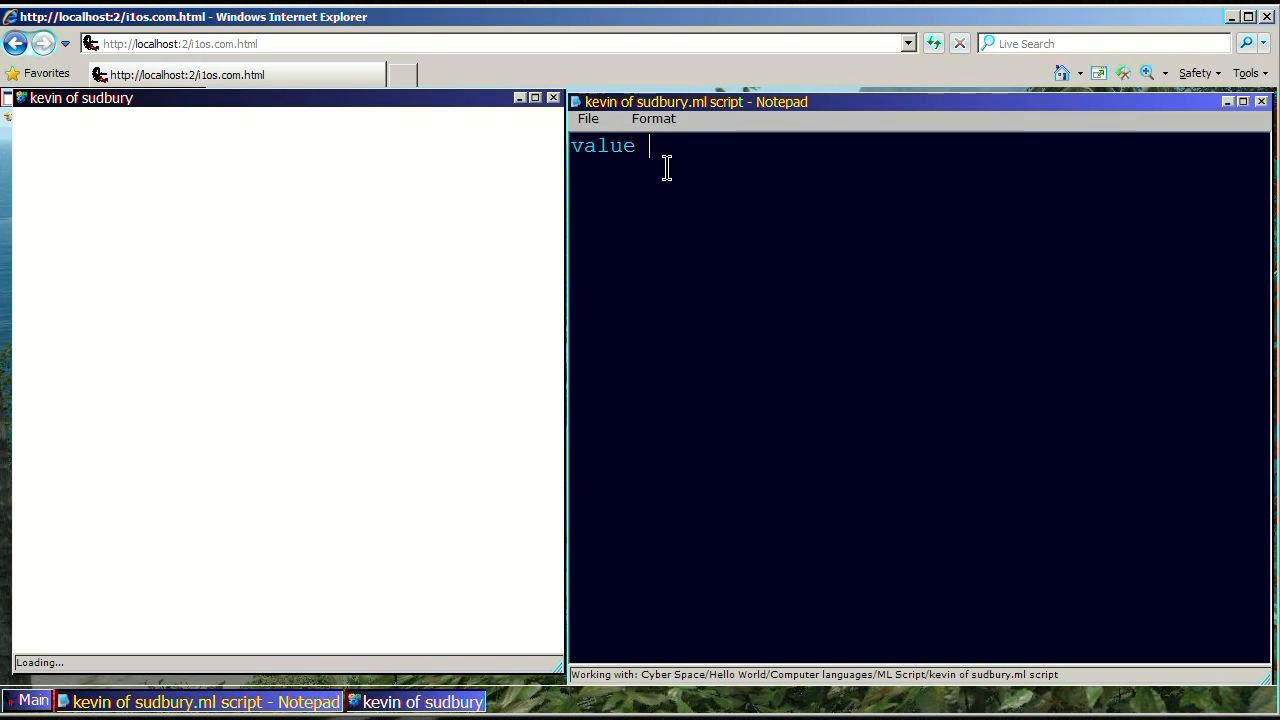
text(=)
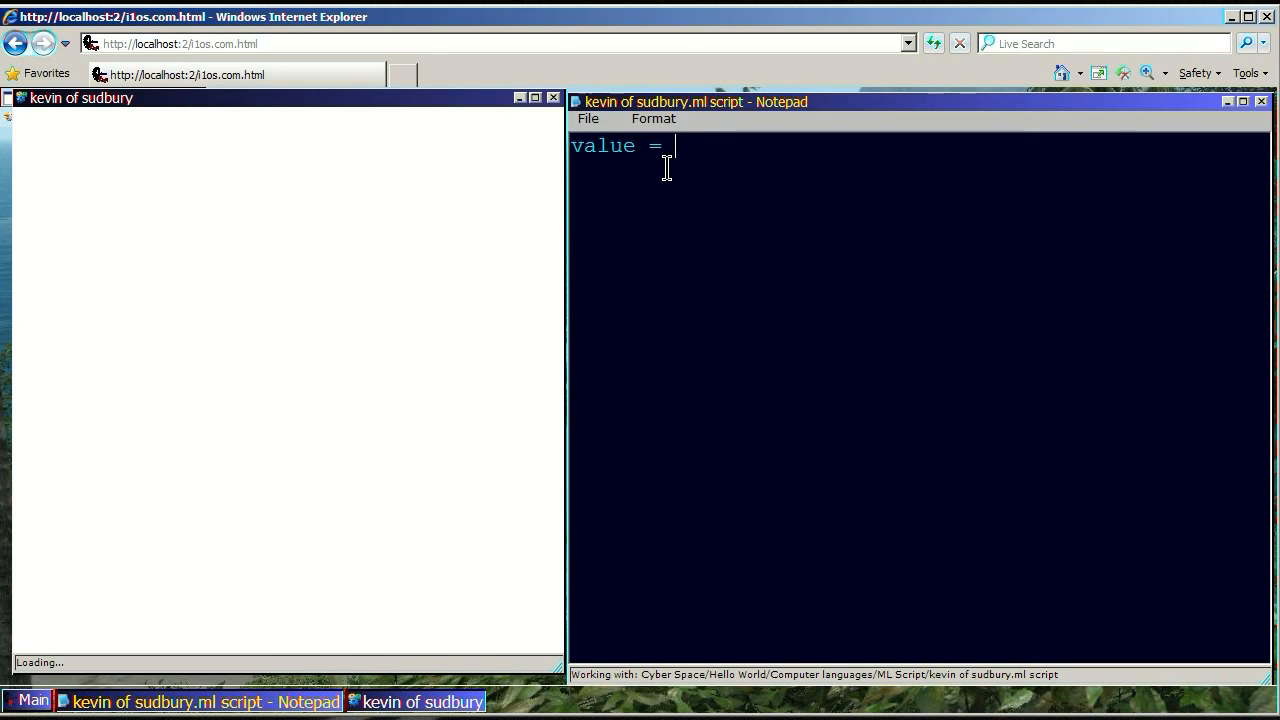
text(ke)
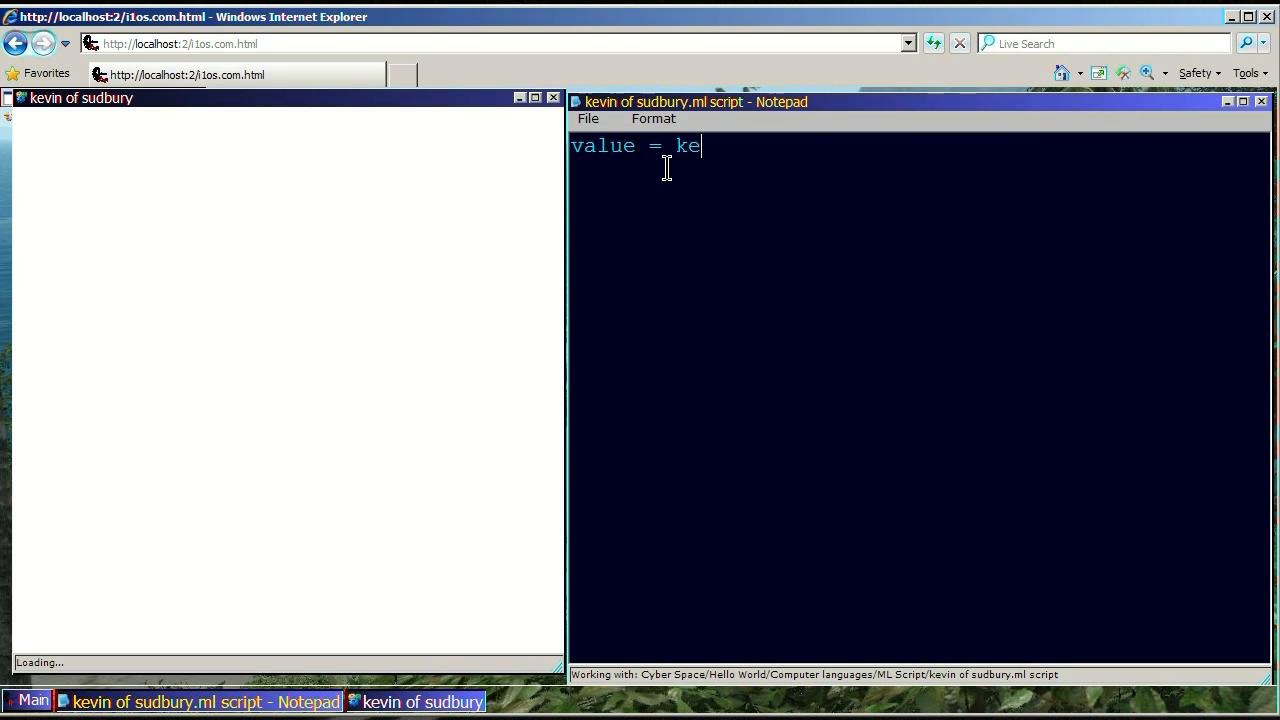
text(vin of)
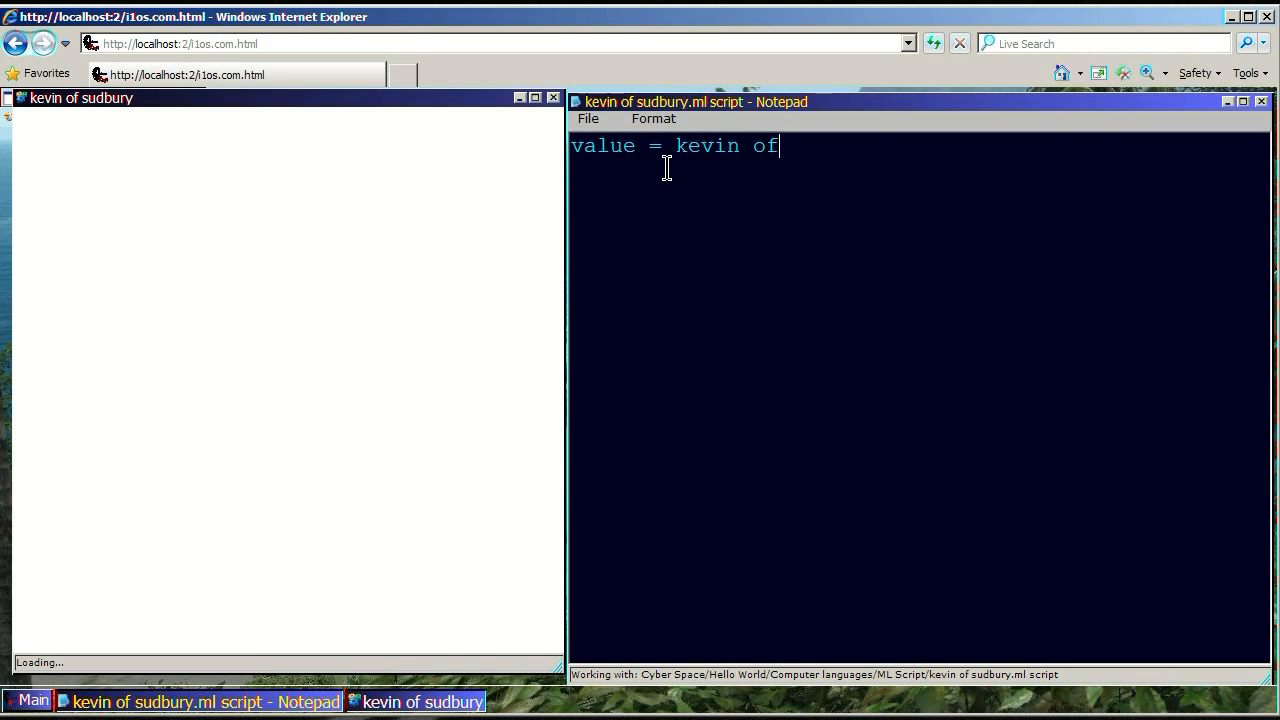
text(sudbu)
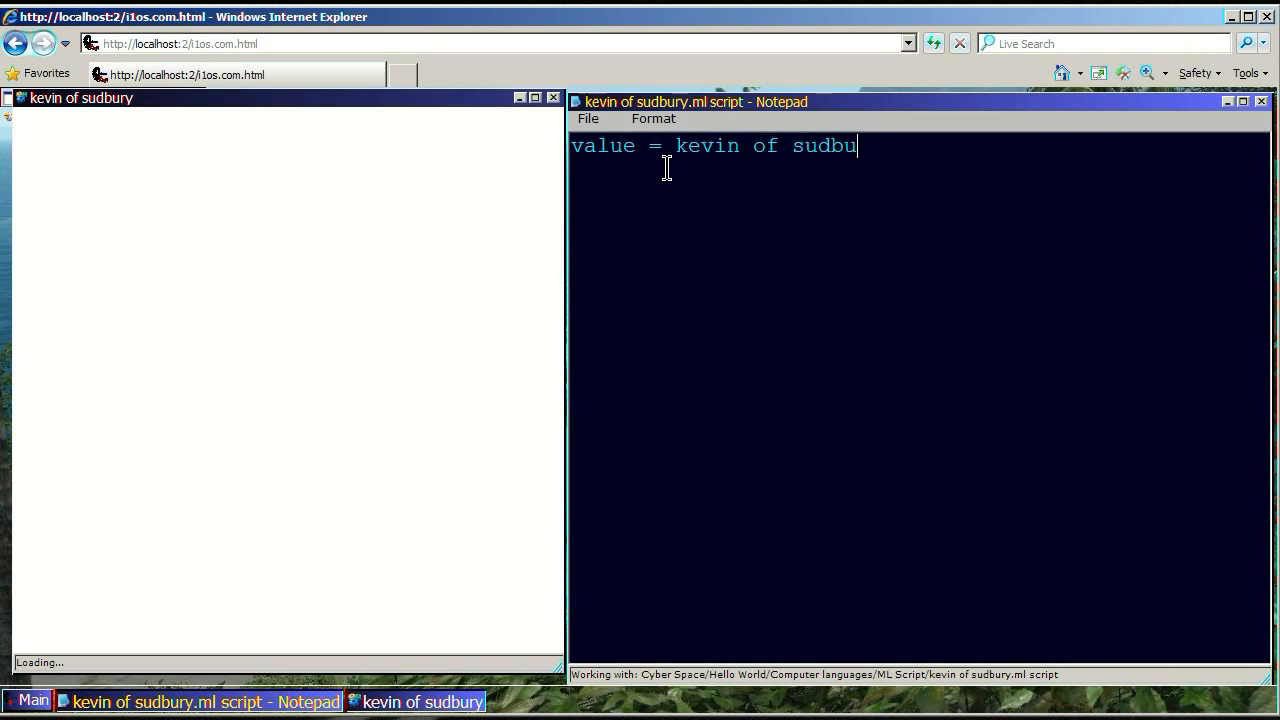
text(ry)
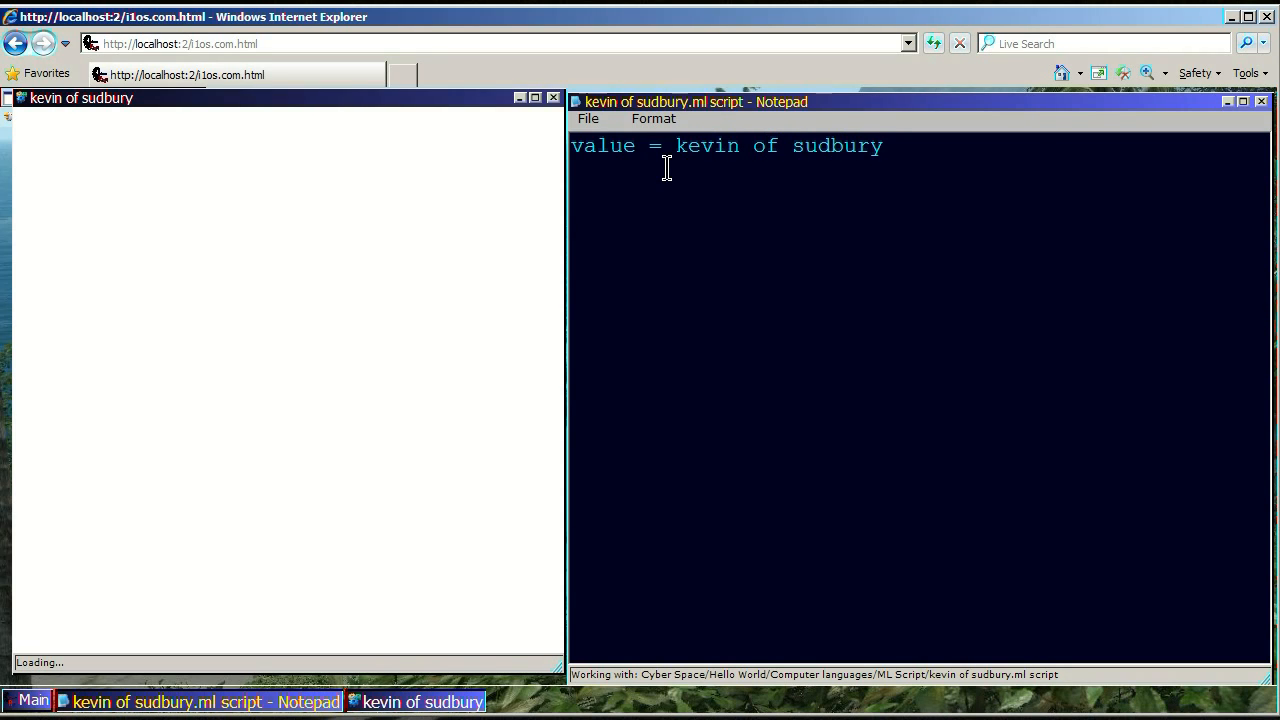
text(.)
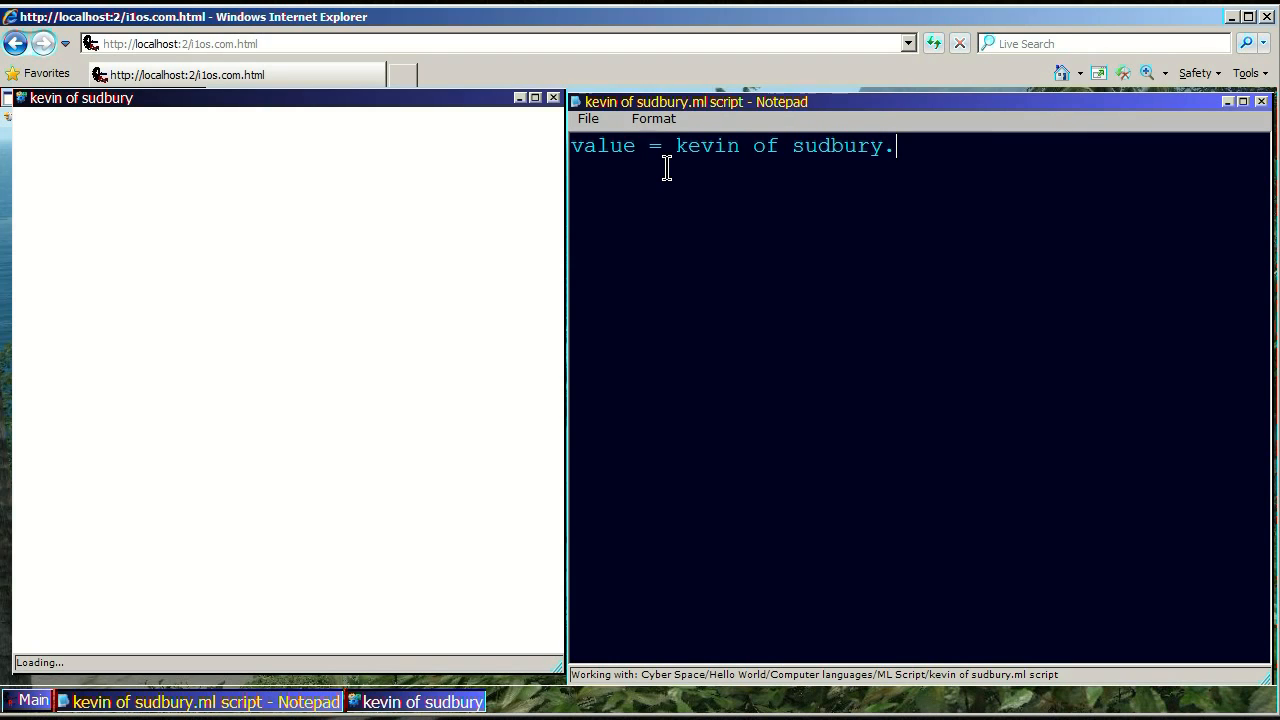
Step: Save the script, dismiss the warning, and refresh the output to show 'kevin of sudbury'
click(588, 118)
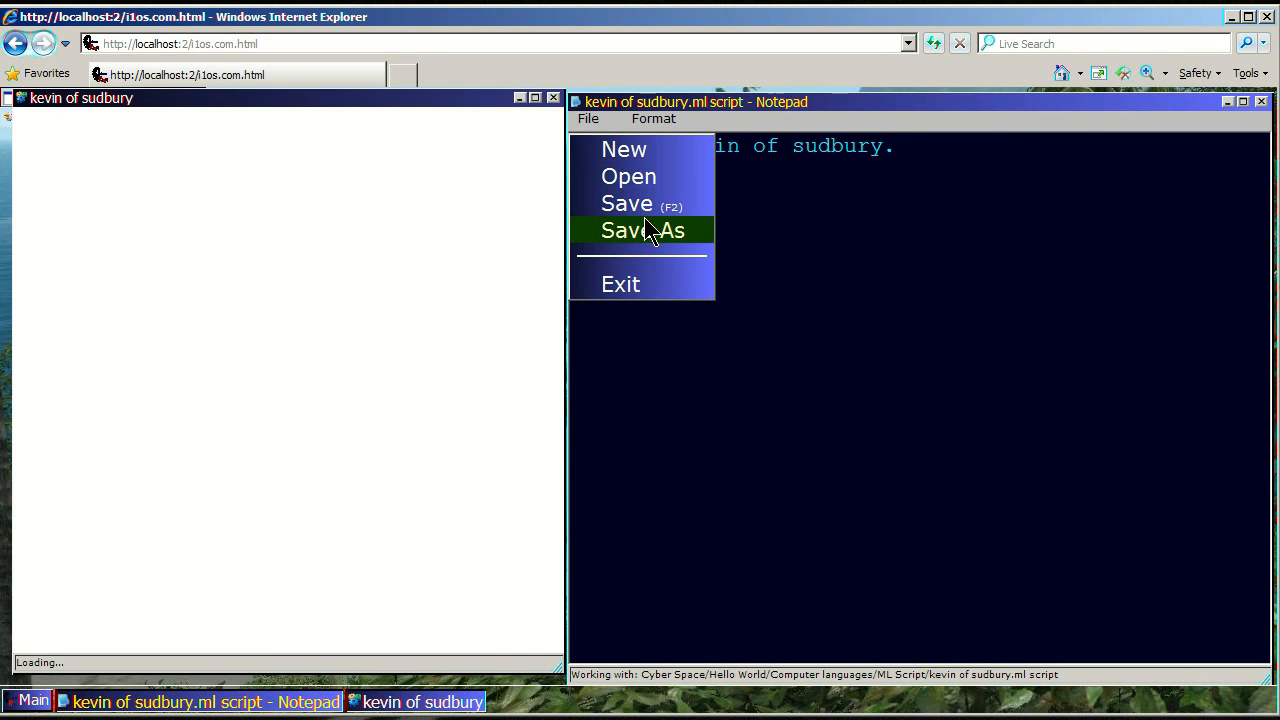
mouse_move(627, 204)
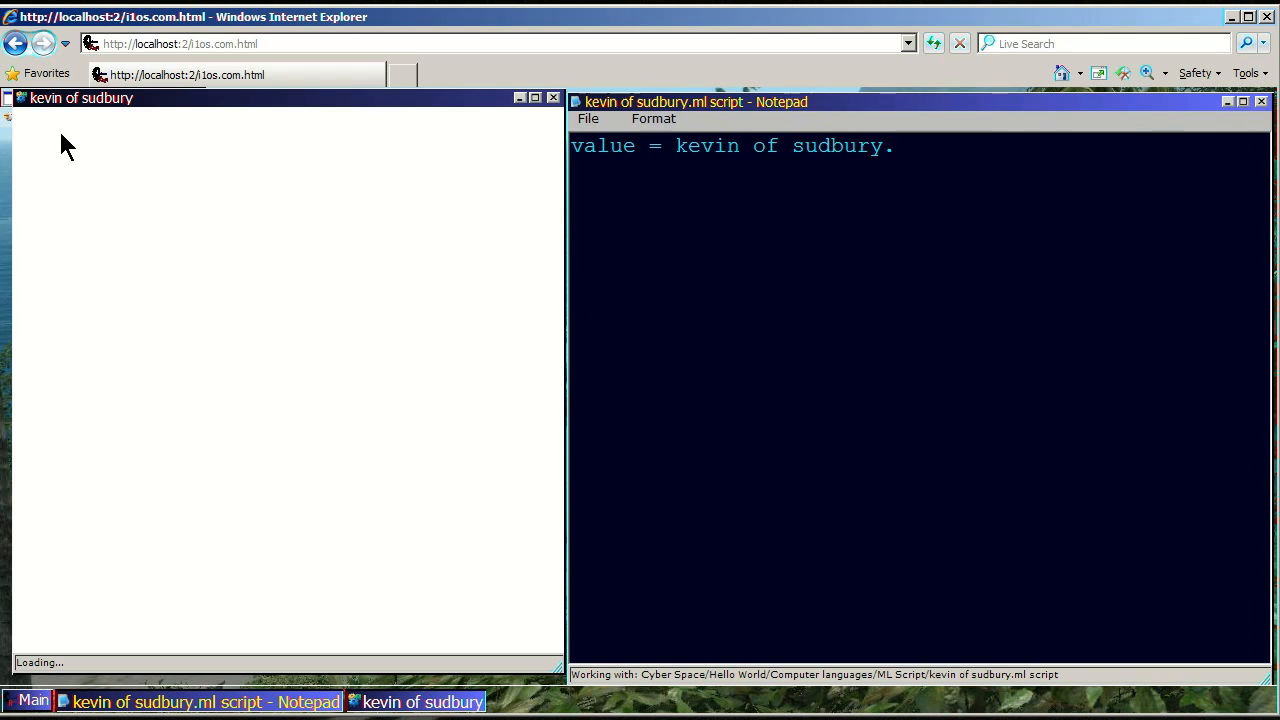
click(588, 118)
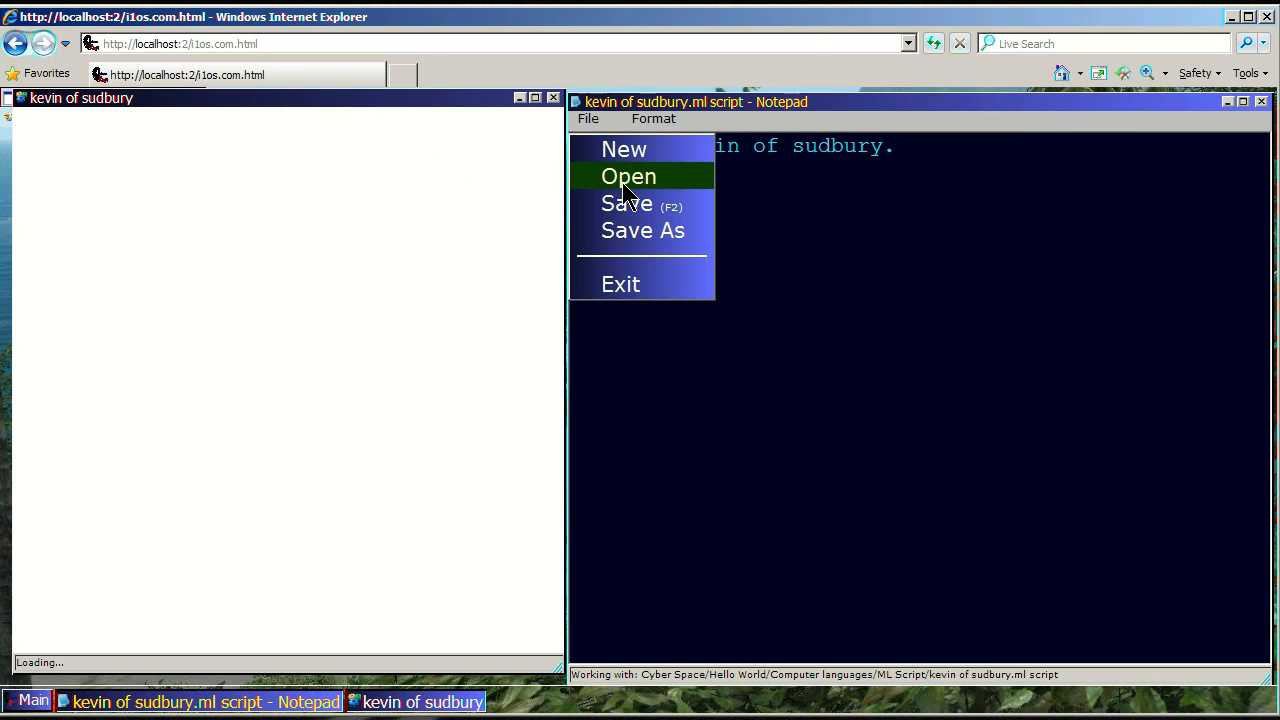
mouse_move(627, 204)
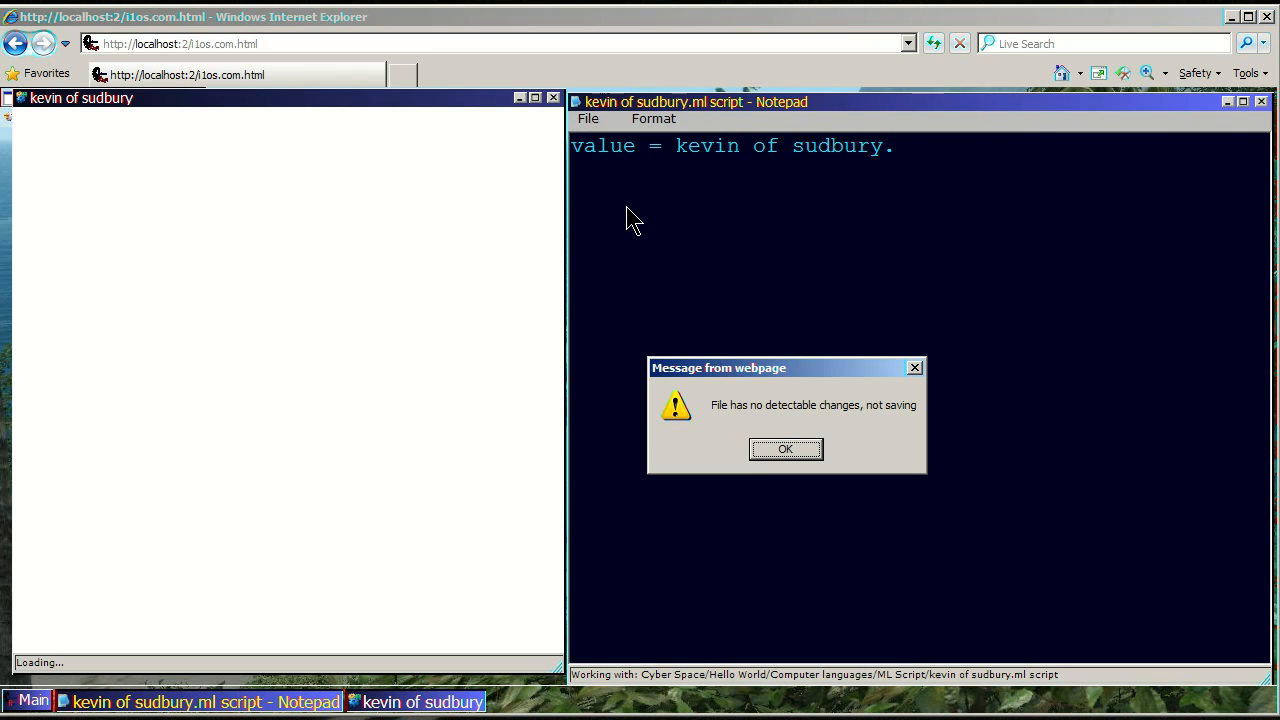
click(785, 448)
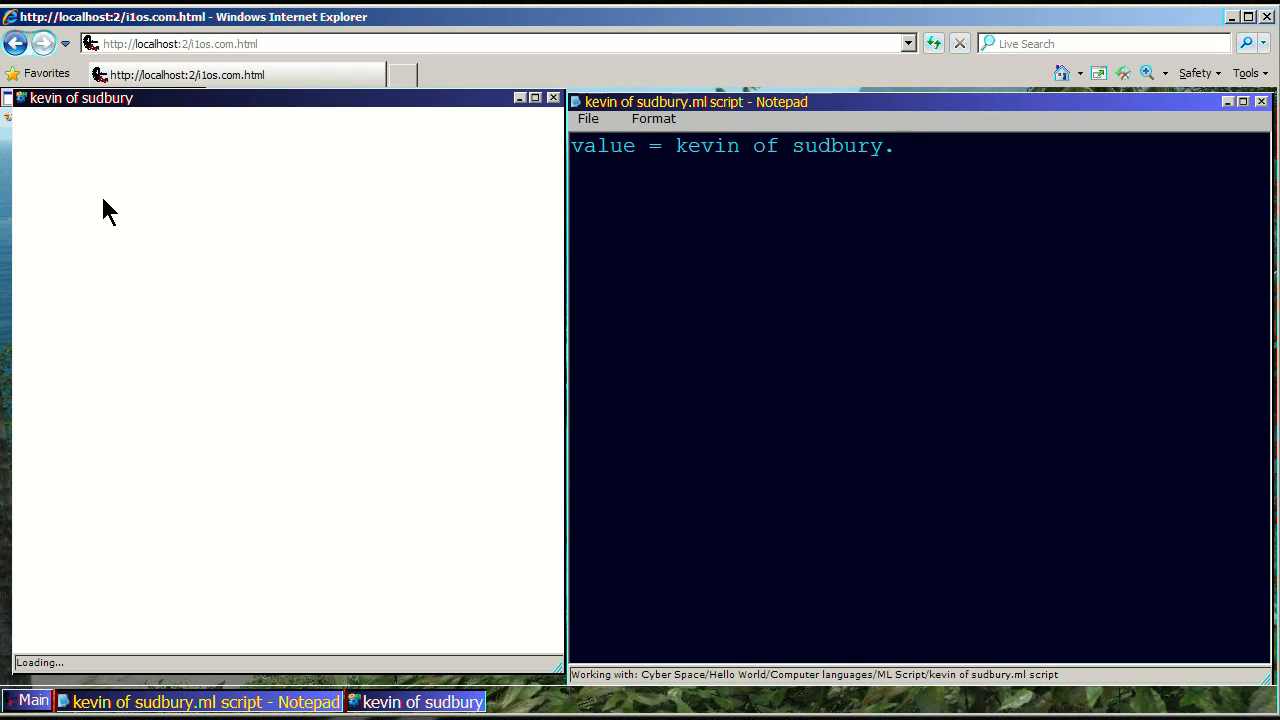
click(10, 97)
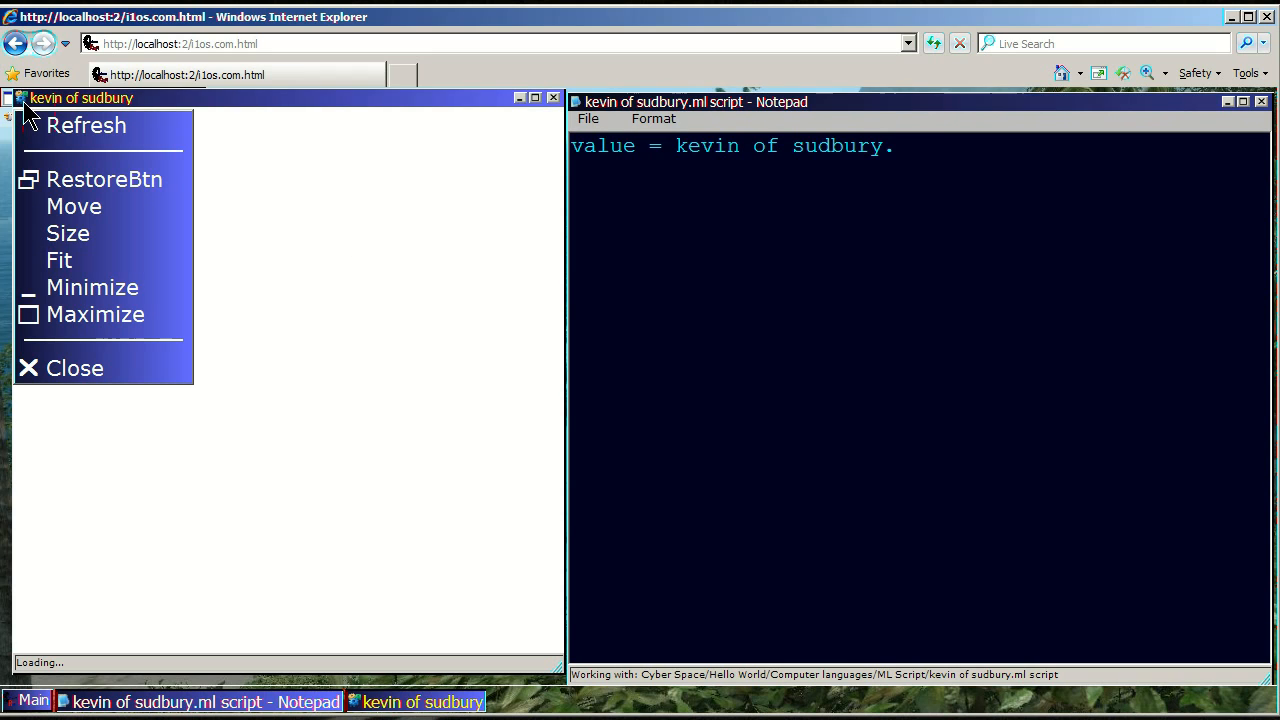
mouse_move(86, 125)
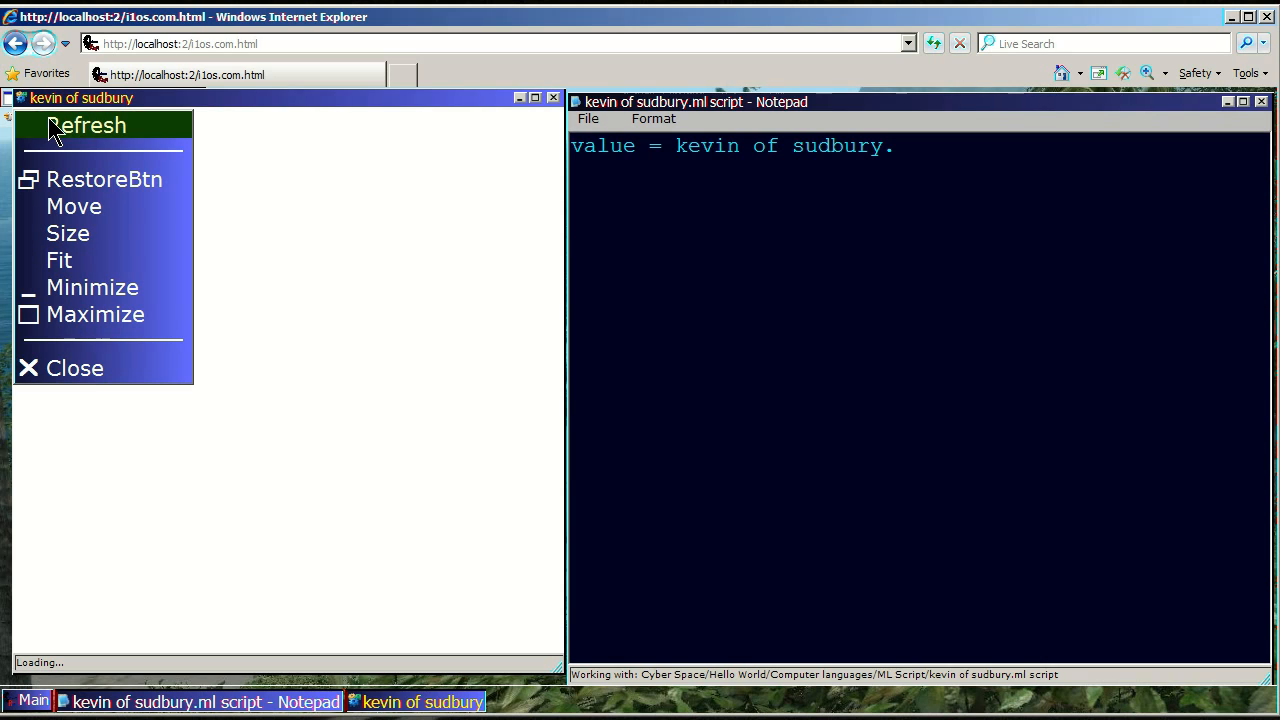
click(88, 124)
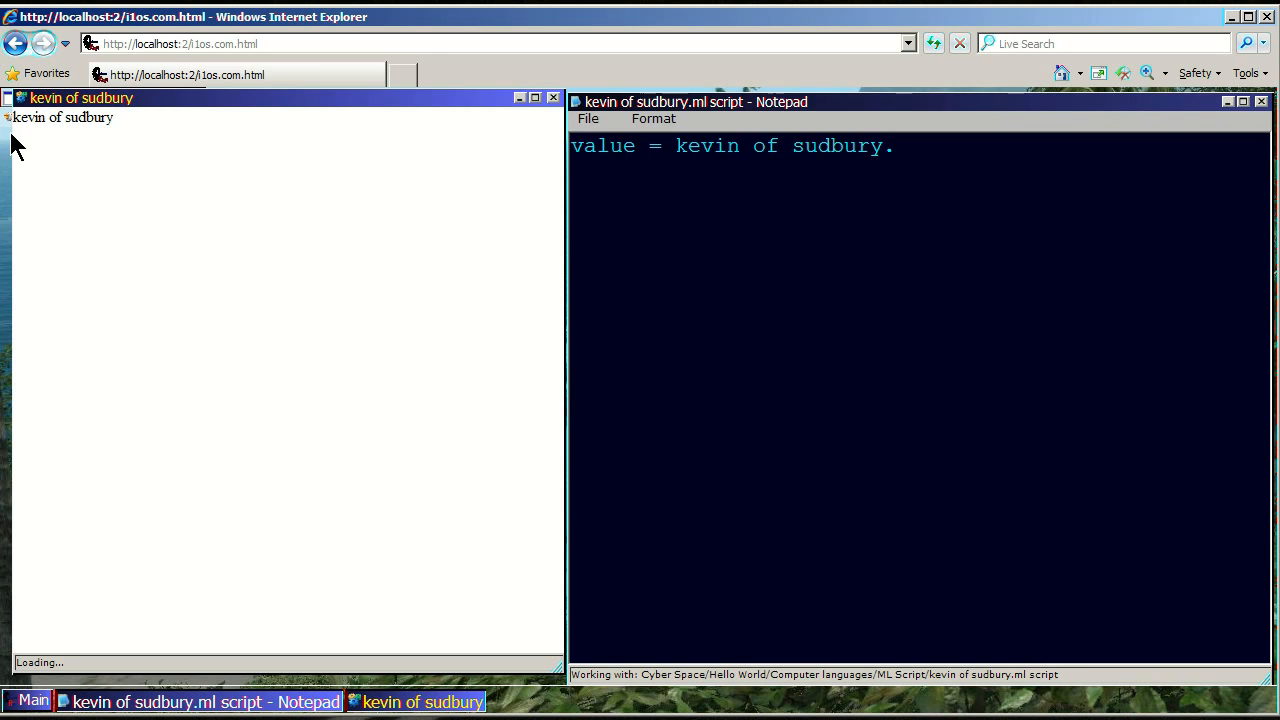
mouse_move(118, 138)
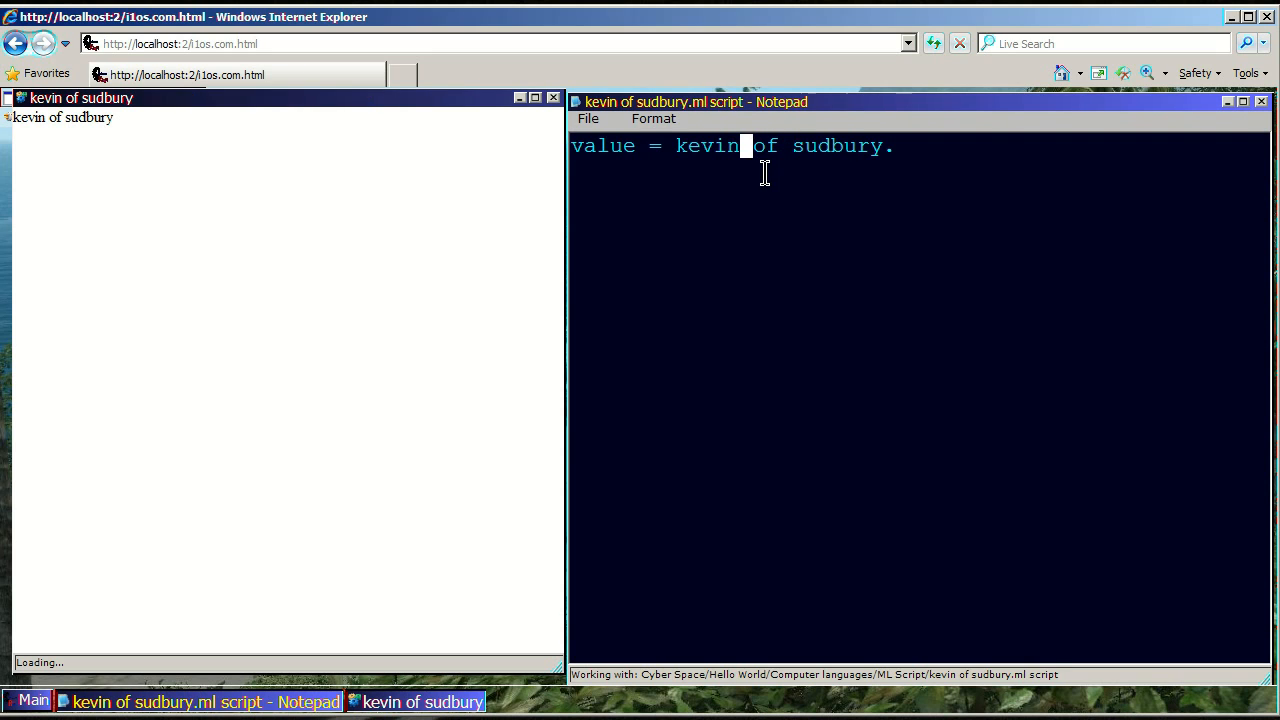
mouse_move(805, 163)
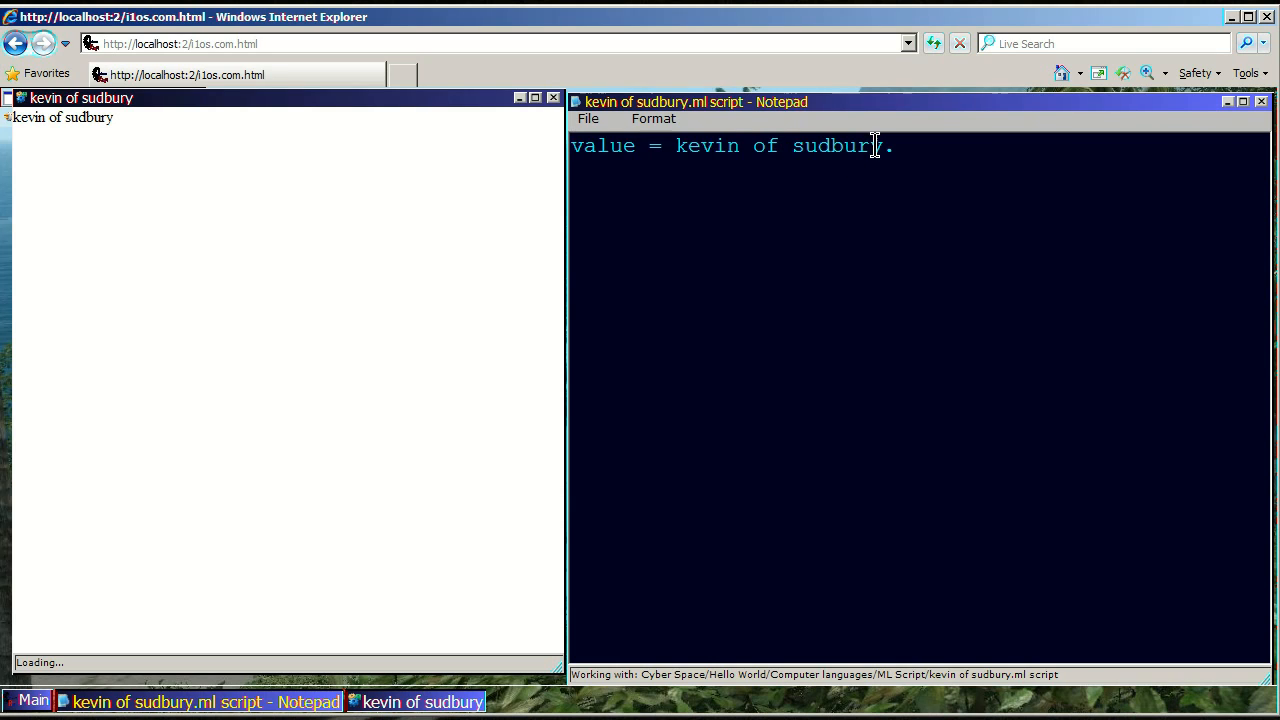
mouse_move(856, 203)
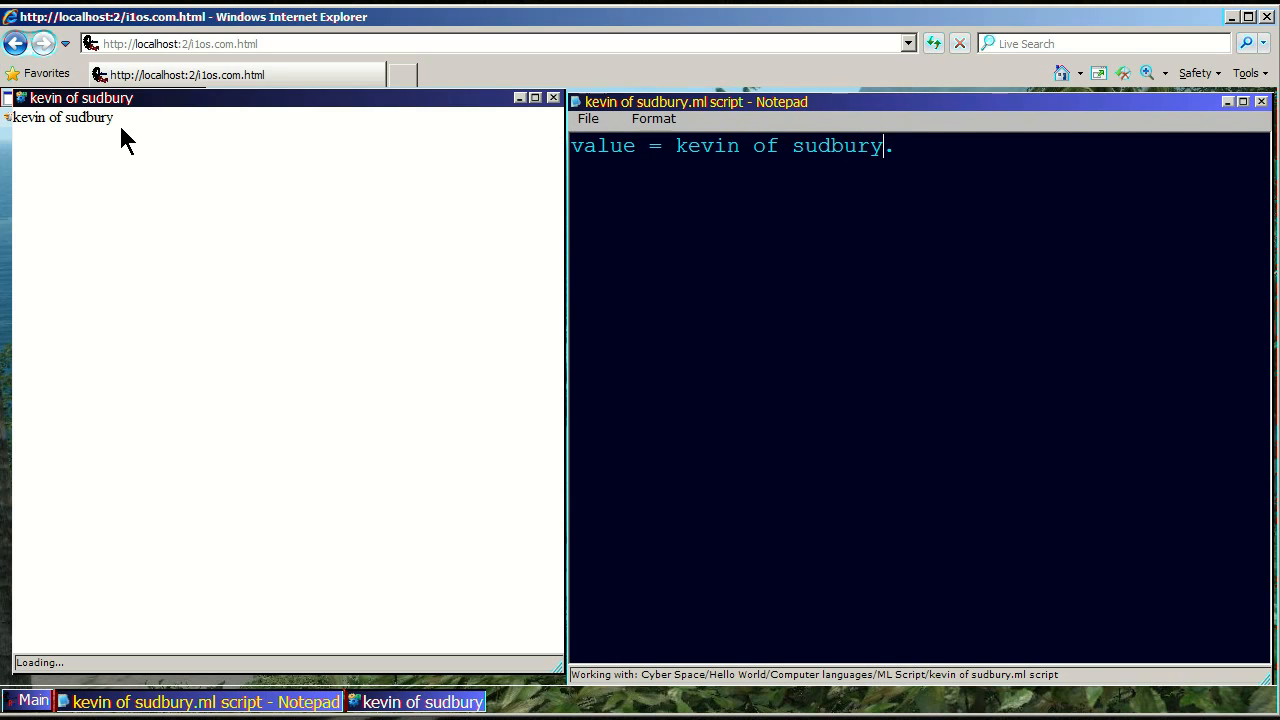
Step: Make the value line read 'value = kevin of sudbury..' and save it
text(.)
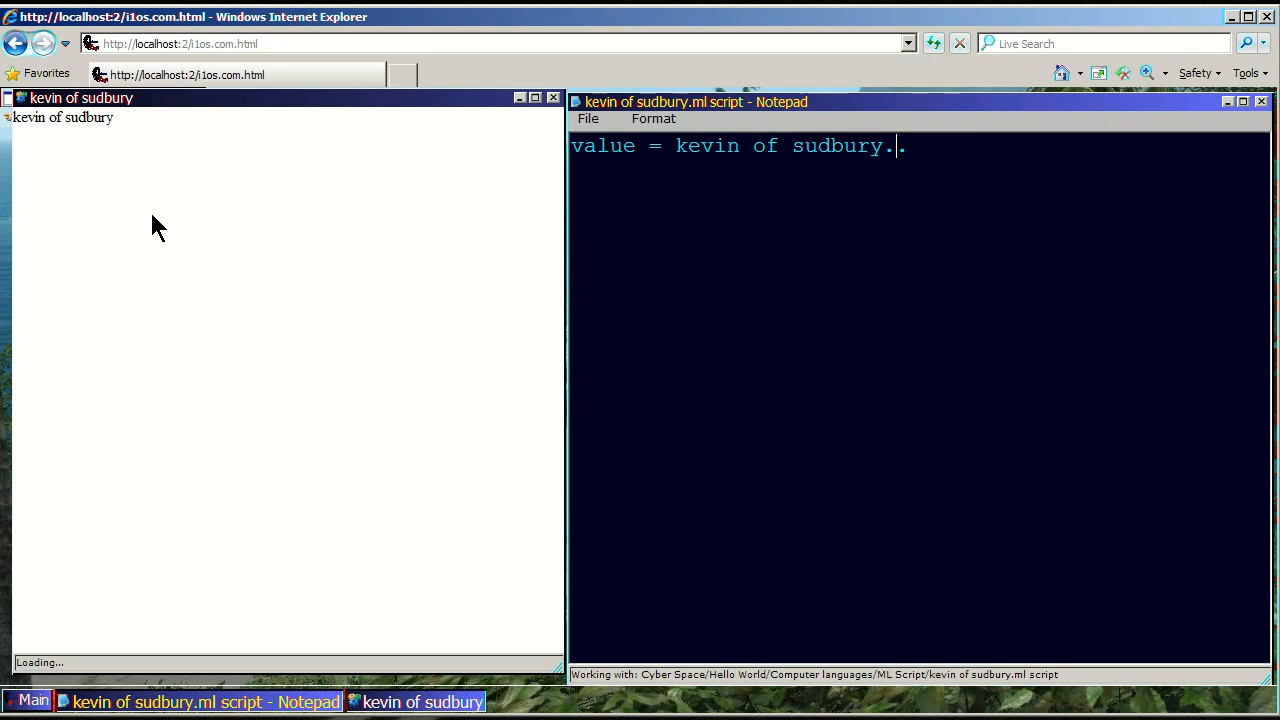
text(.)
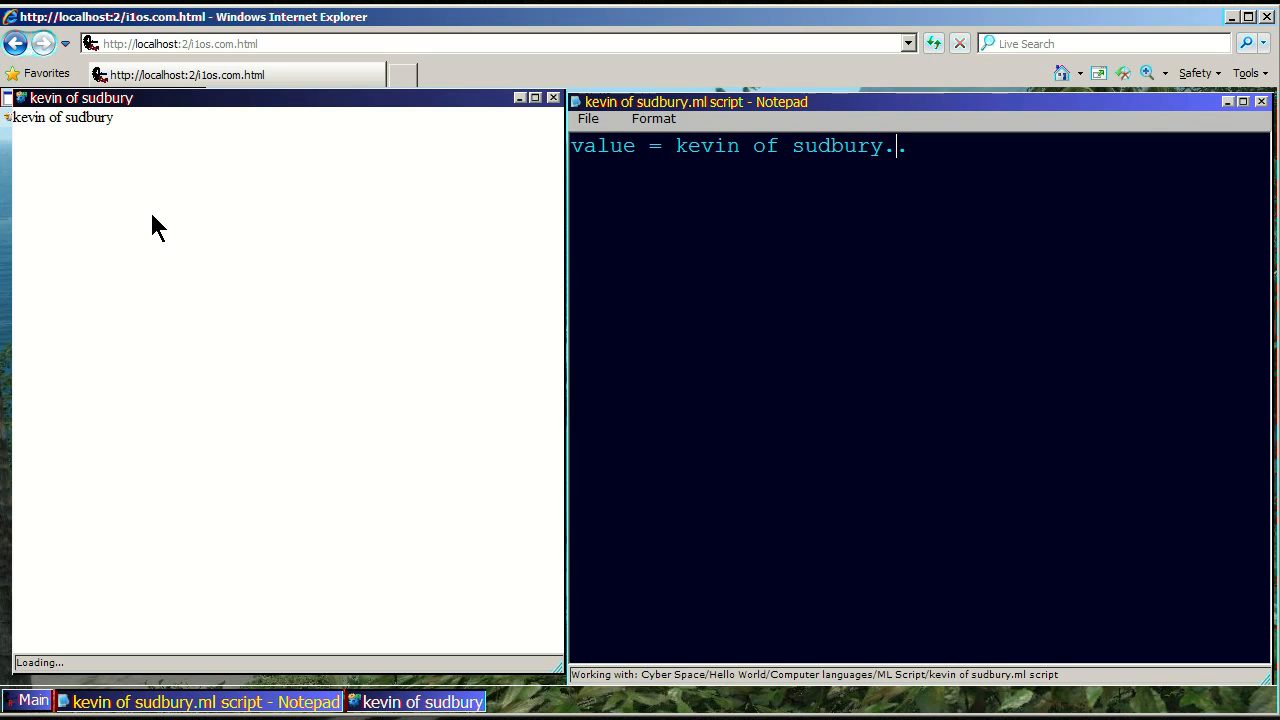
text(.)
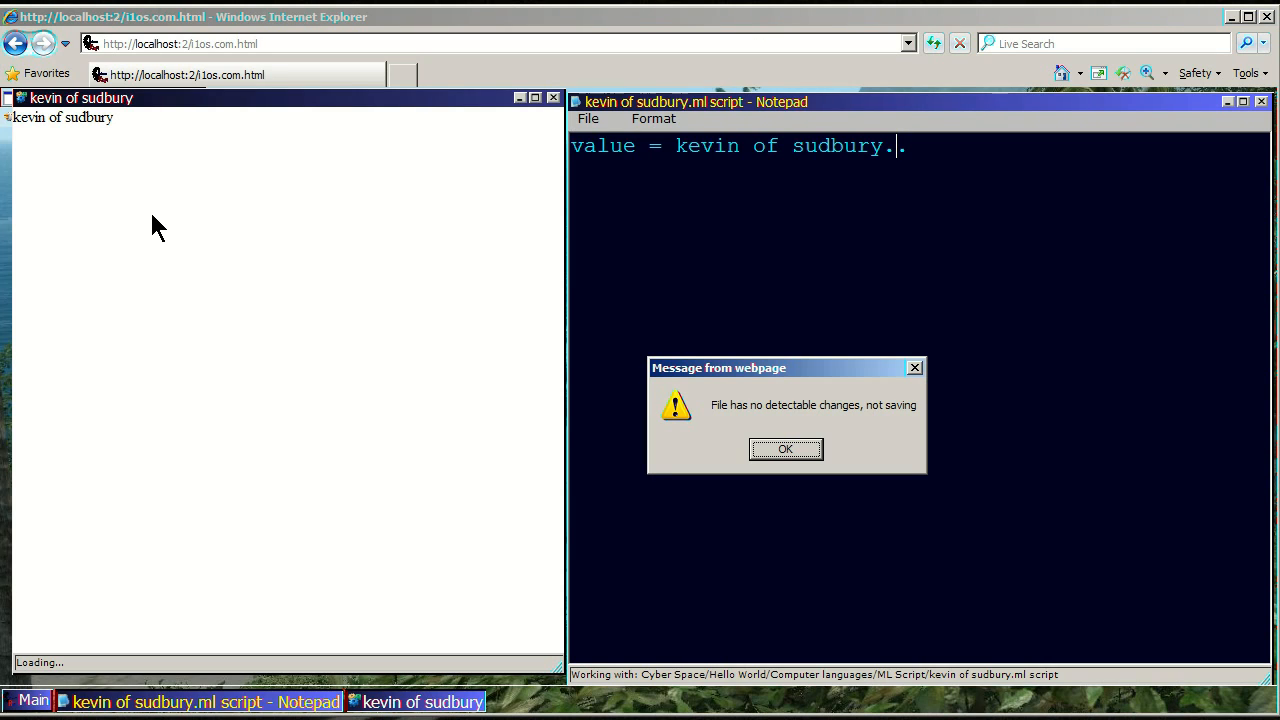
mouse_move(785, 449)
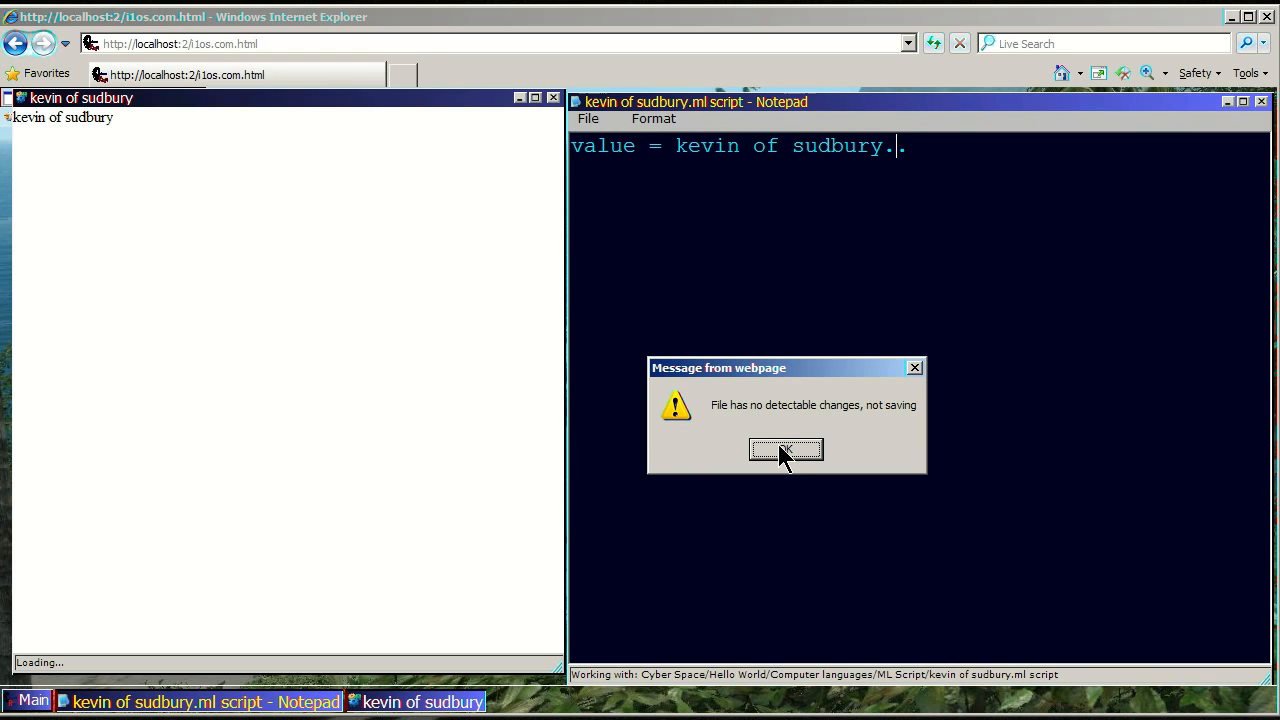
click(786, 449)
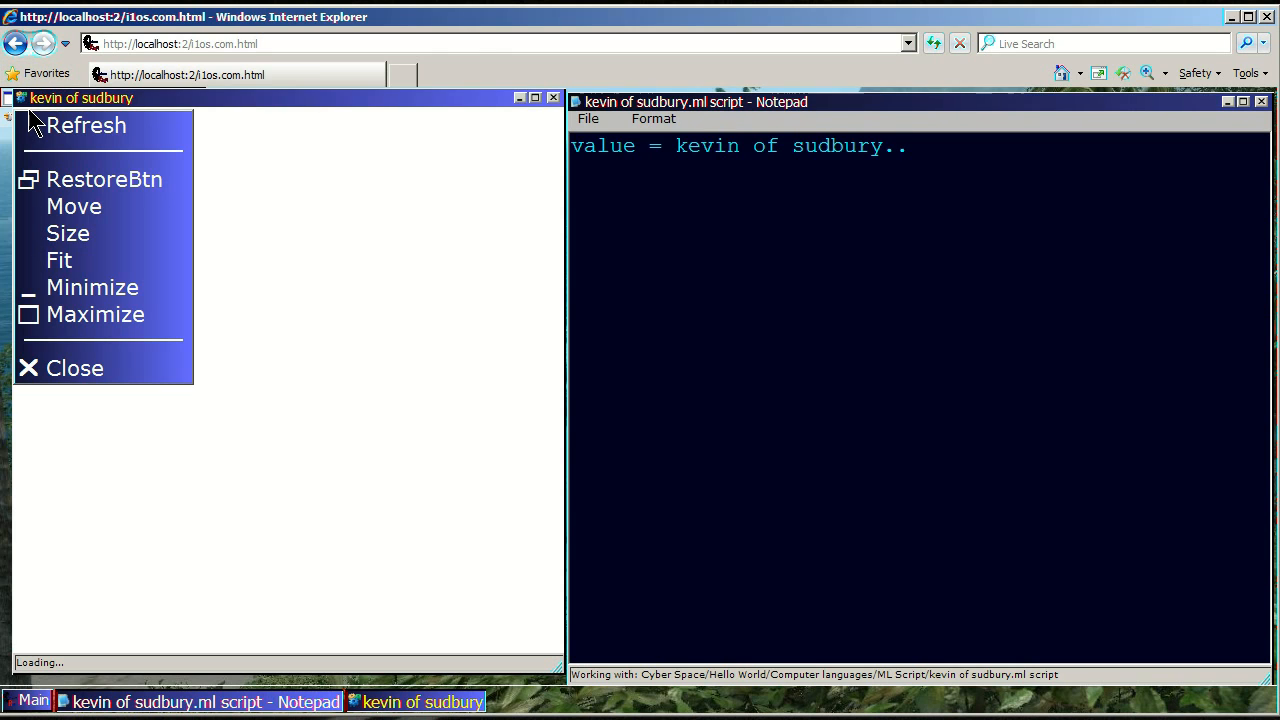
Step: Refresh the output to show 'kevin of sudbury.' and edit the value line's trailing periods
click(86, 125)
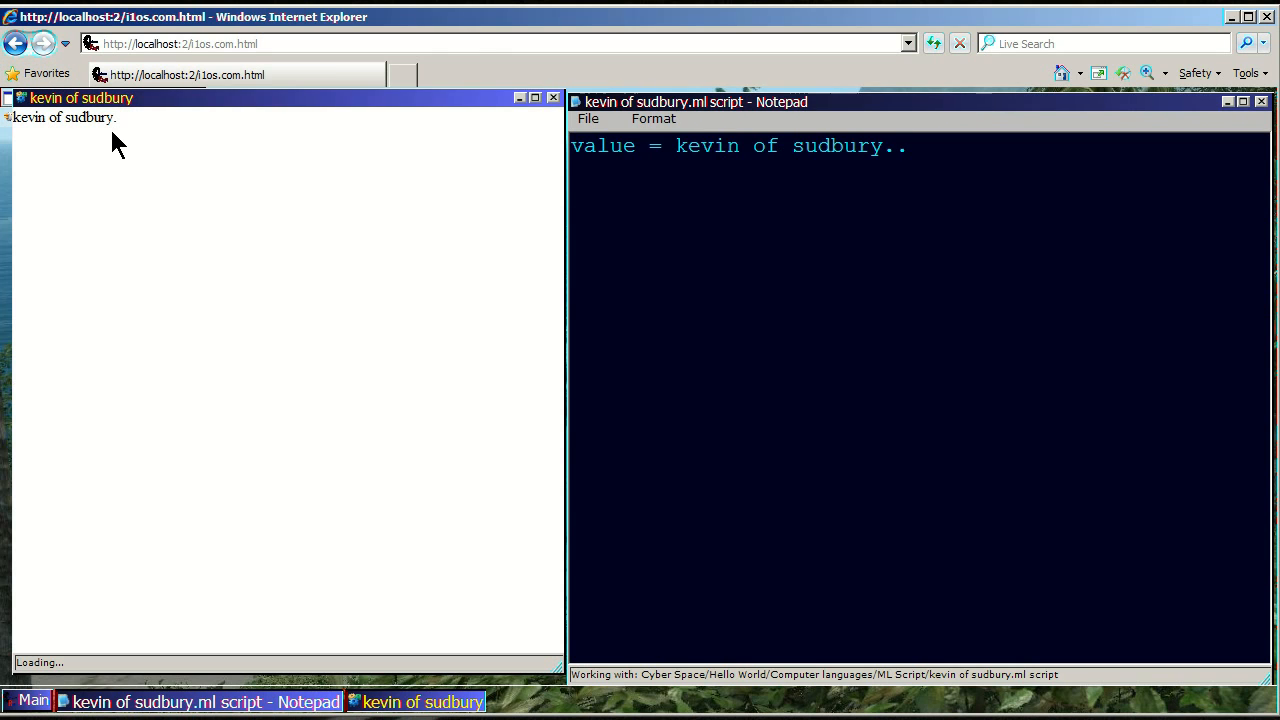
mouse_move(130, 140)
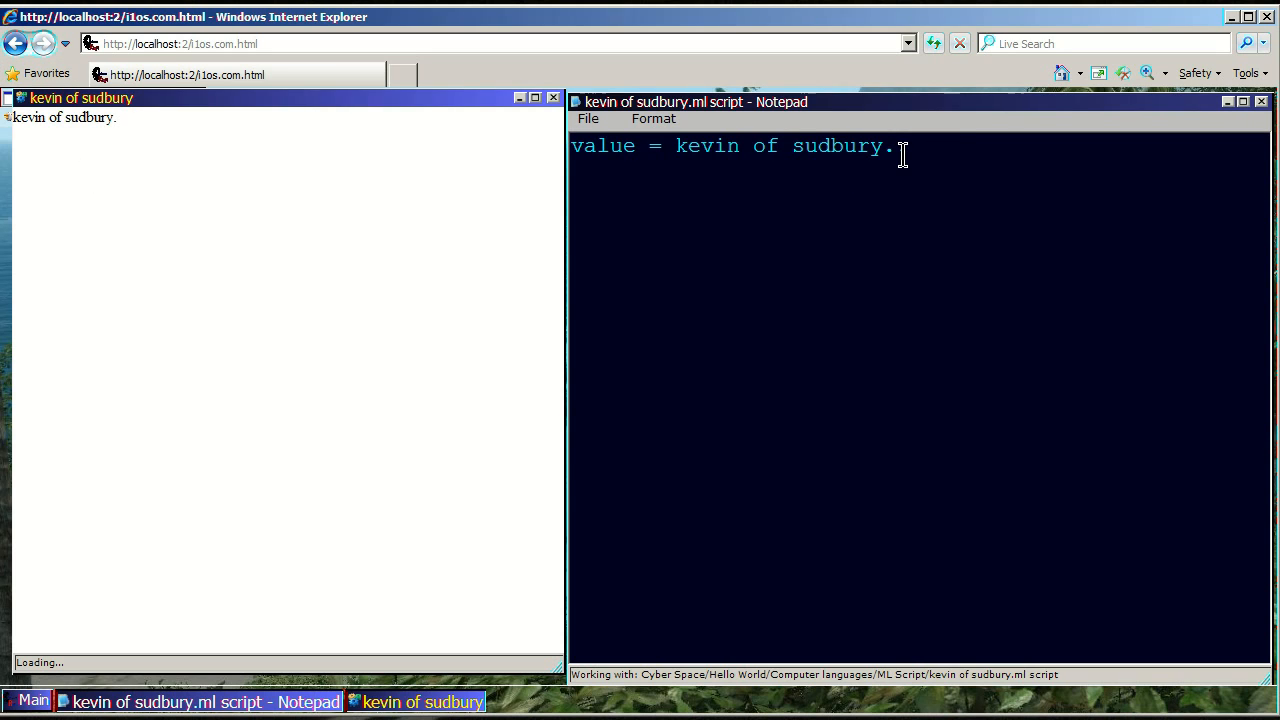
click(905, 146)
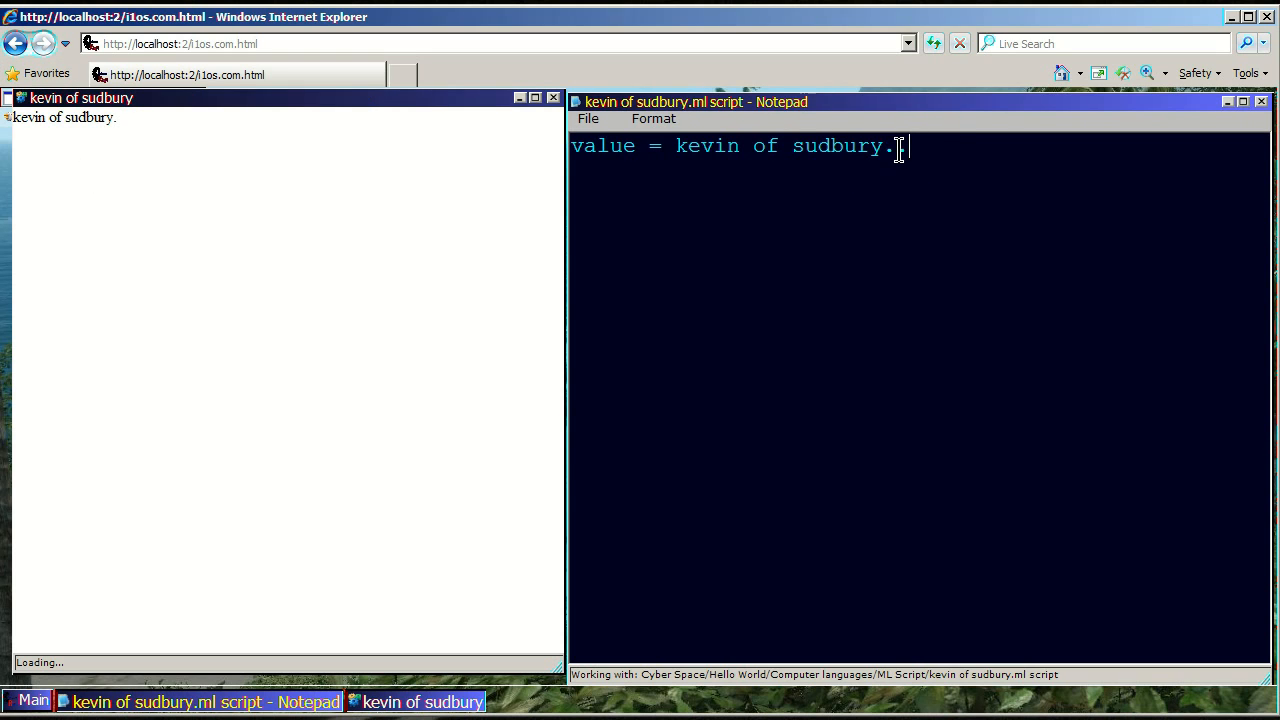
text(.)
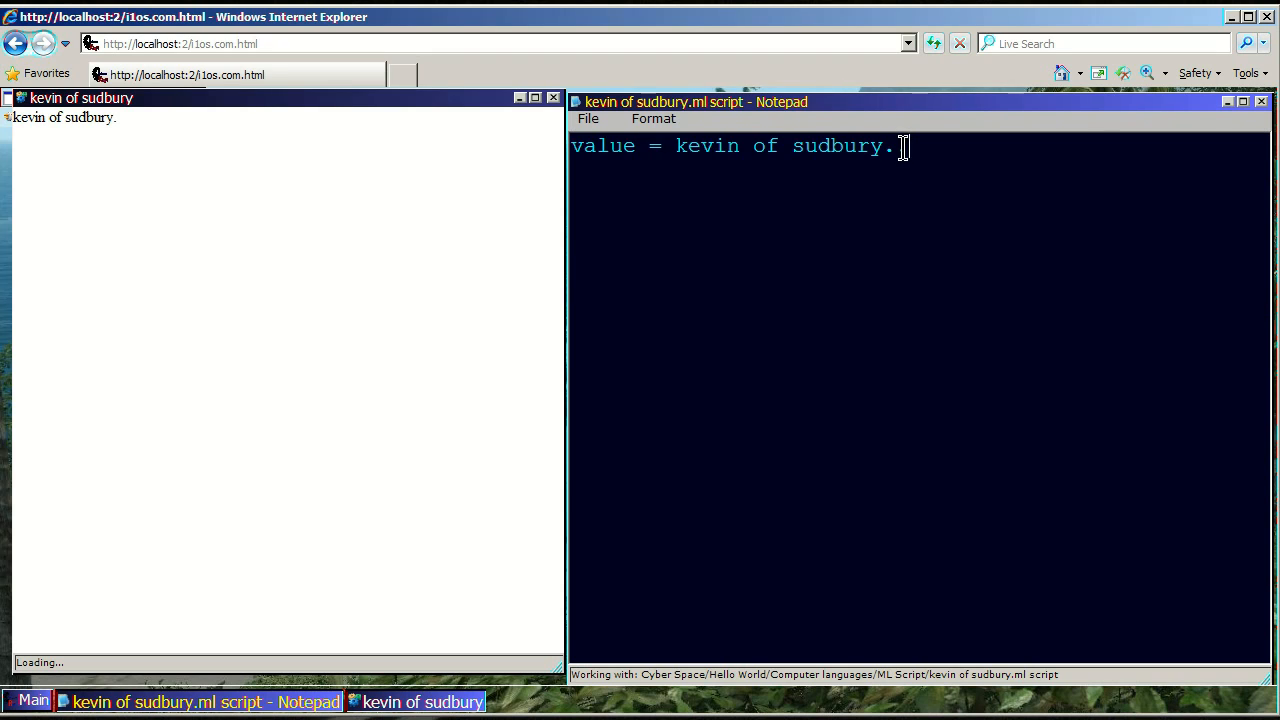
text(.)
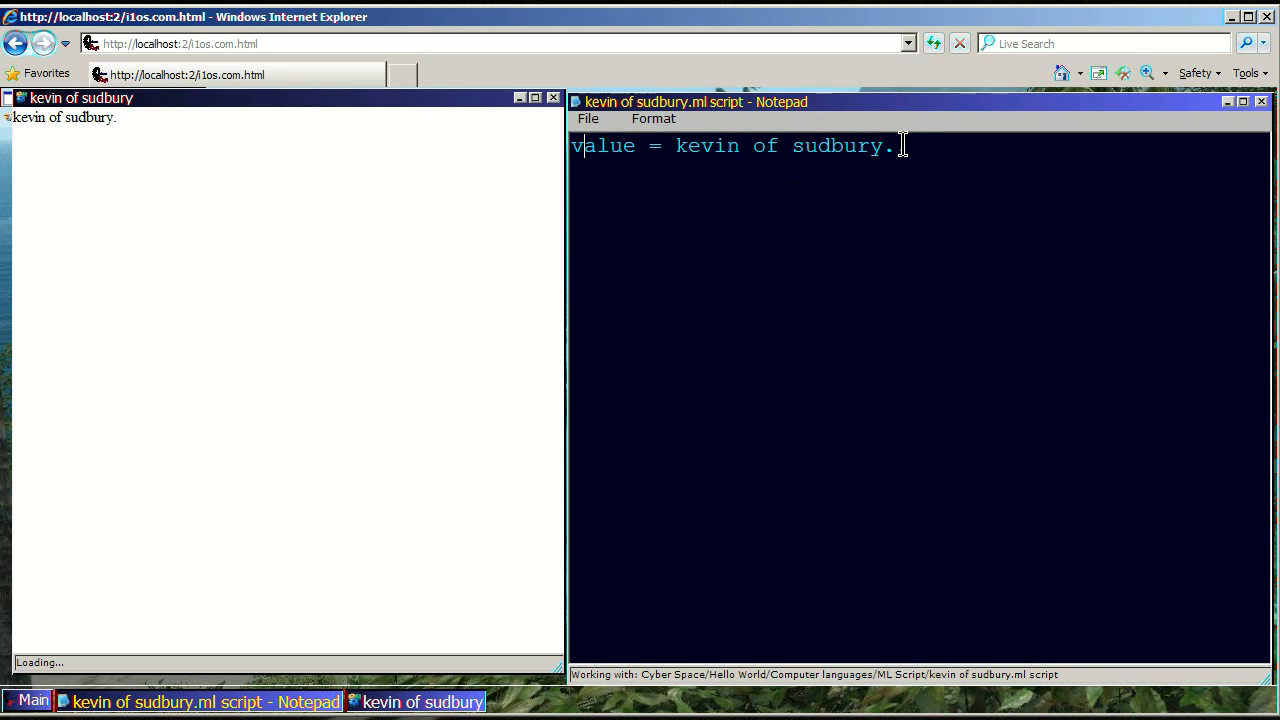
Step: Add a new script line 'color = red.' below the value line
text(.)
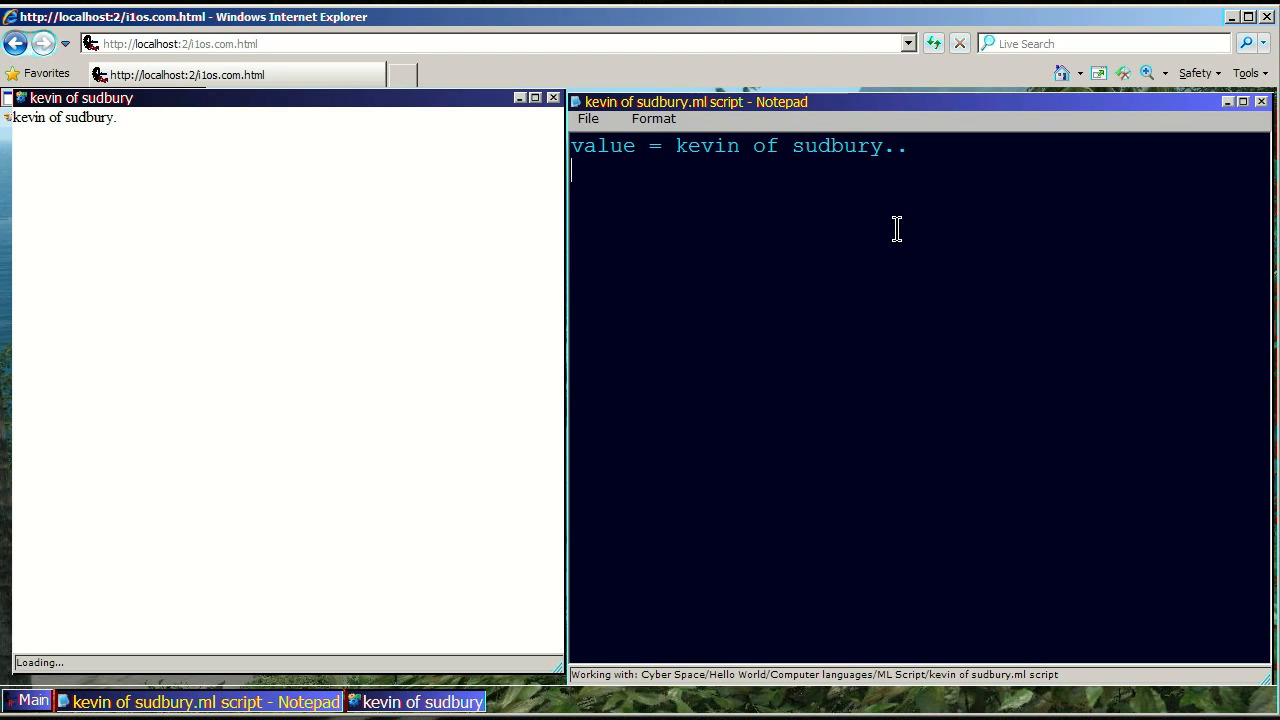
text(co)
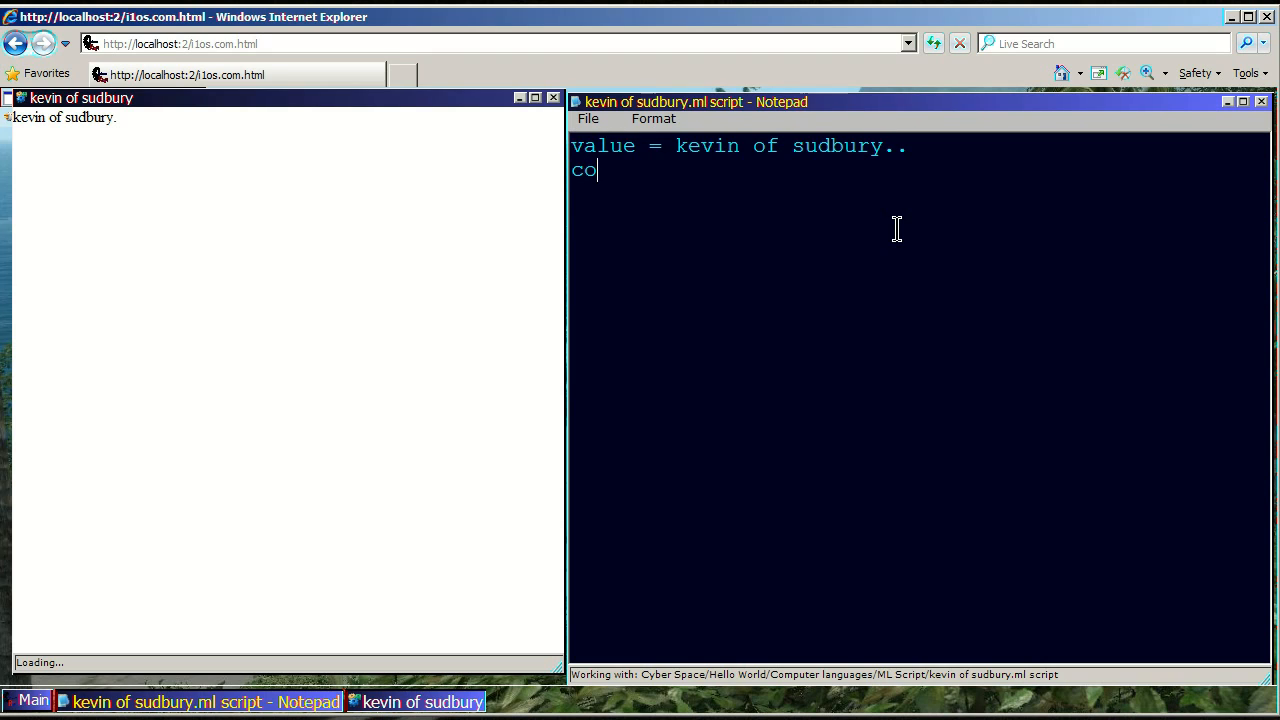
text(lo)
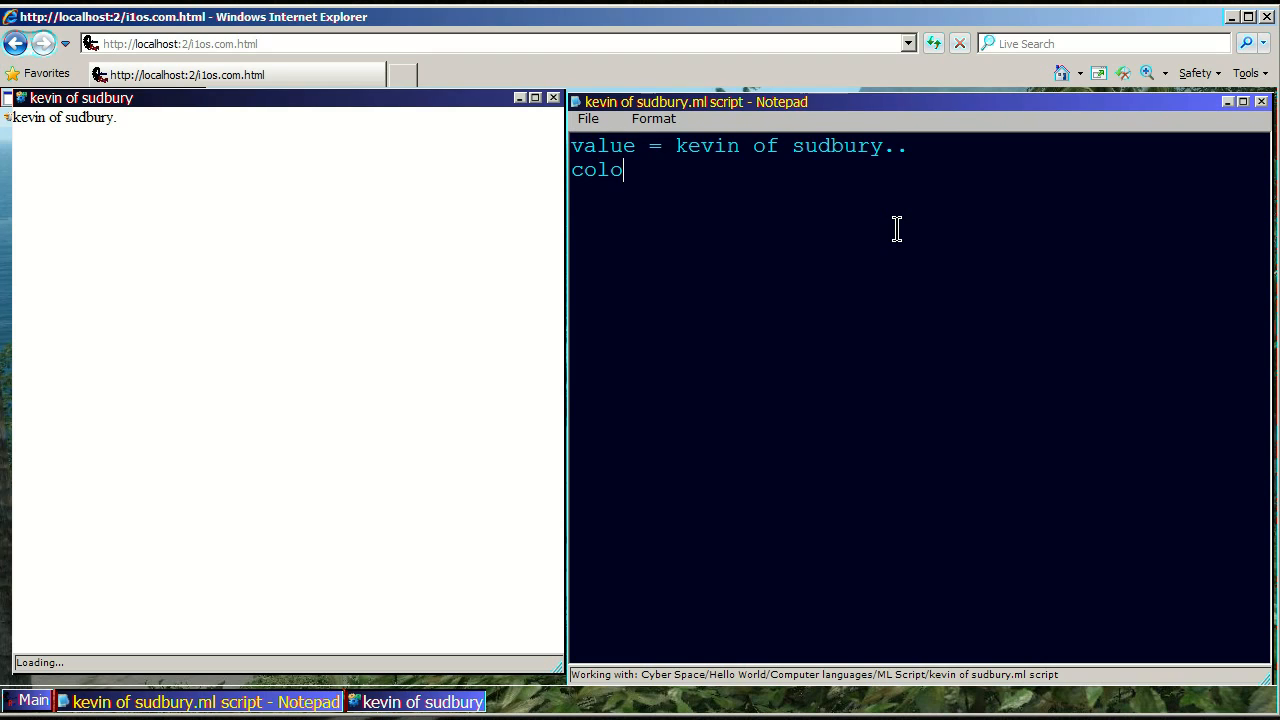
text(u)
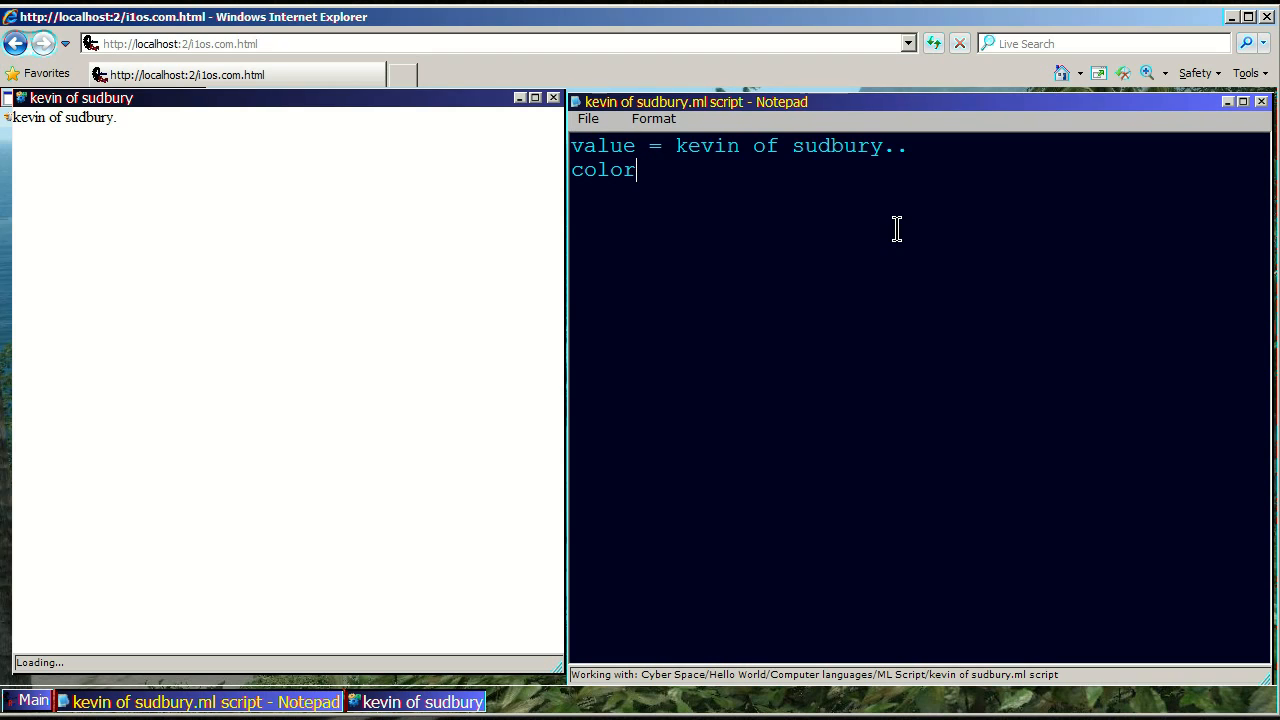
text(" ")
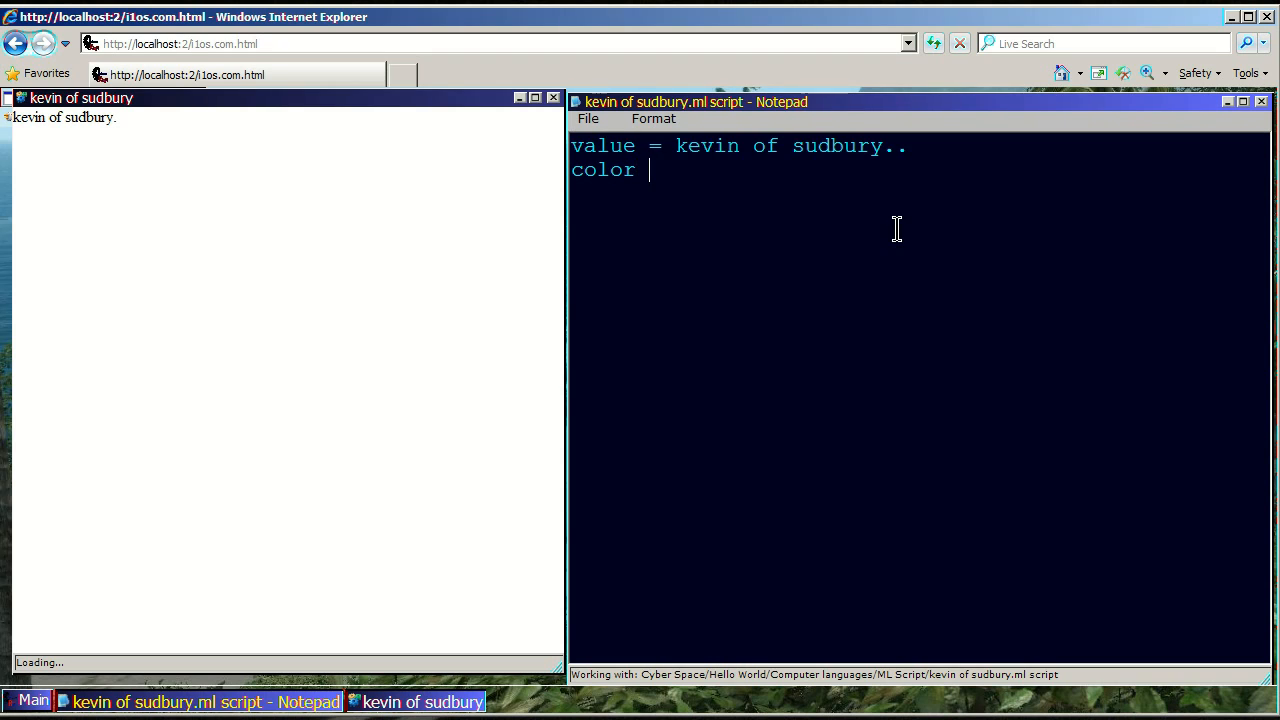
text(=)
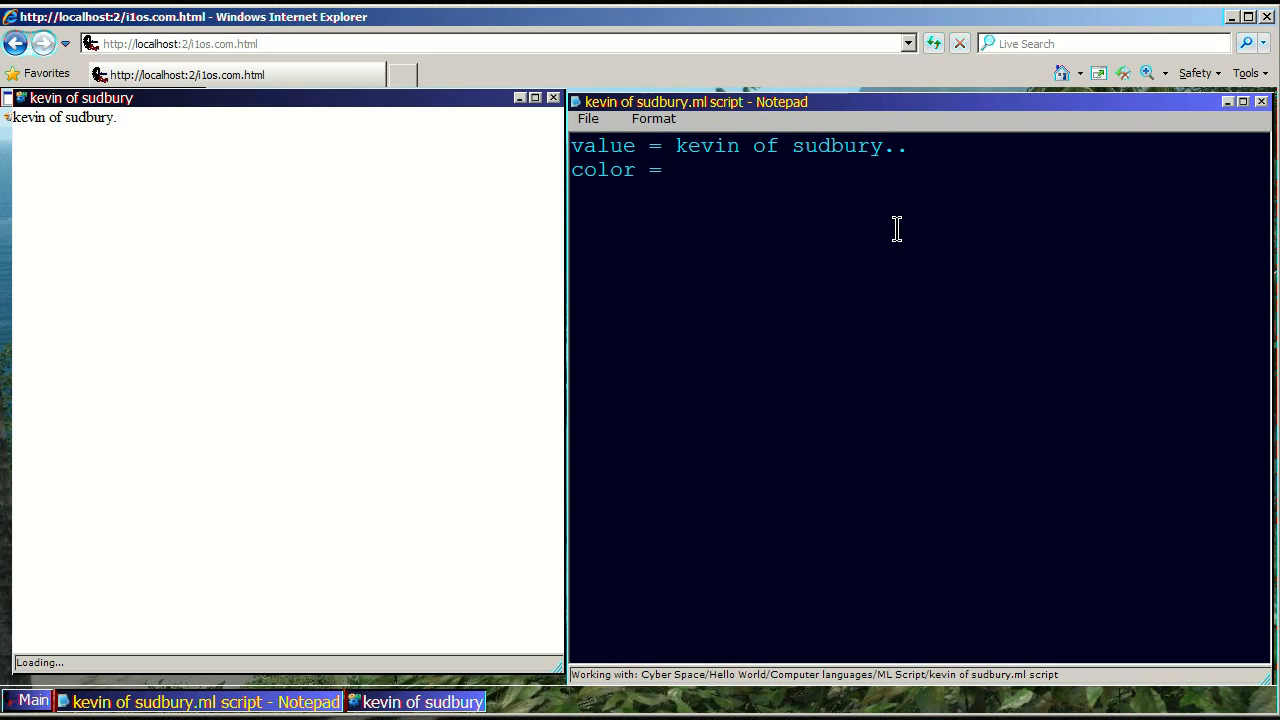
click(675, 169)
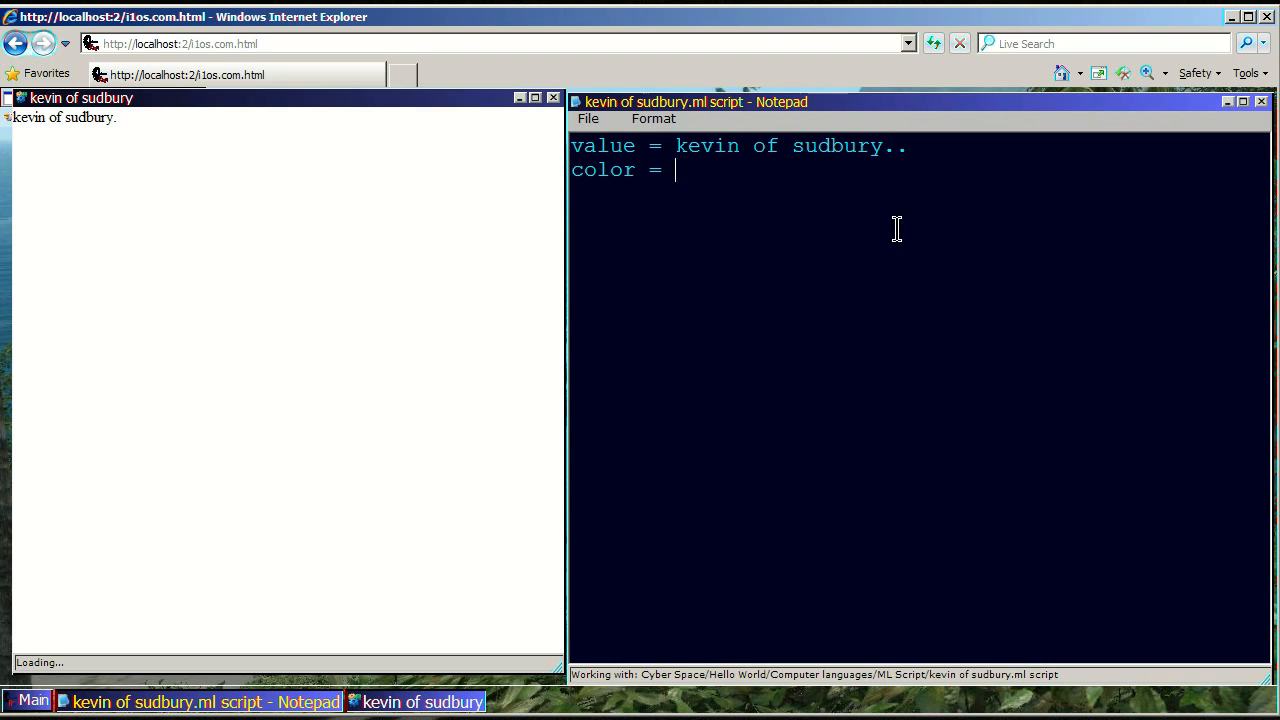
text(re)
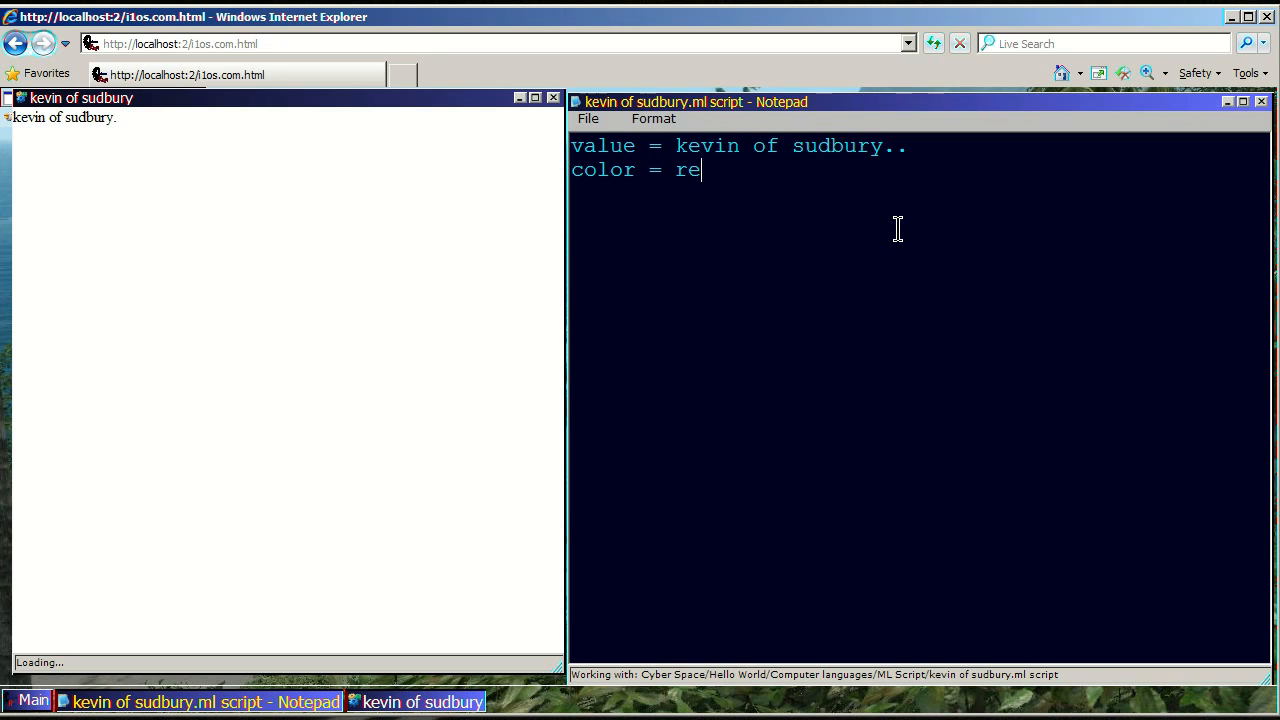
text(d)
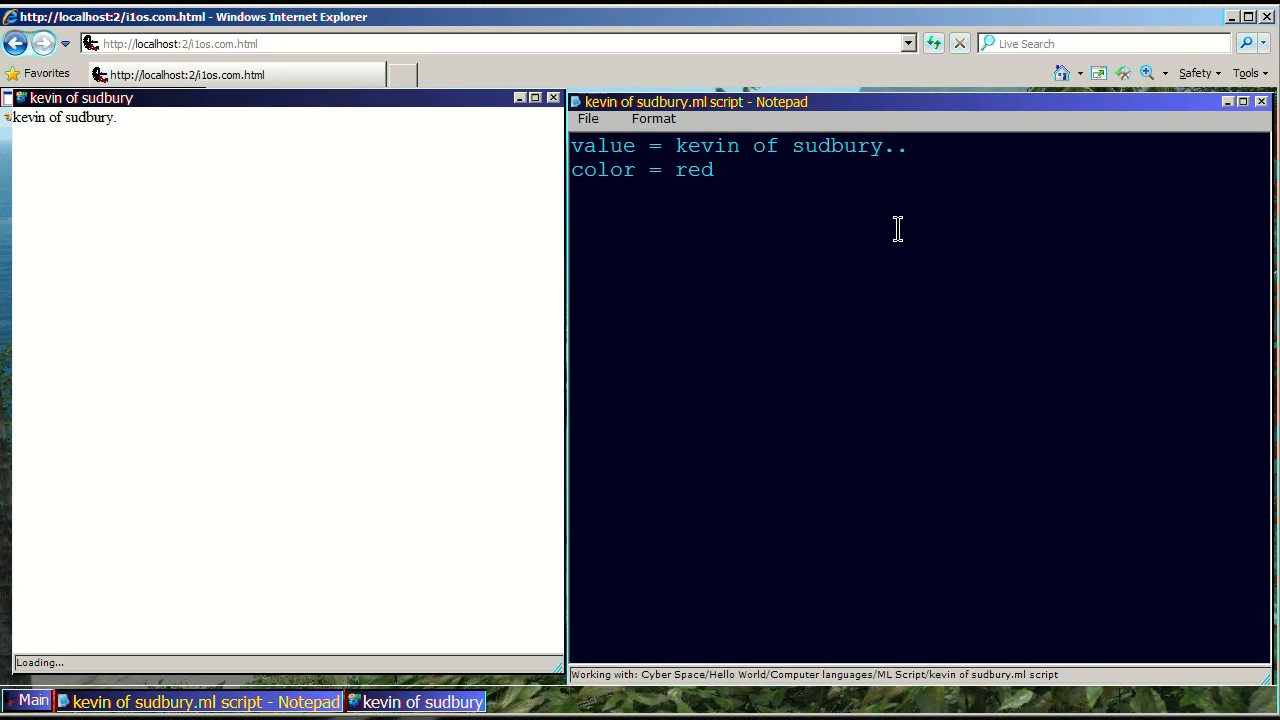
click(712, 169)
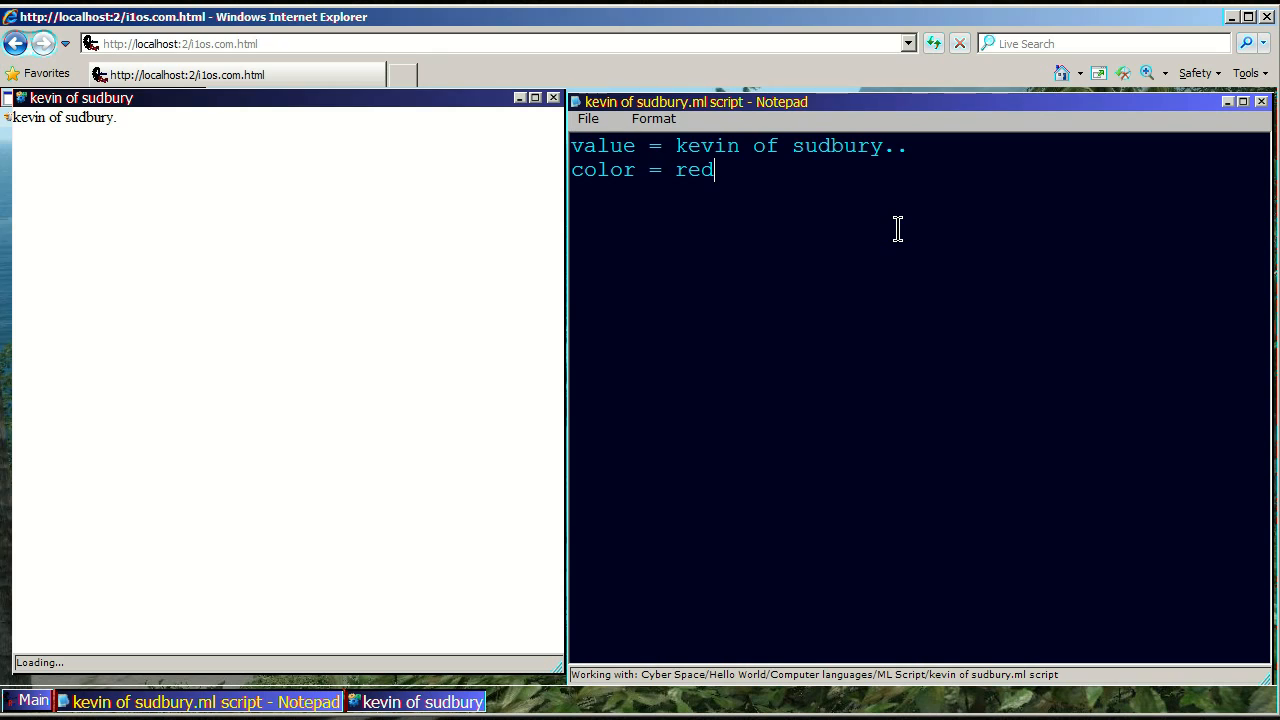
text(.)
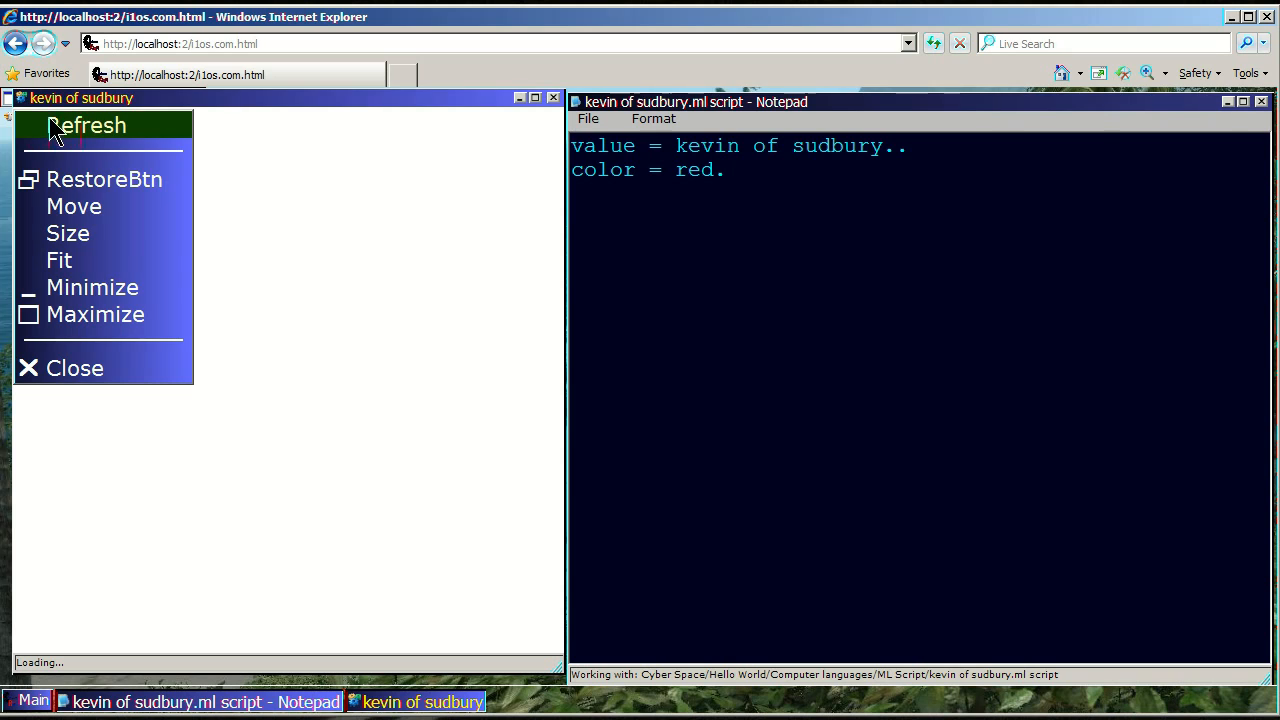
Step: Refresh the 'kevin of sudbury' window so the text displays in red
click(88, 124)
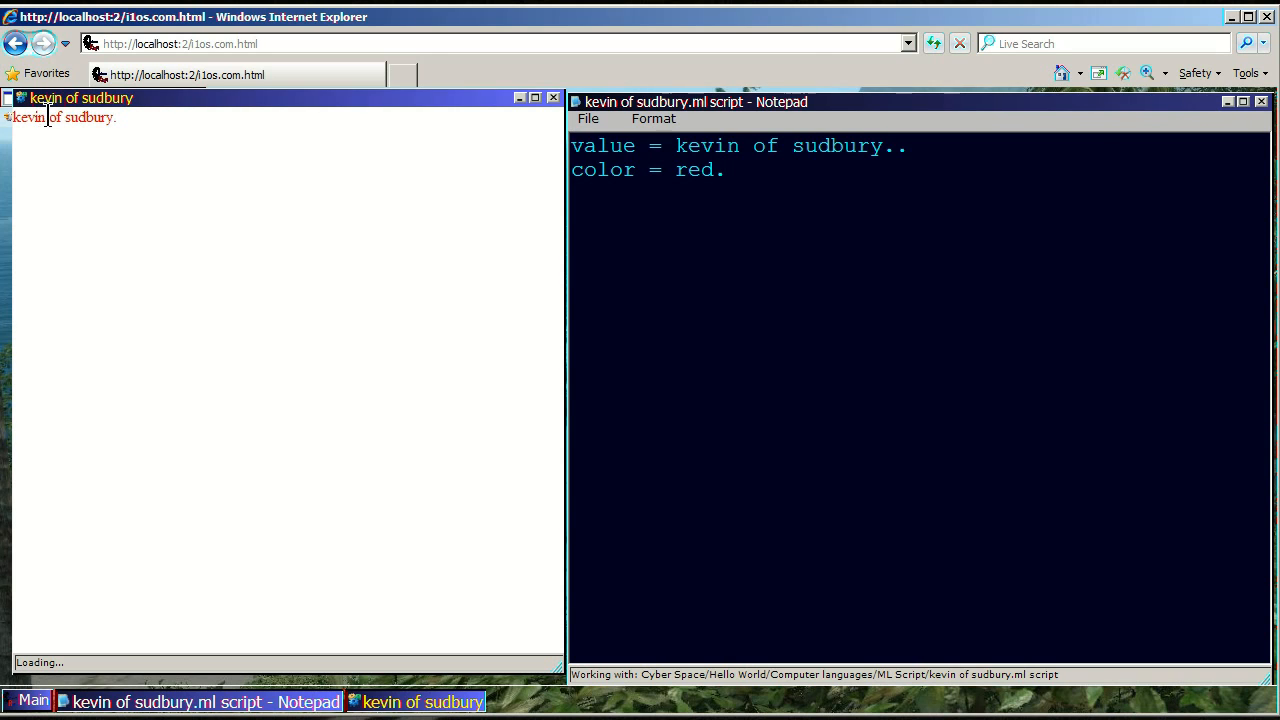
mouse_move(138, 128)
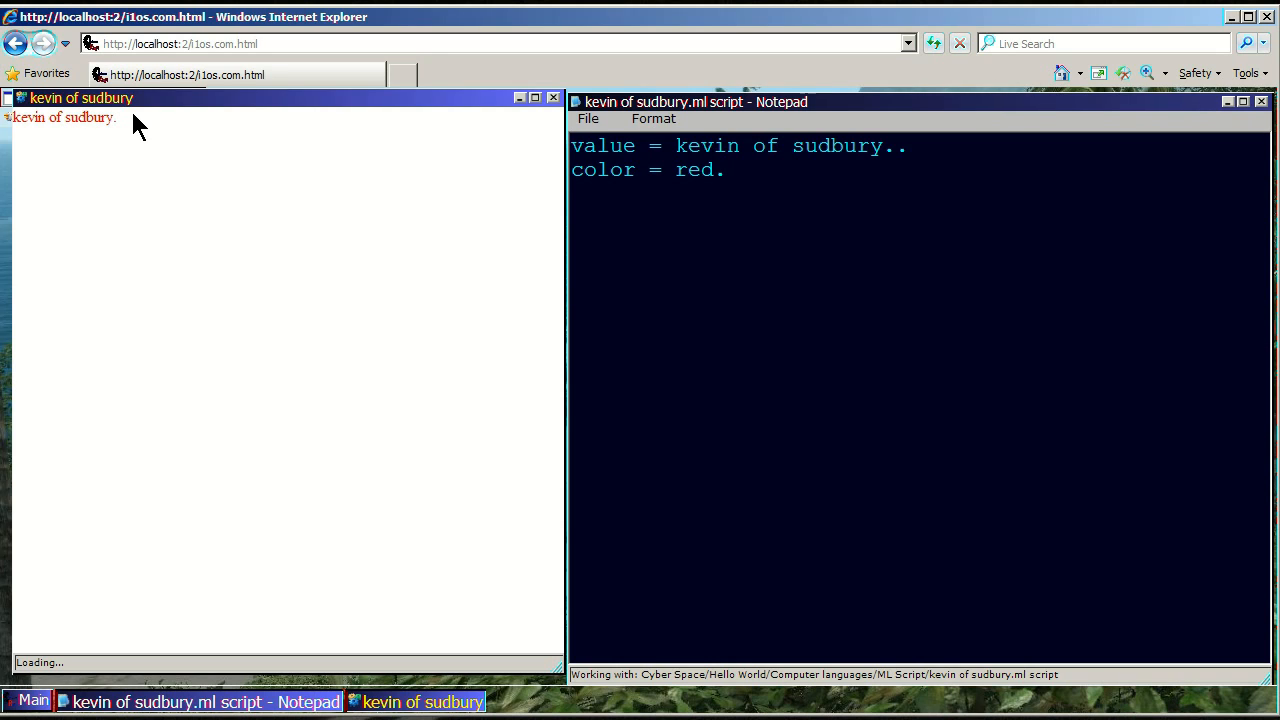
mouse_move(555, 225)
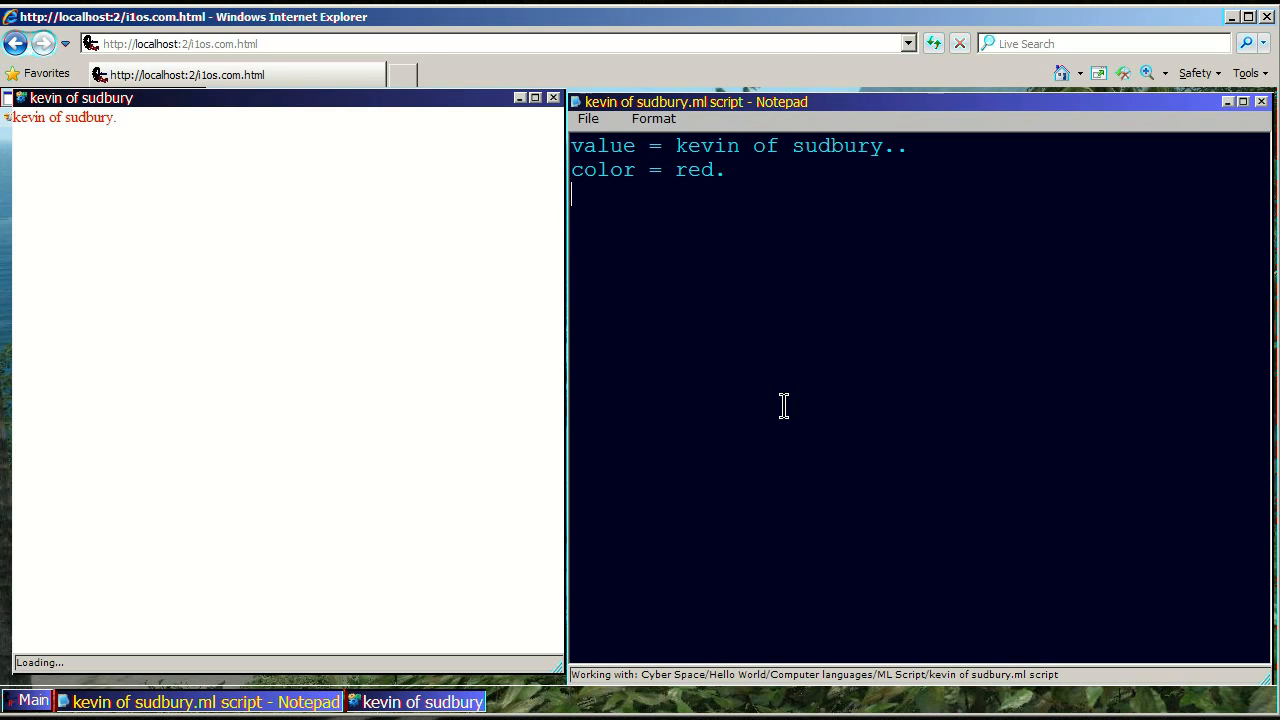
Step: Add a third script line below the color line: fontSize = 30px
text(font)
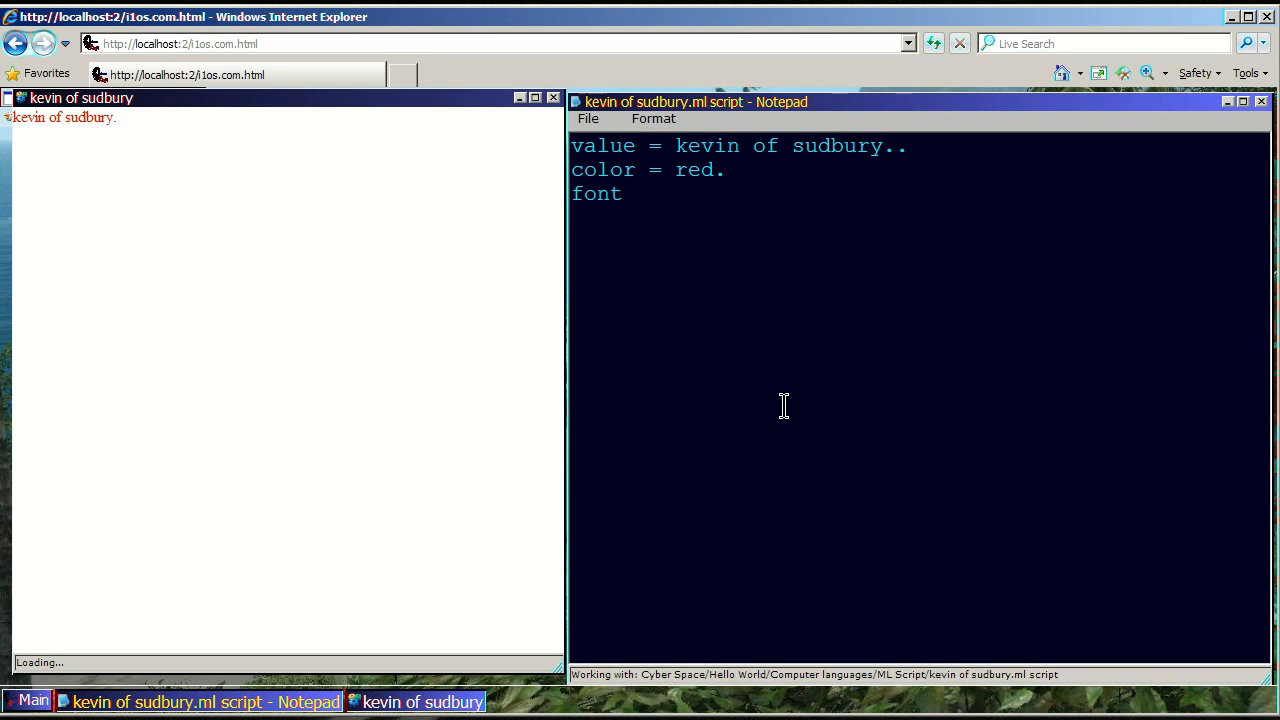
click(623, 193)
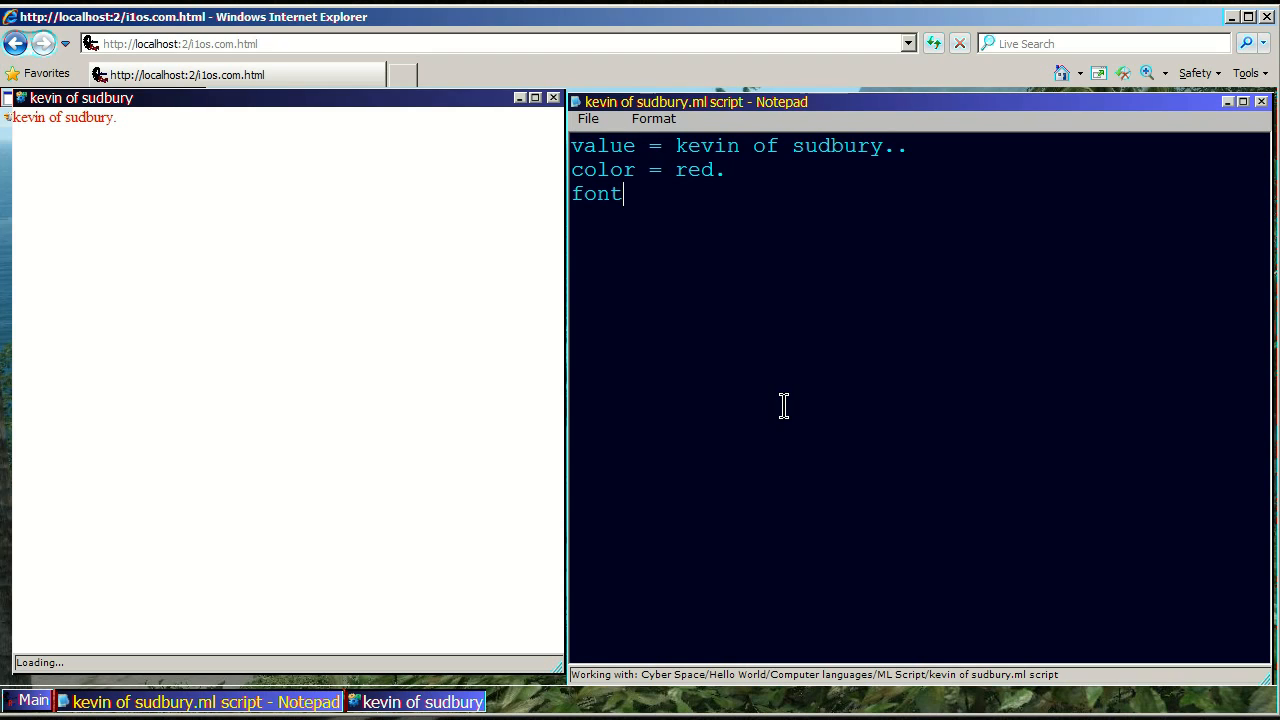
text(" ")
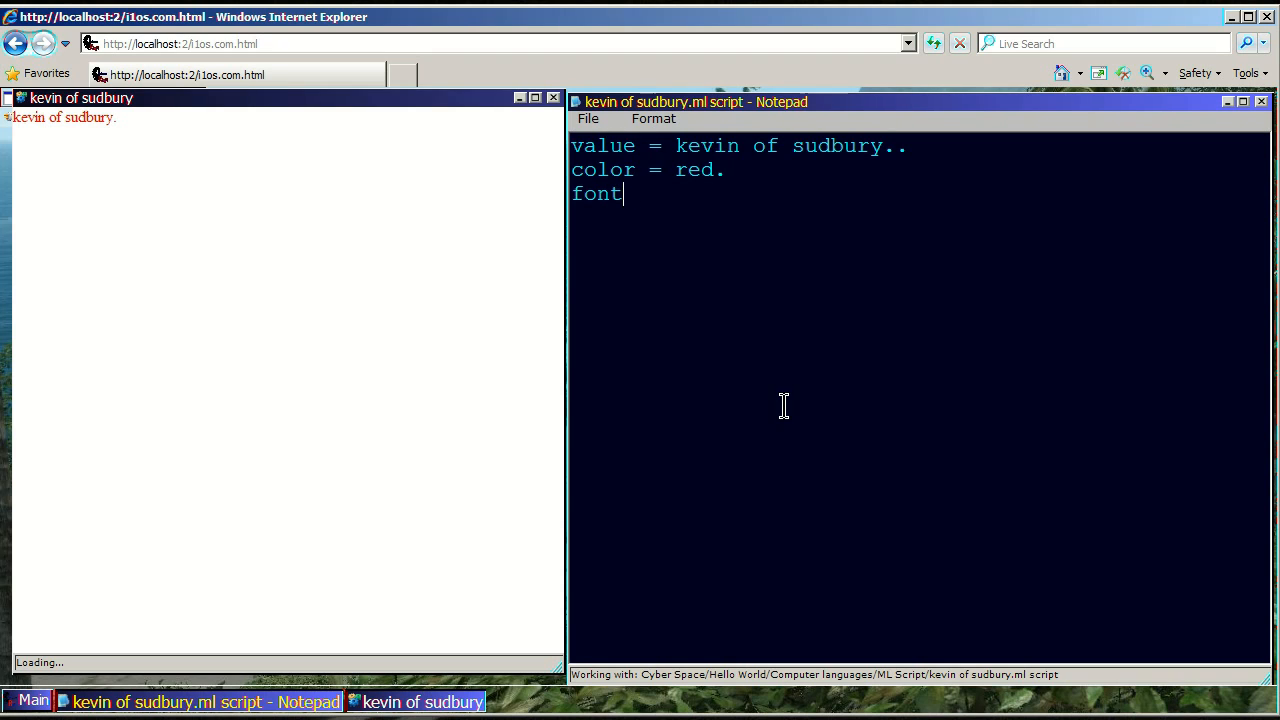
text(Si)
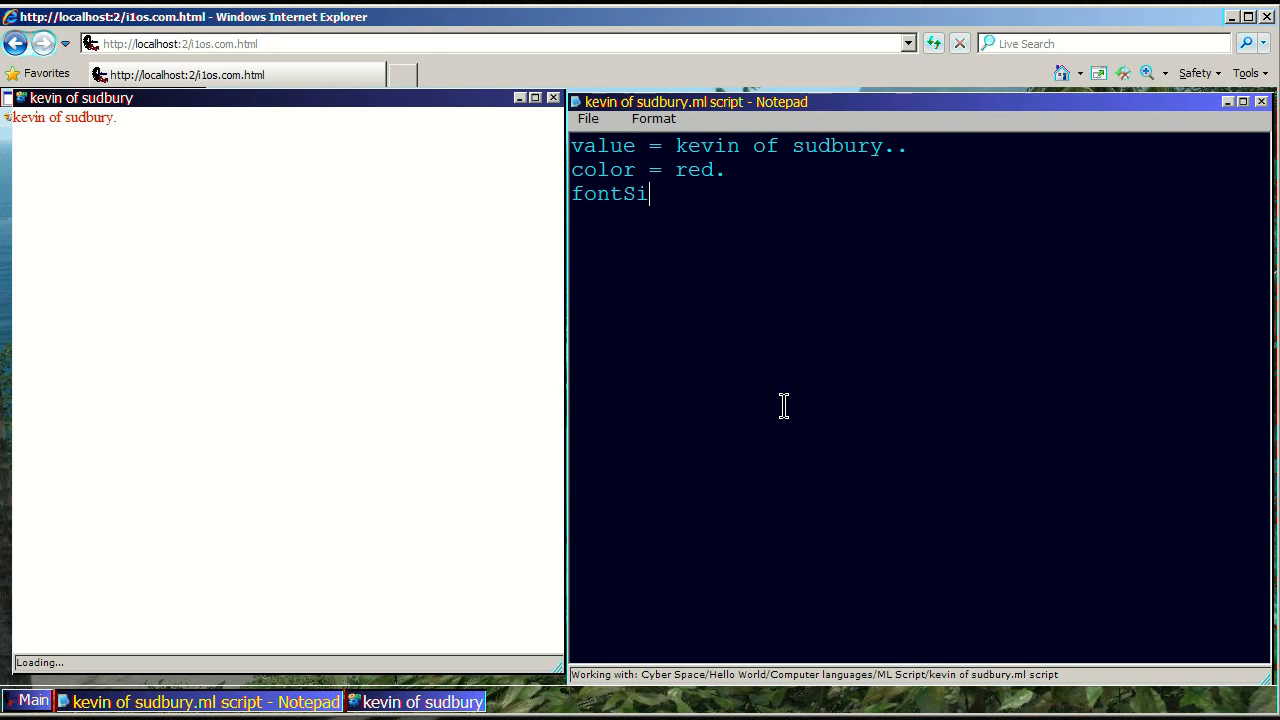
text(z)
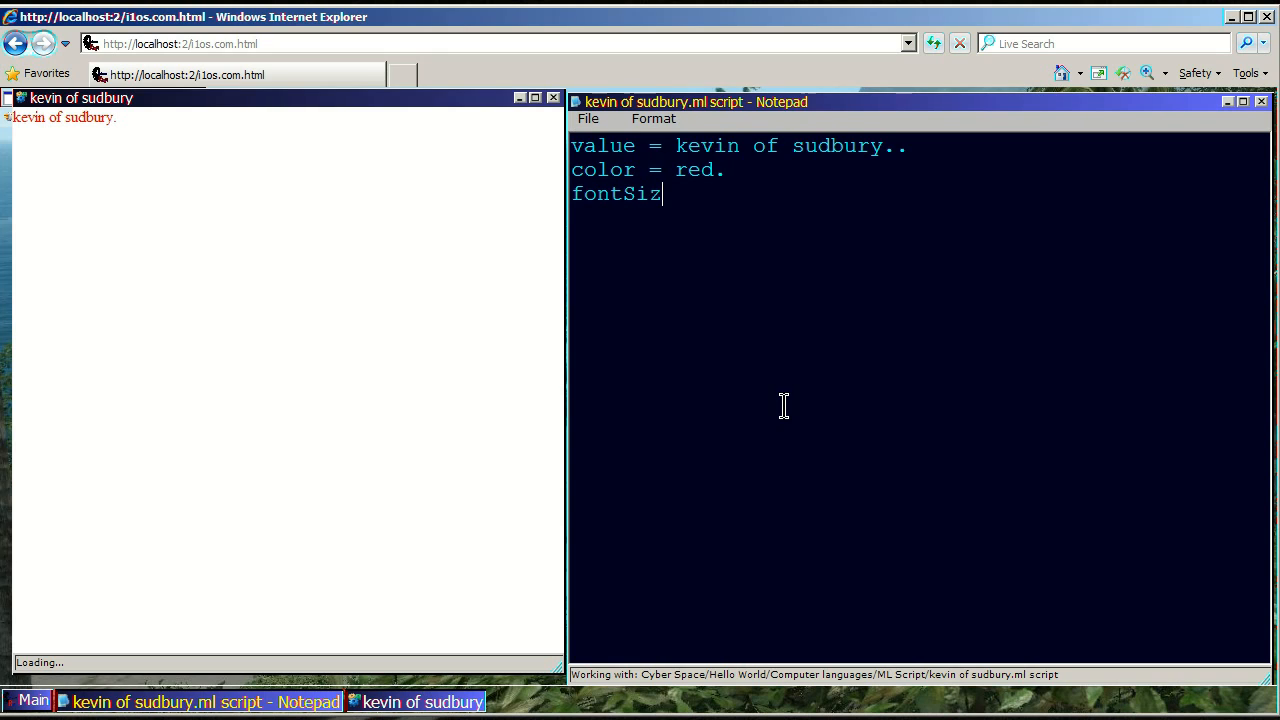
text(e)
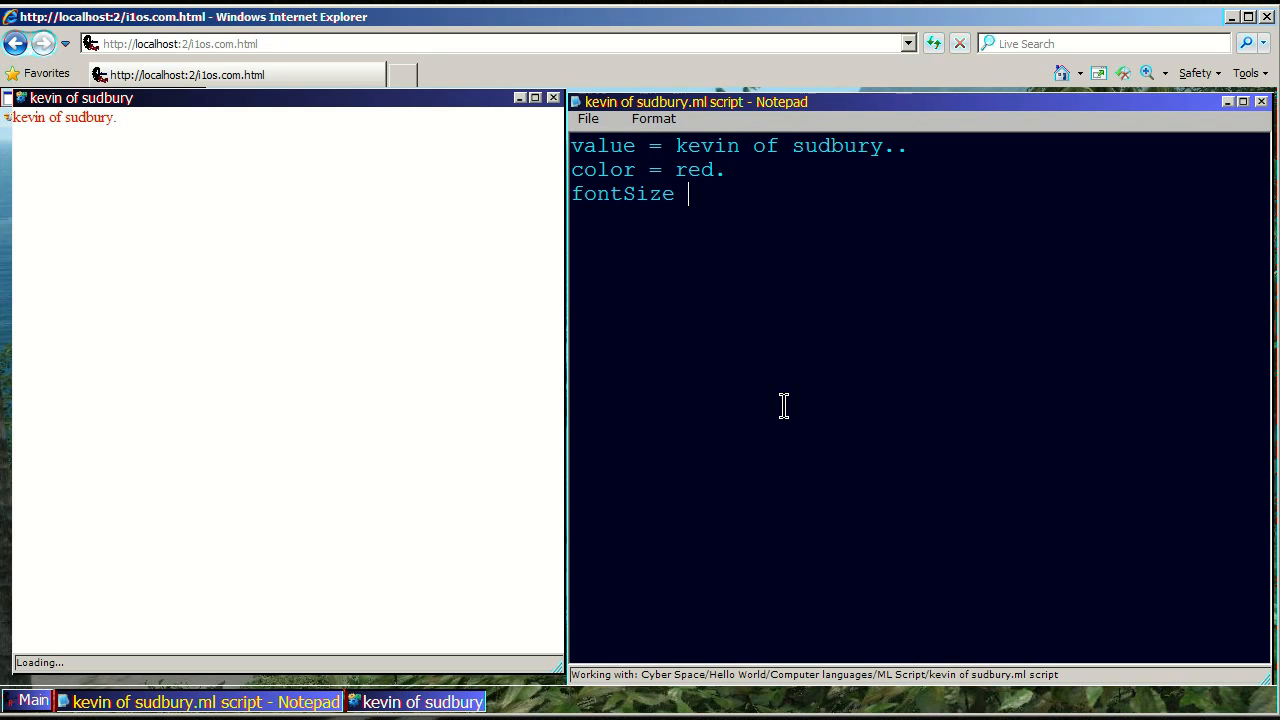
text(=)
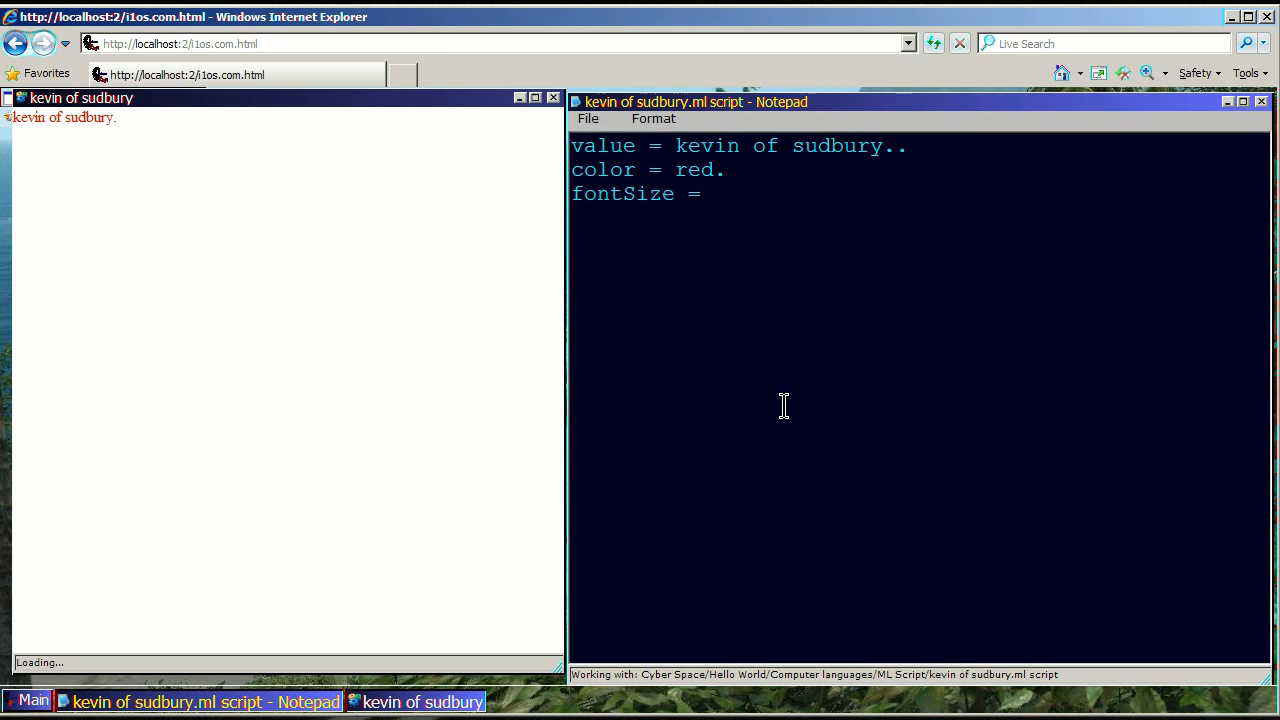
click(713, 193)
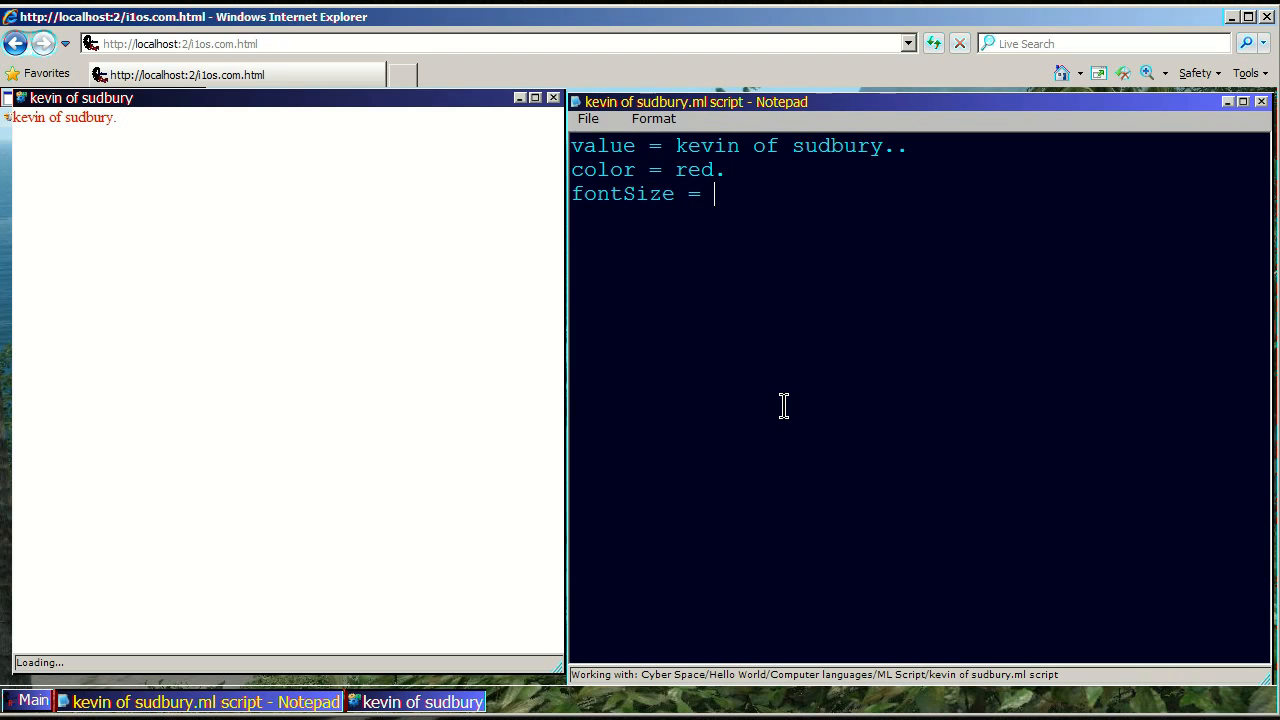
text(30)
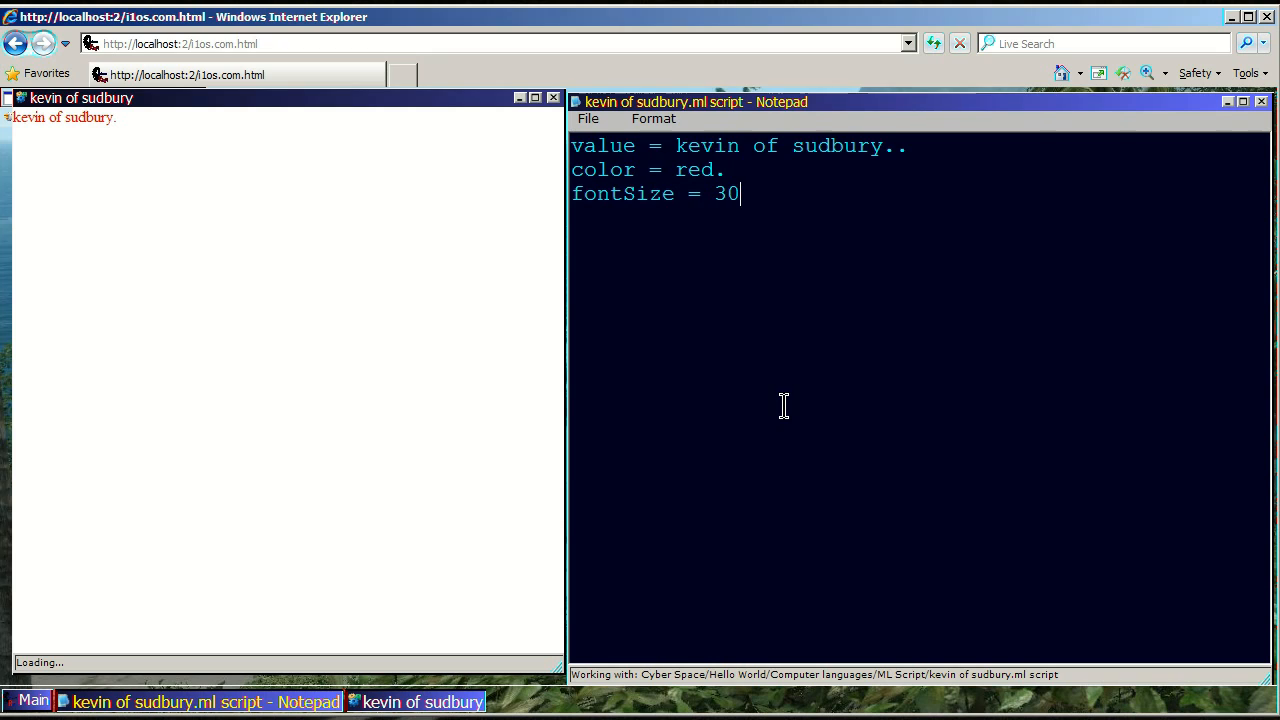
text(p)
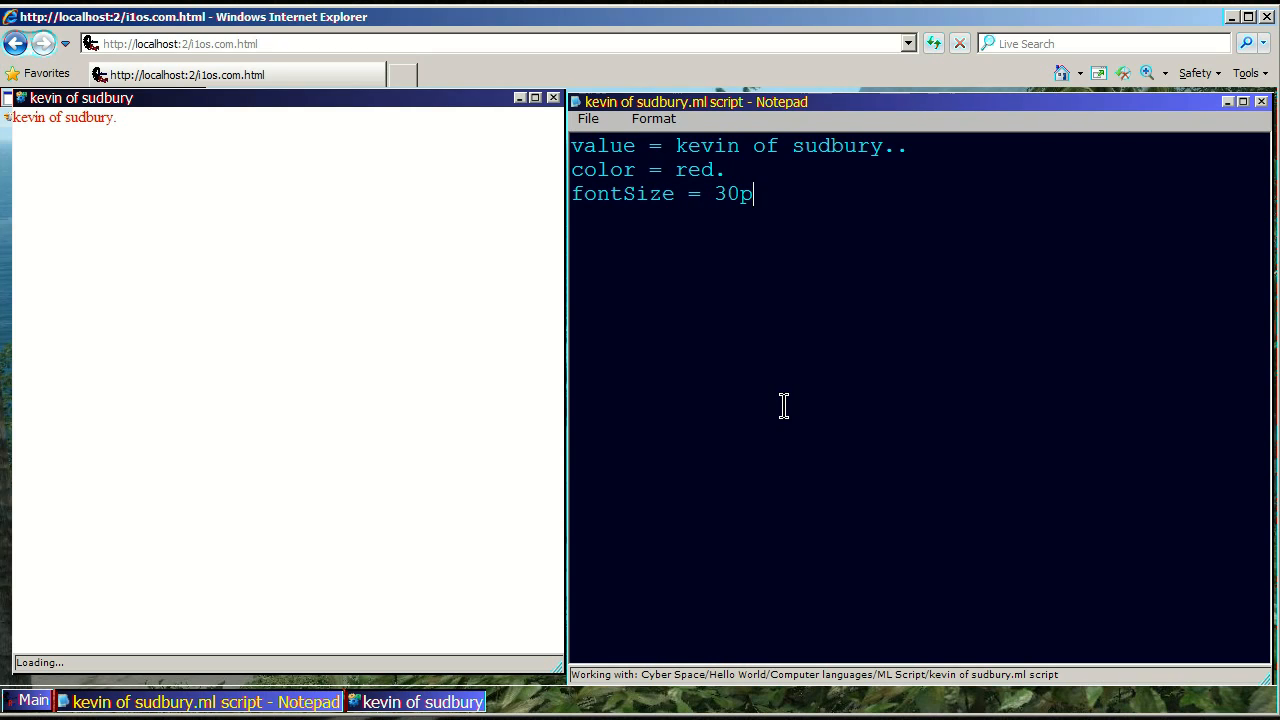
text(x)
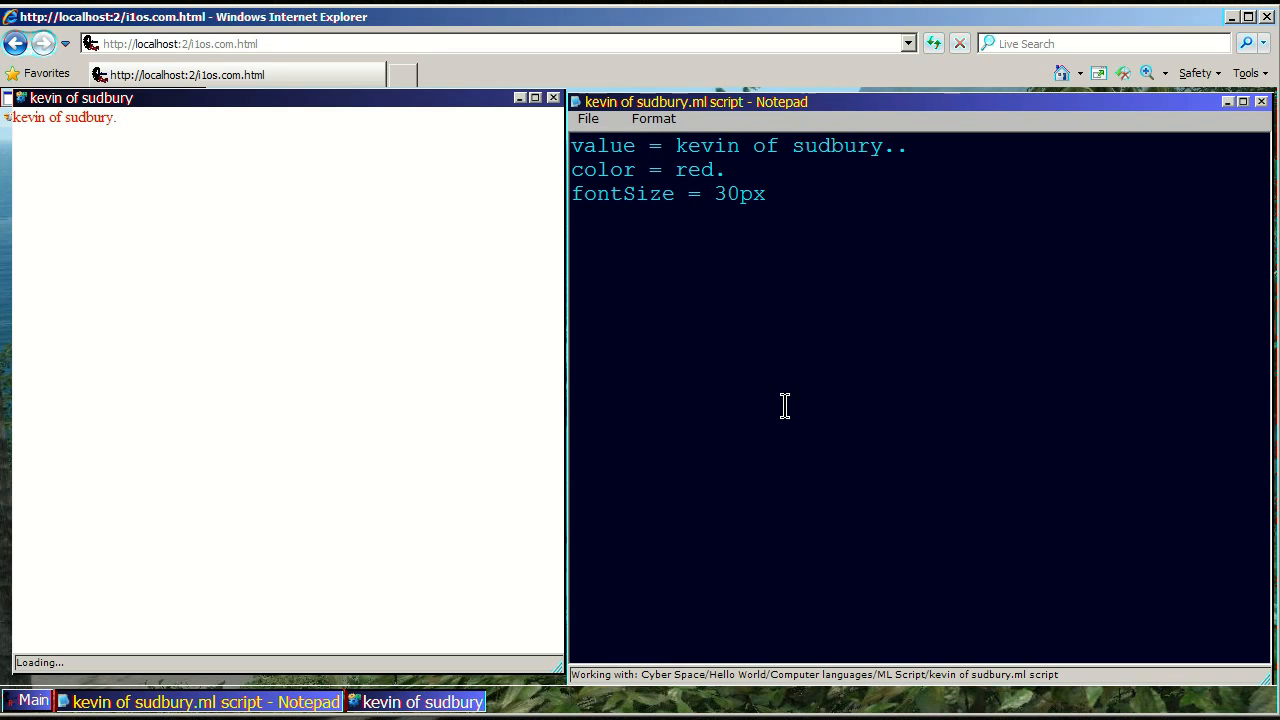
text(.)
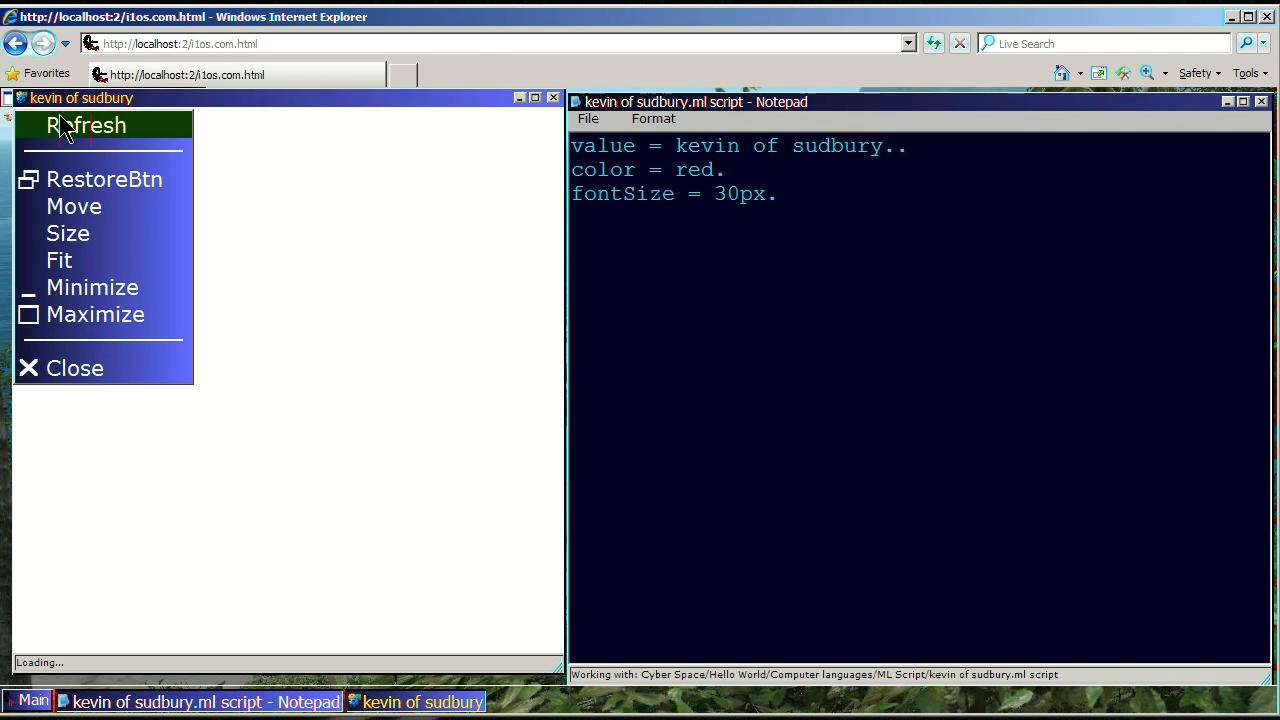
Step: Refresh the kevin of sudbury window to show the red text at 30px
click(87, 124)
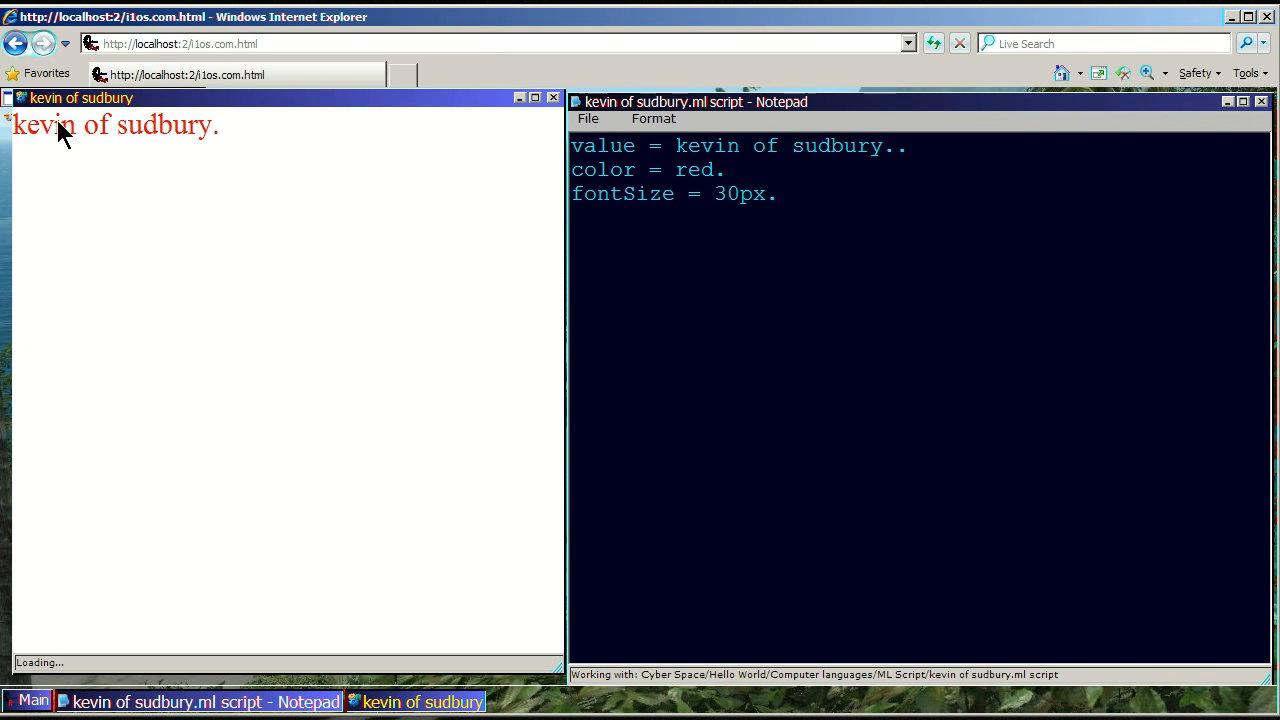
mouse_move(567, 220)
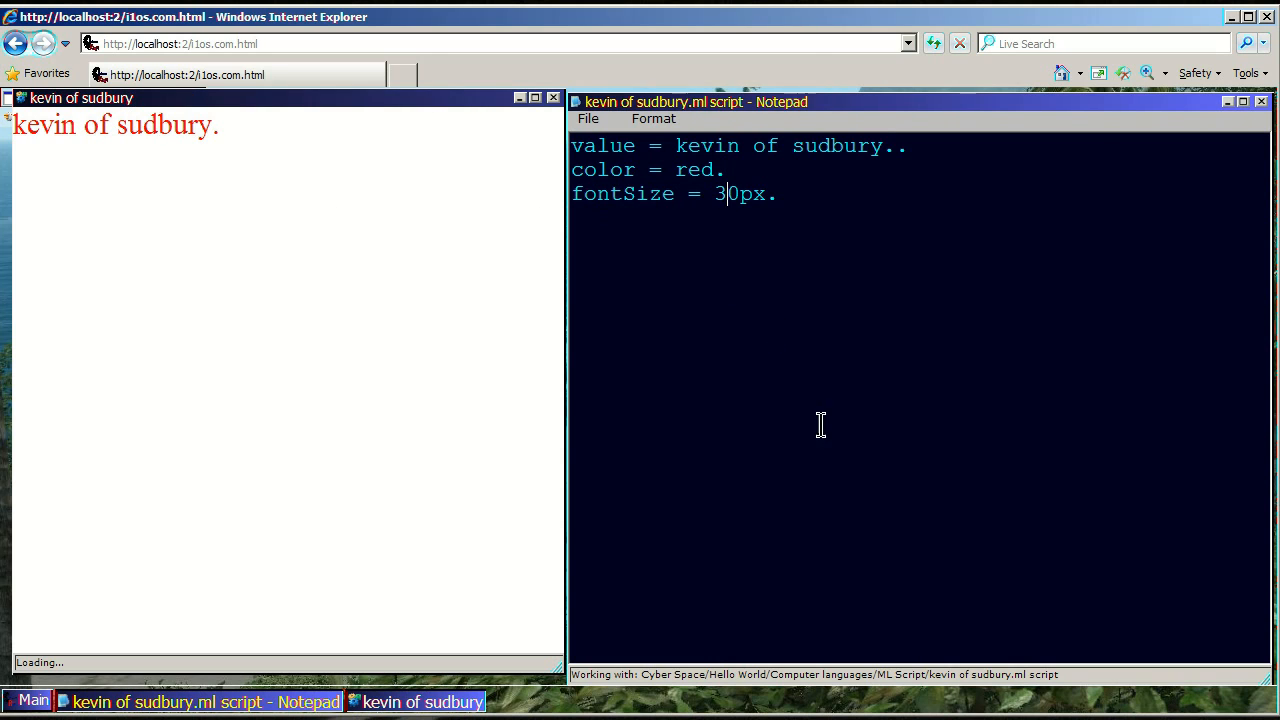
Step: Change the fontSize value from 30px to 60px and refresh the output window
key(BackSpace)
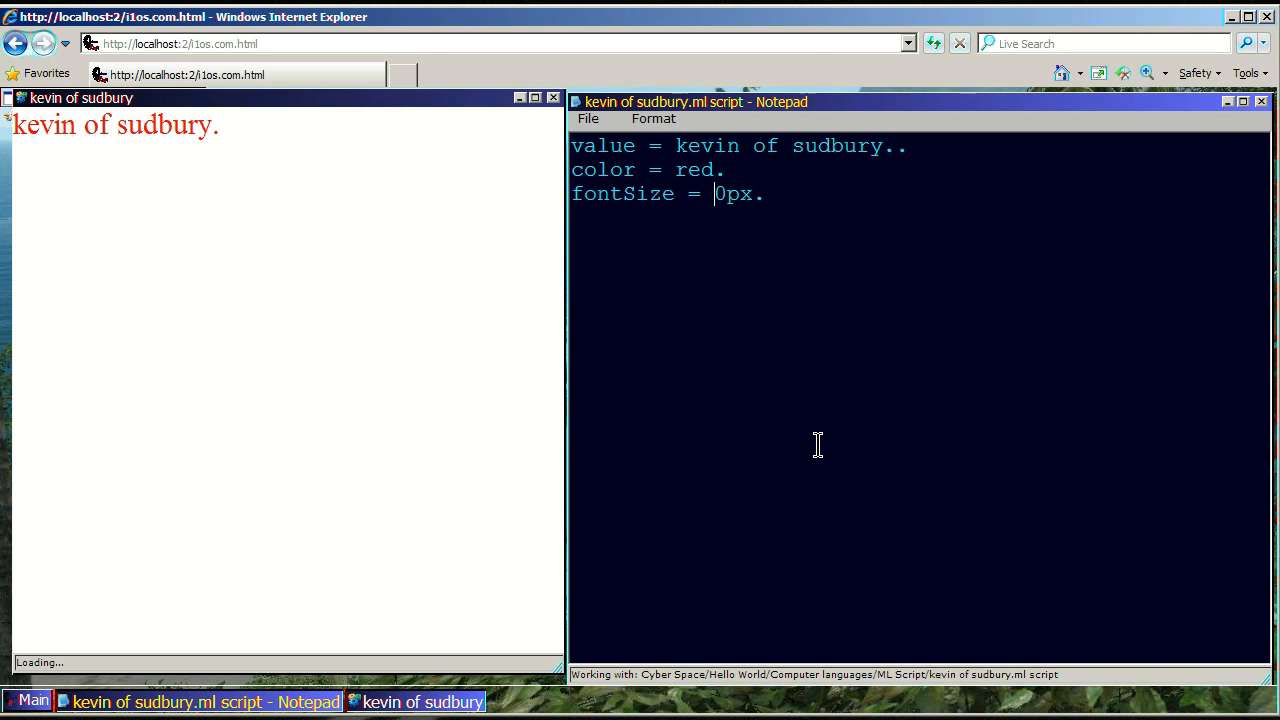
text(6)
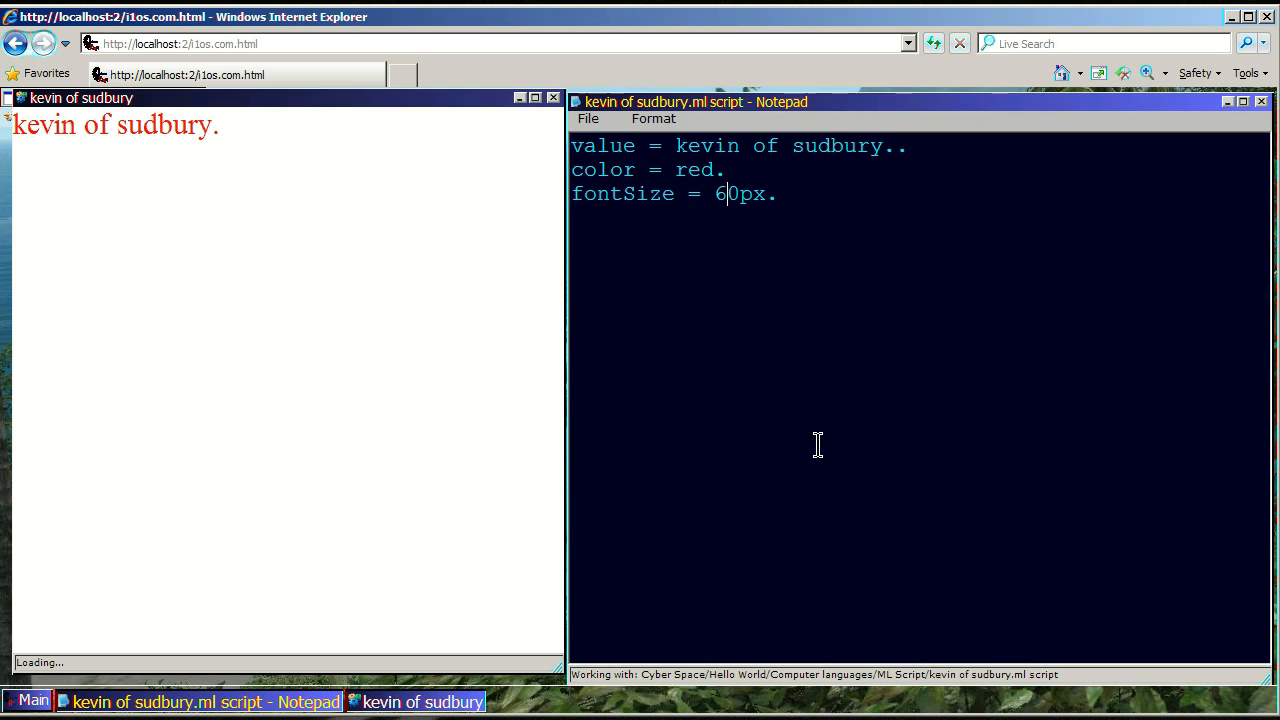
mouse_move(818, 207)
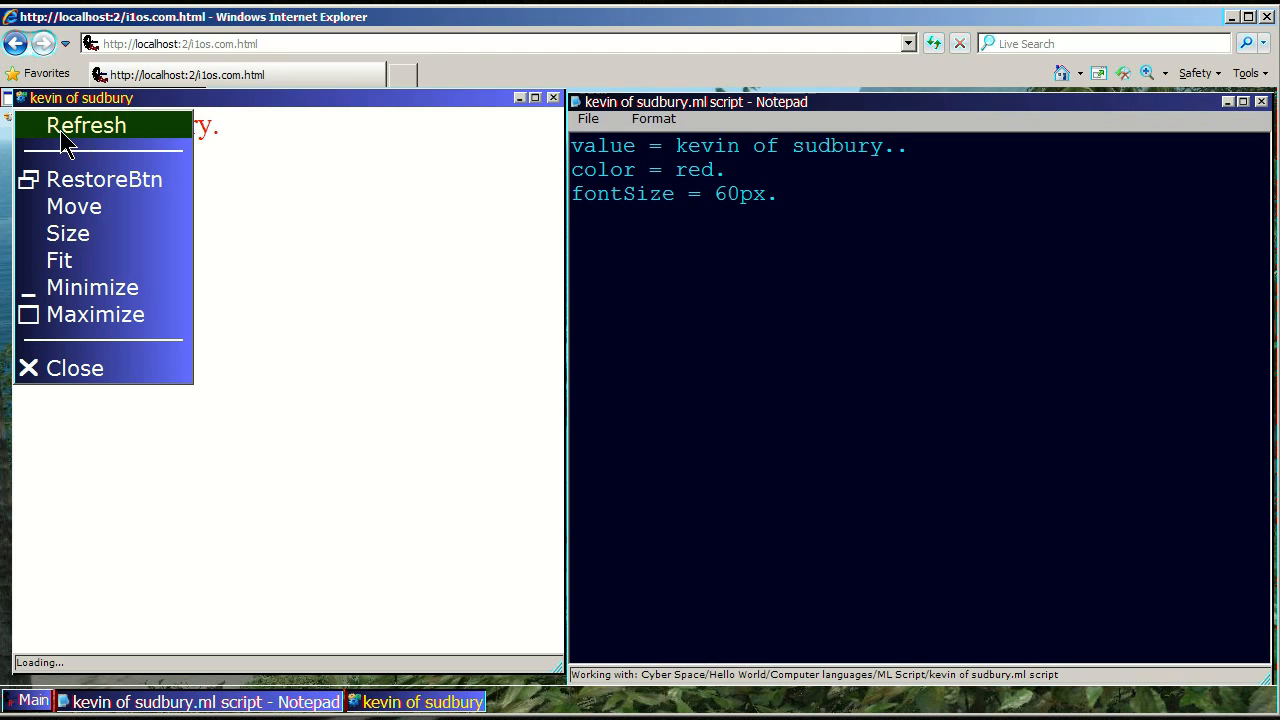
click(86, 125)
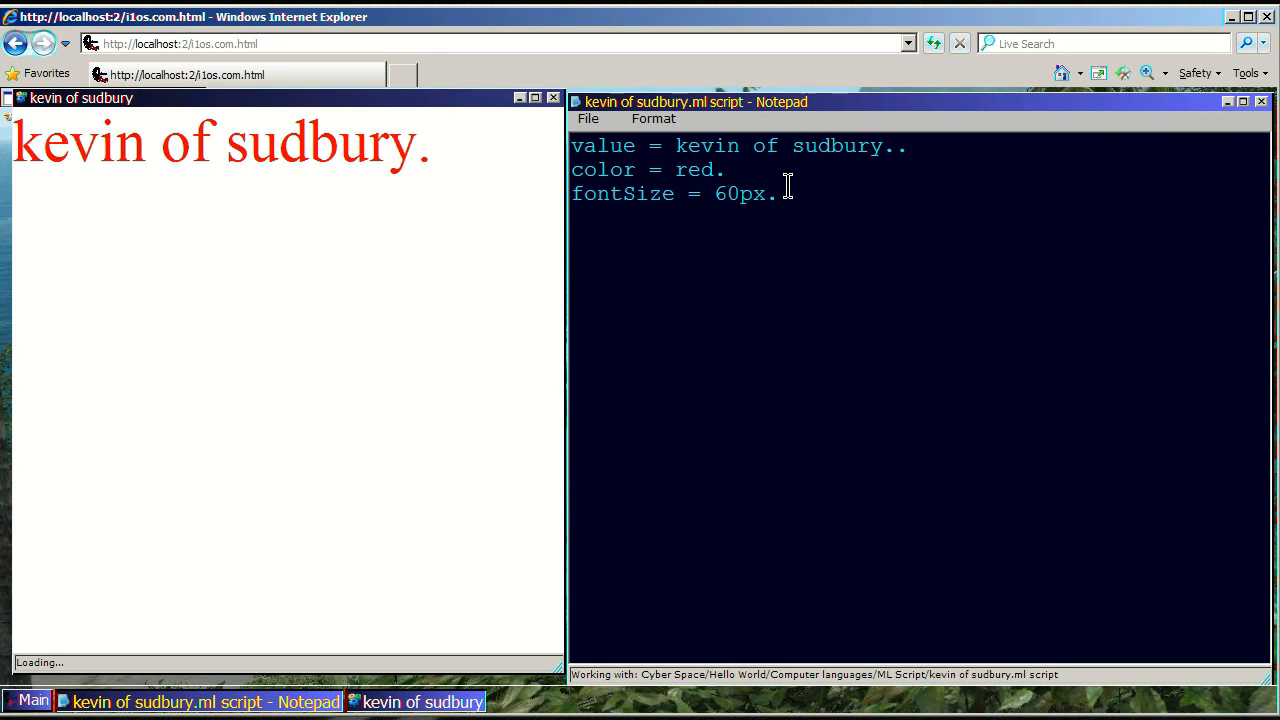
Step: Add a fourth script line, textAlign = center., and let it autosave
text(te)
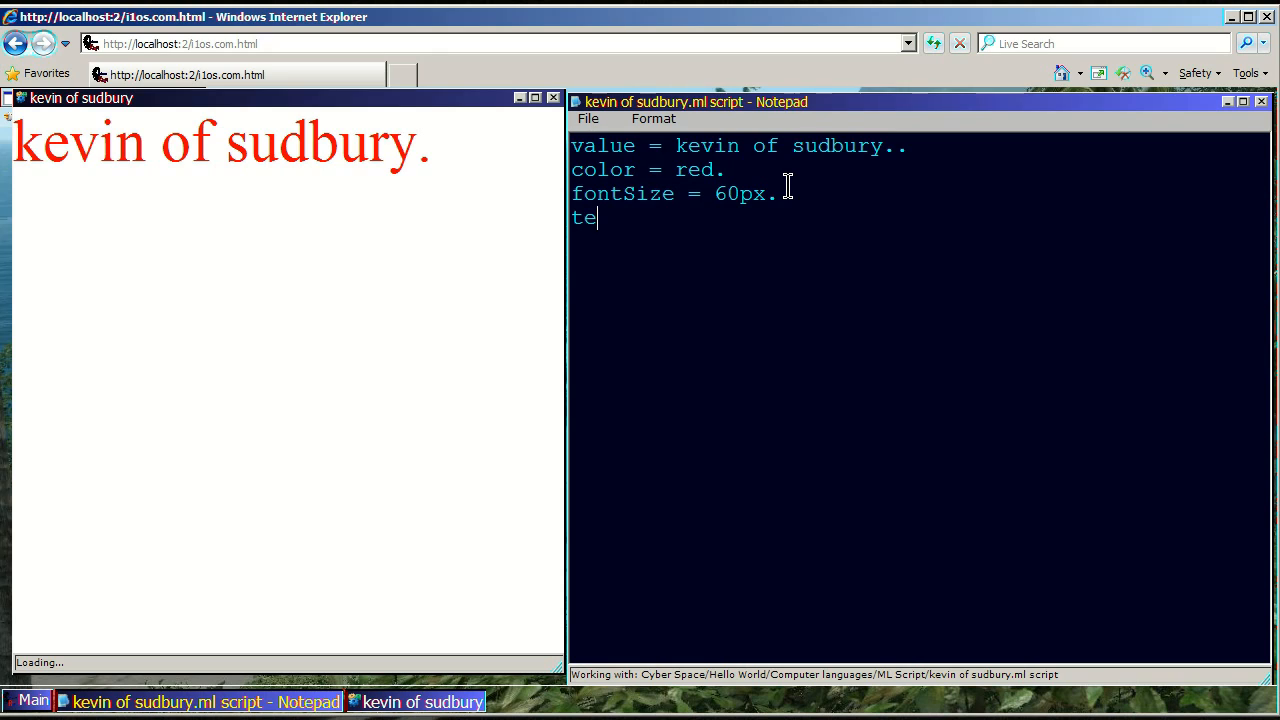
text(xt)
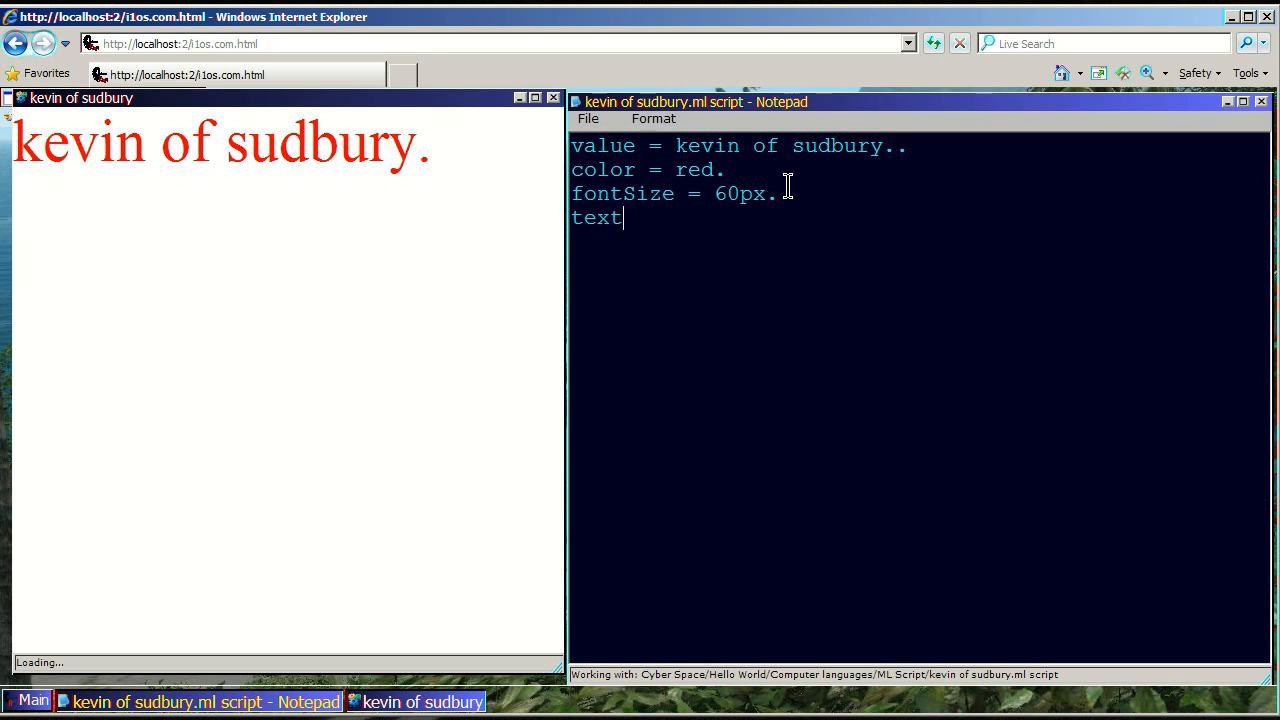
text(A)
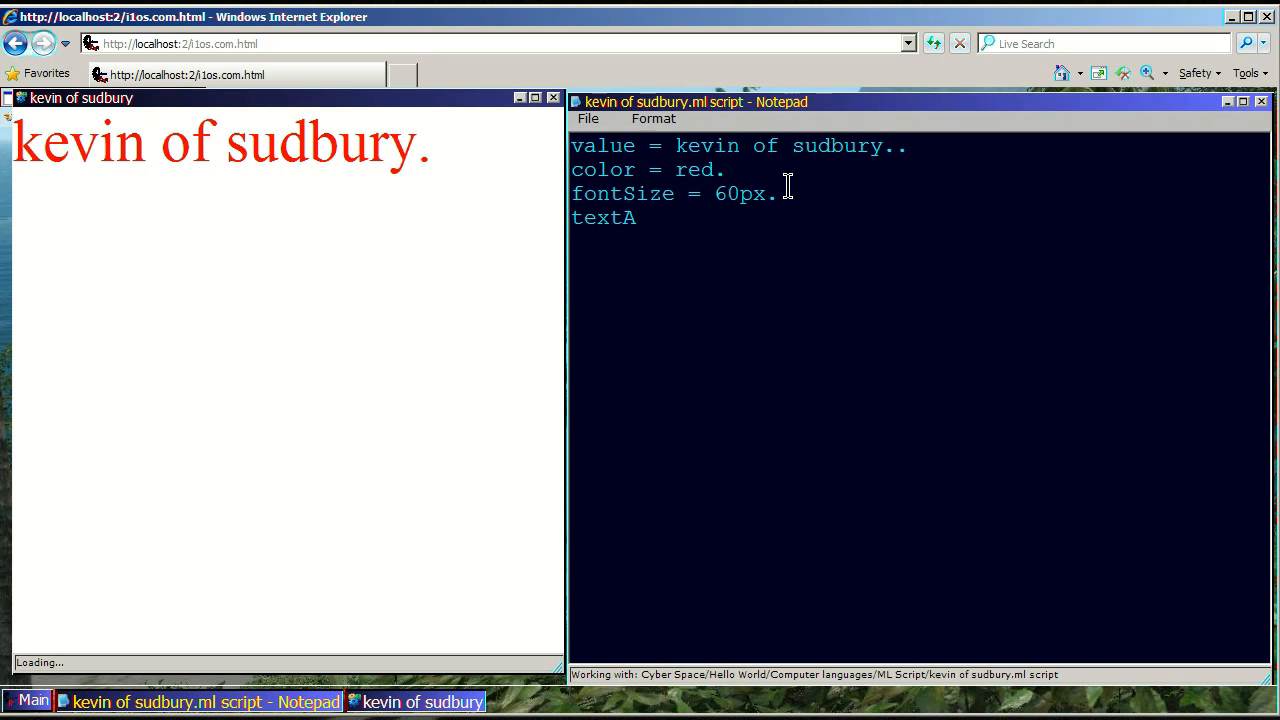
text(li)
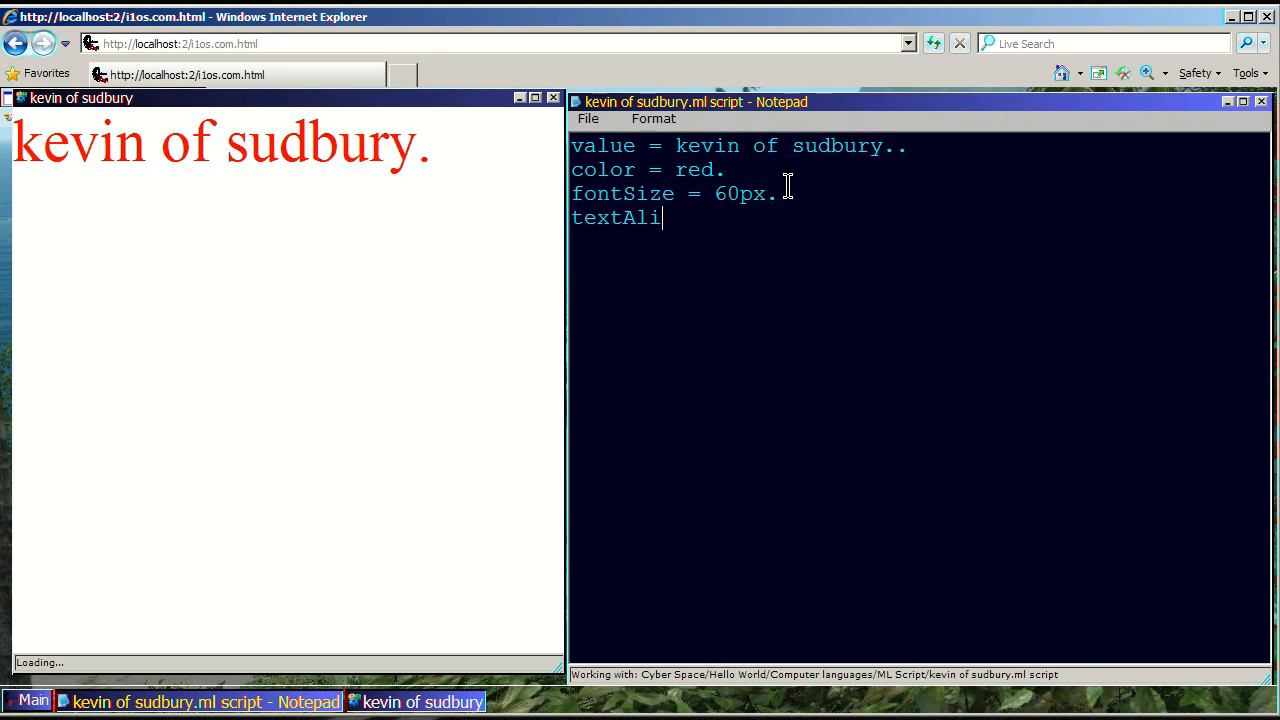
text(gn =)
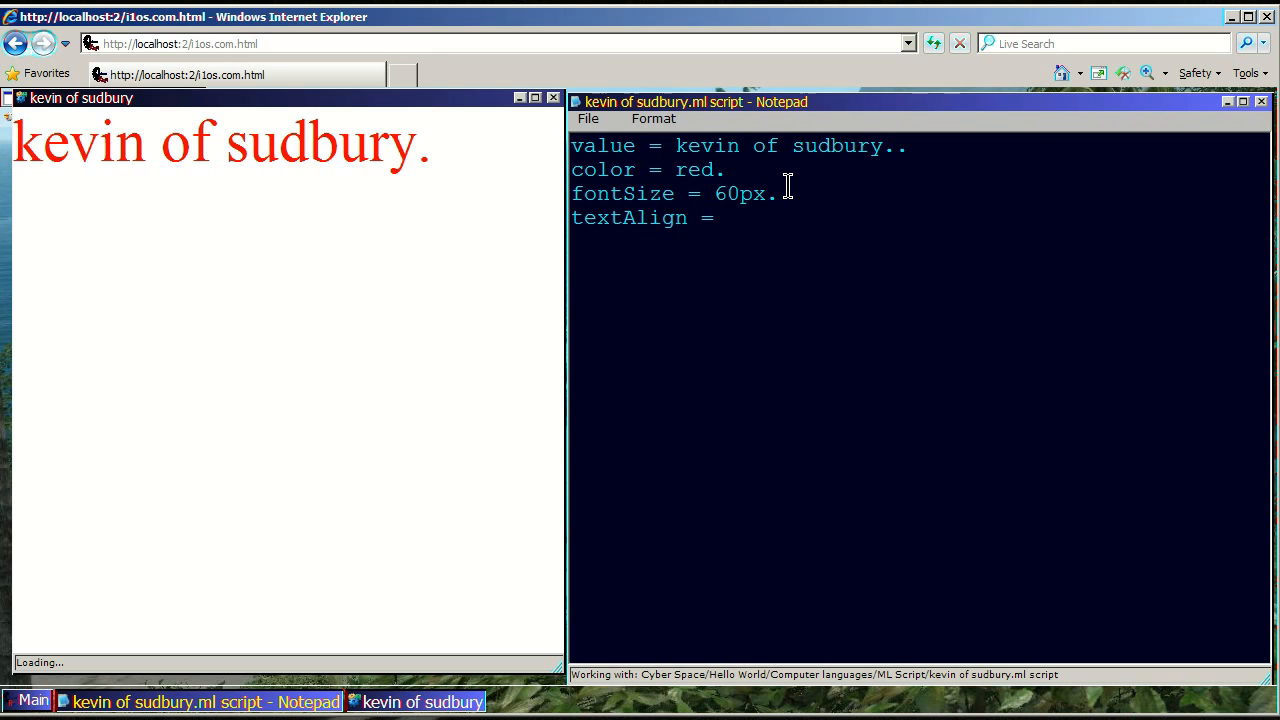
click(727, 217)
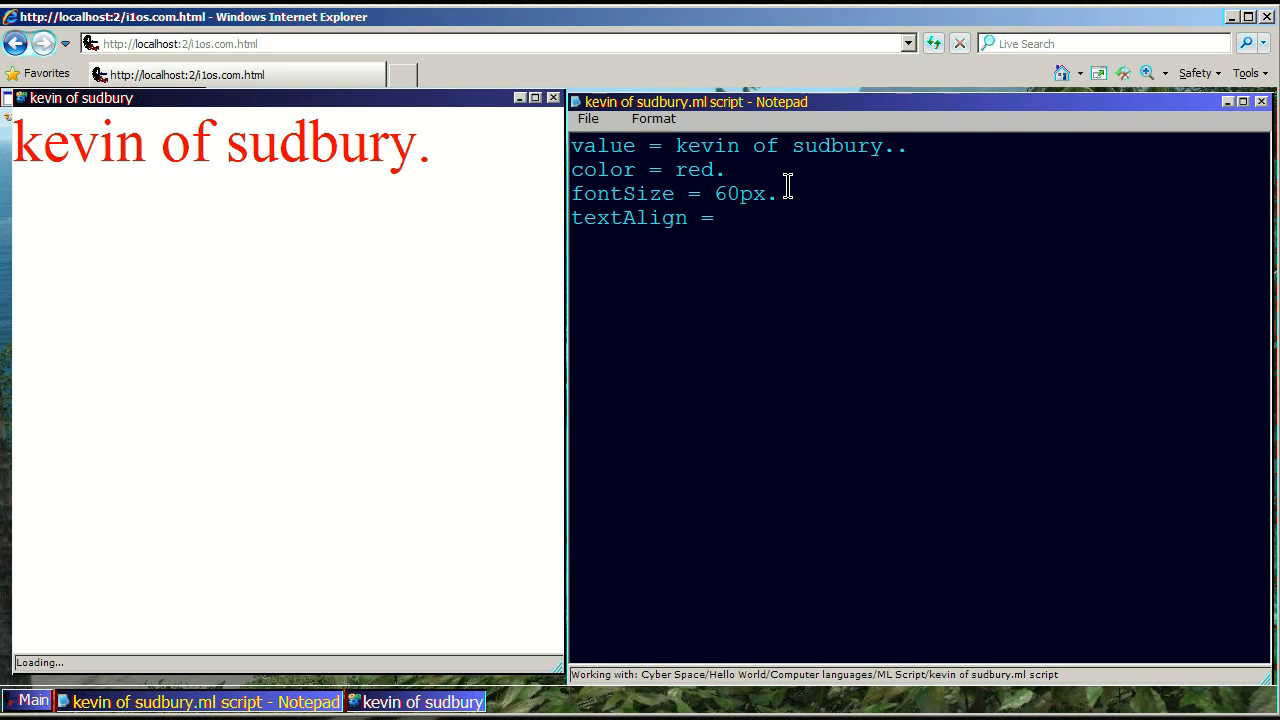
text(c)
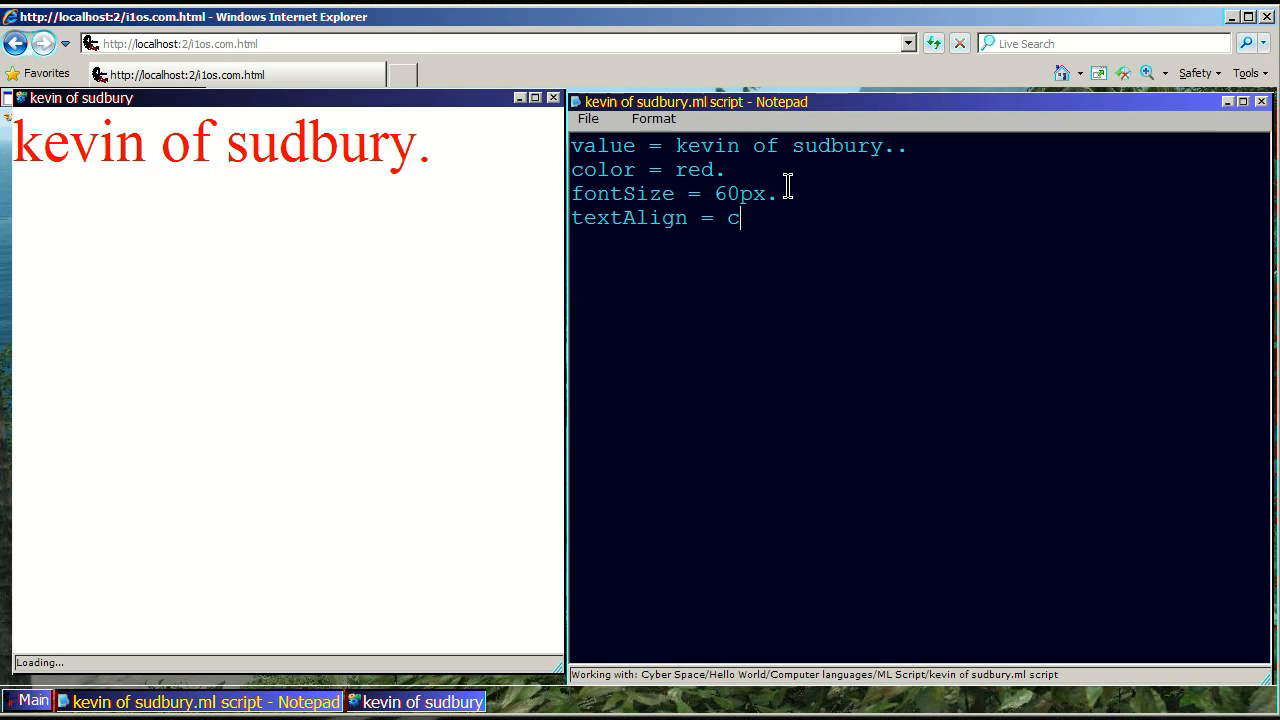
text(ent)
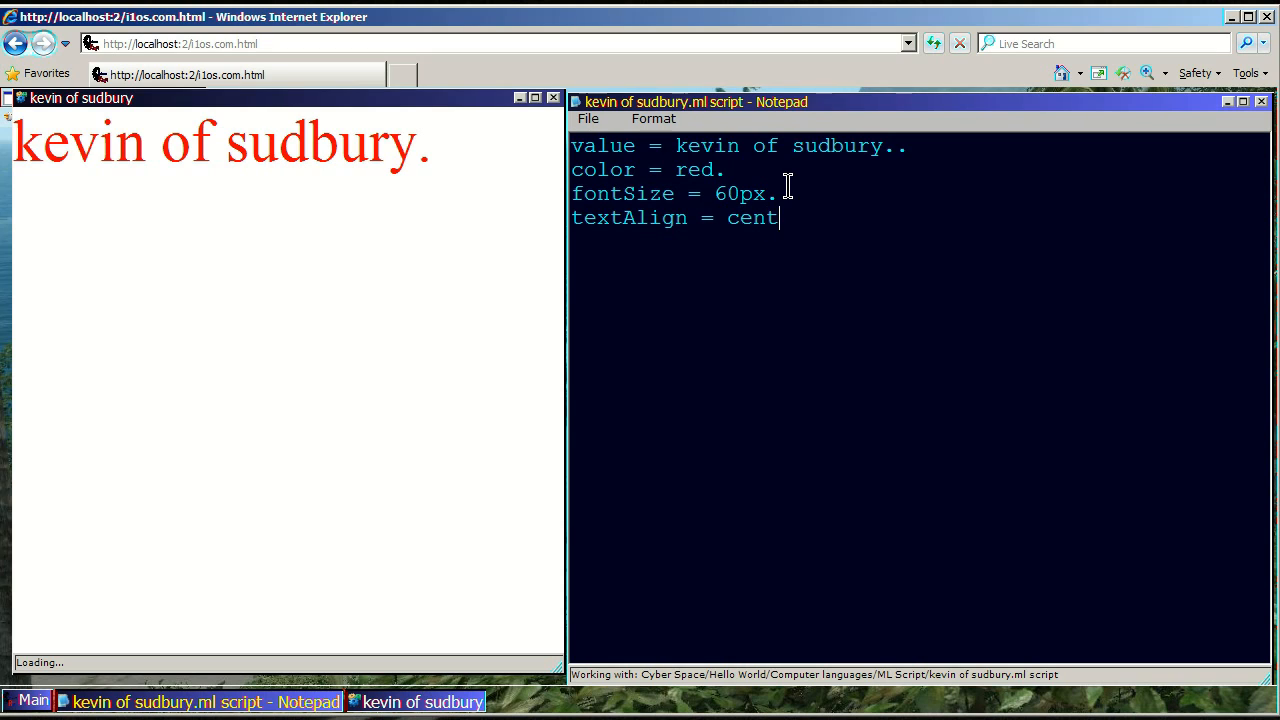
text(e)
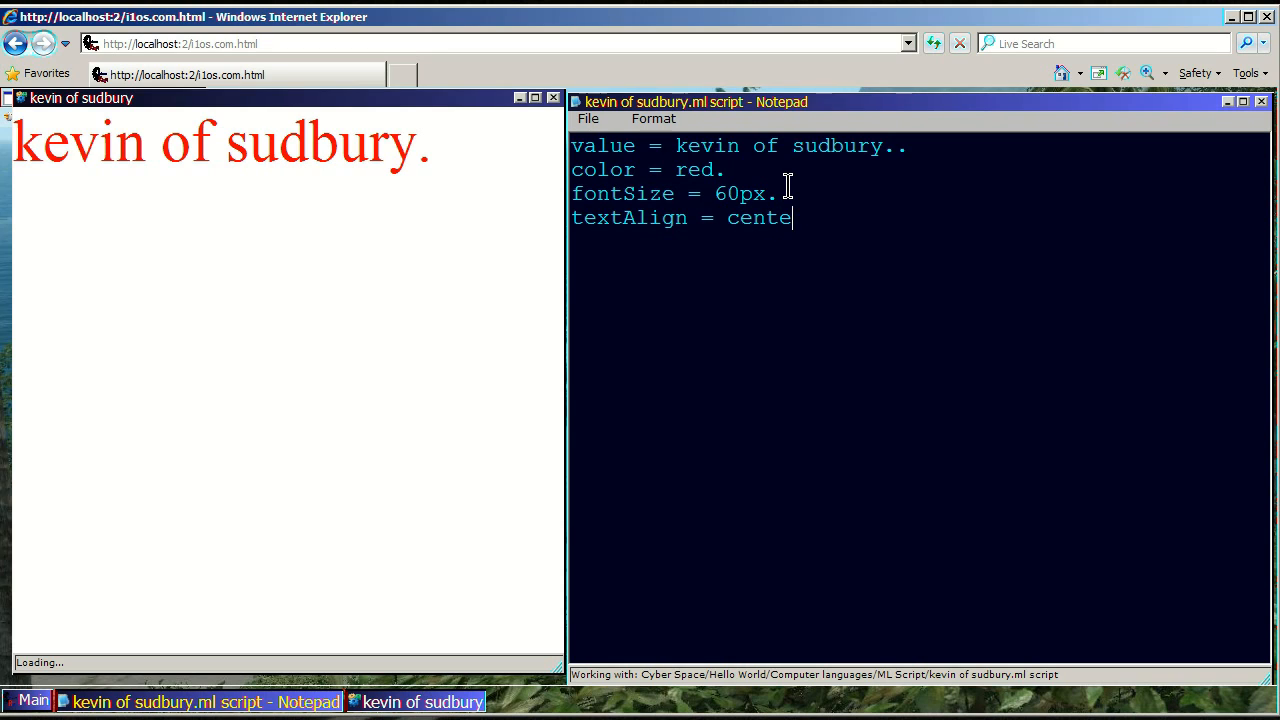
text(r)
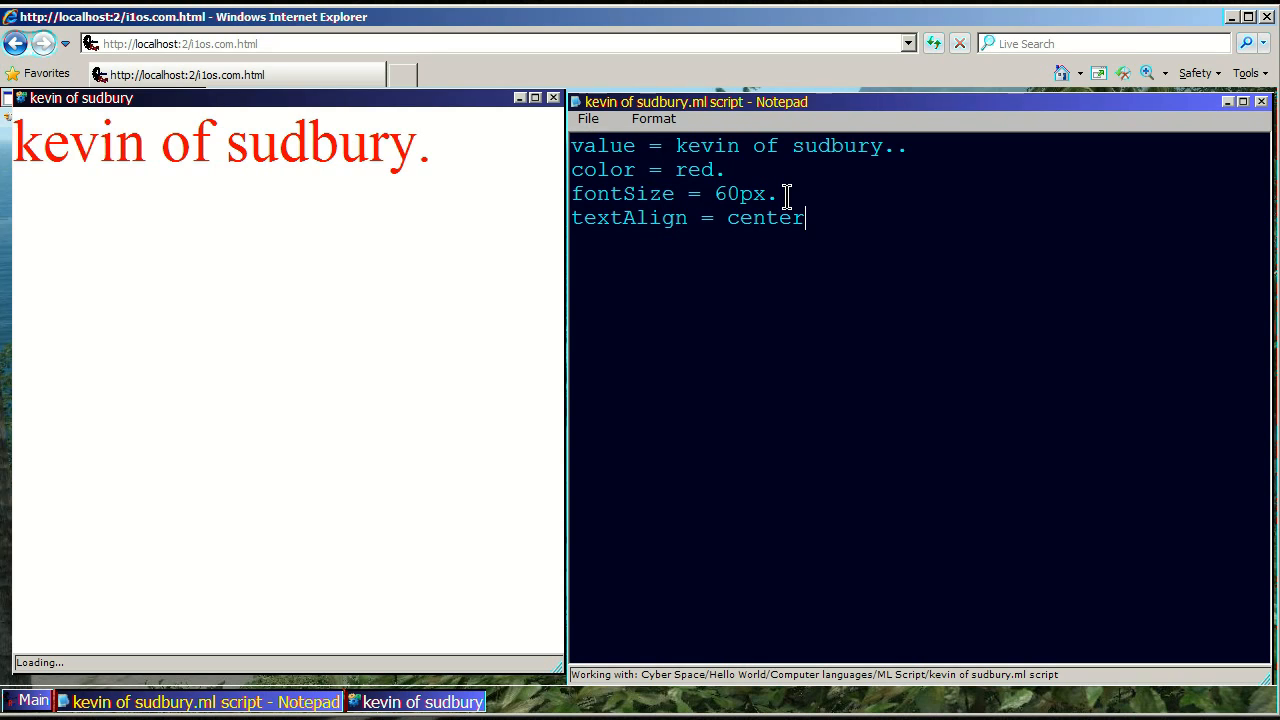
text(.)
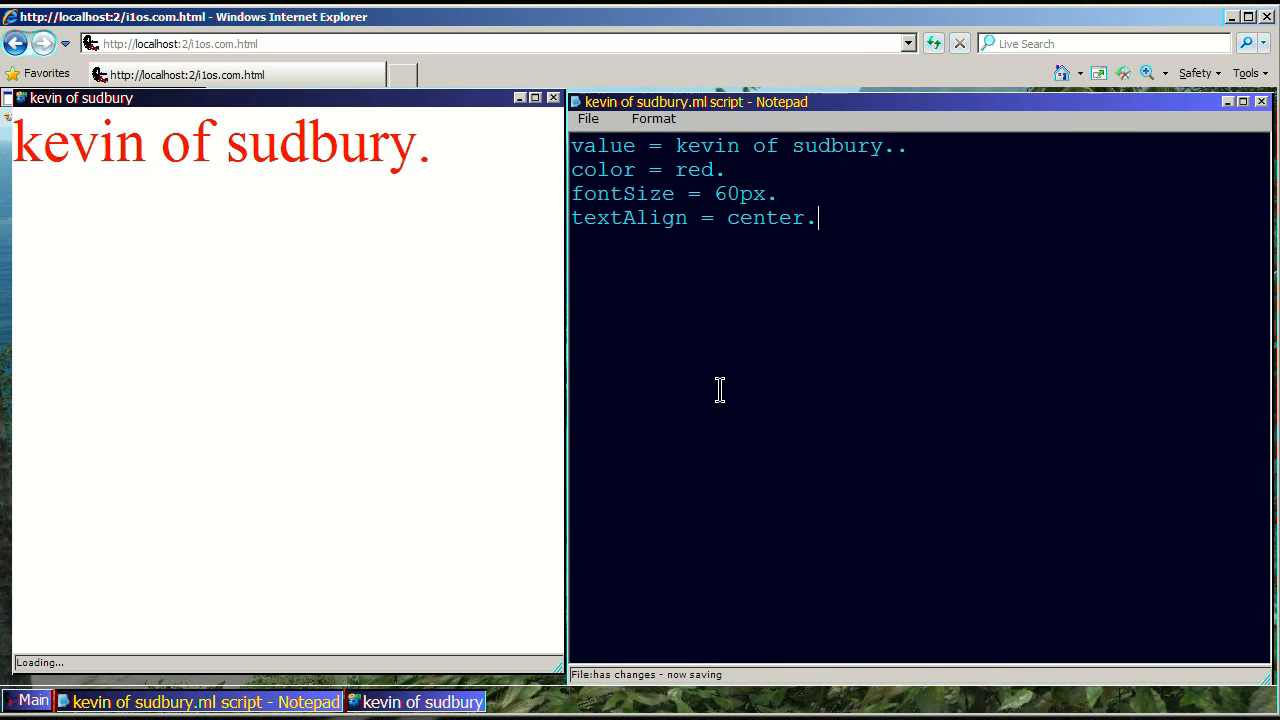
Step: Apply the centered alignment to the red text and begin a new line with 'on'
click(10, 98)
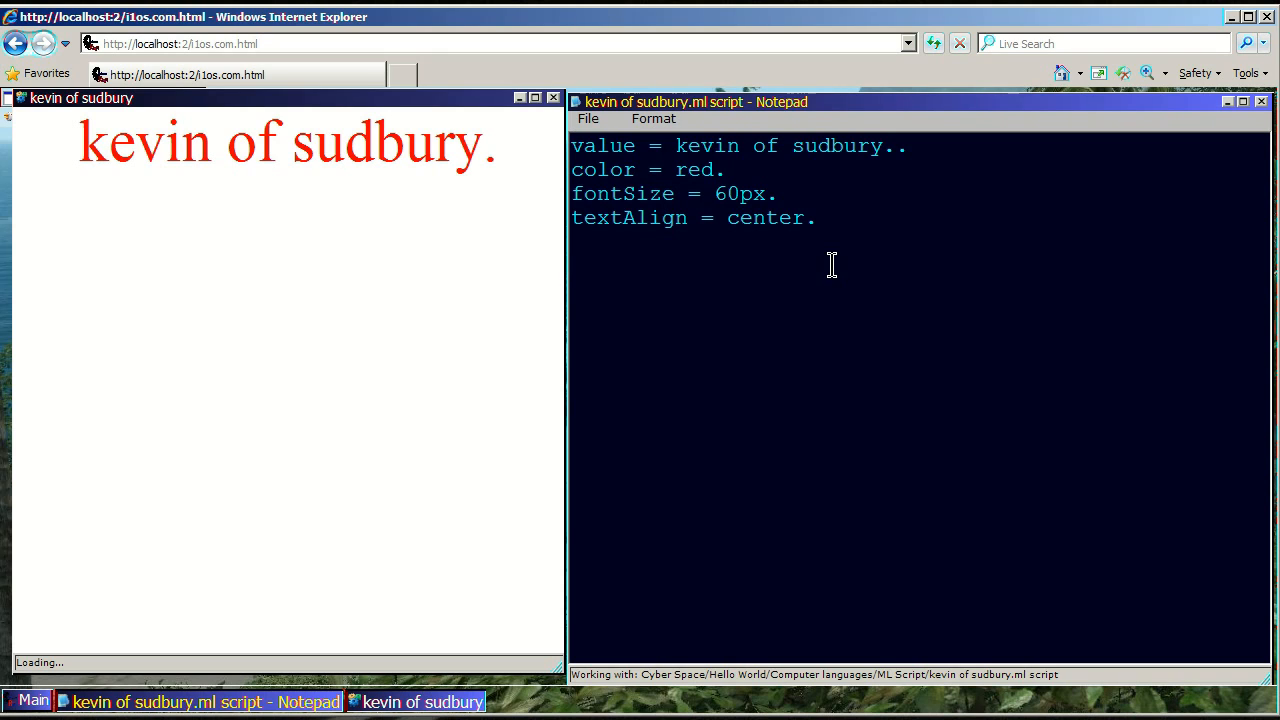
text(on)
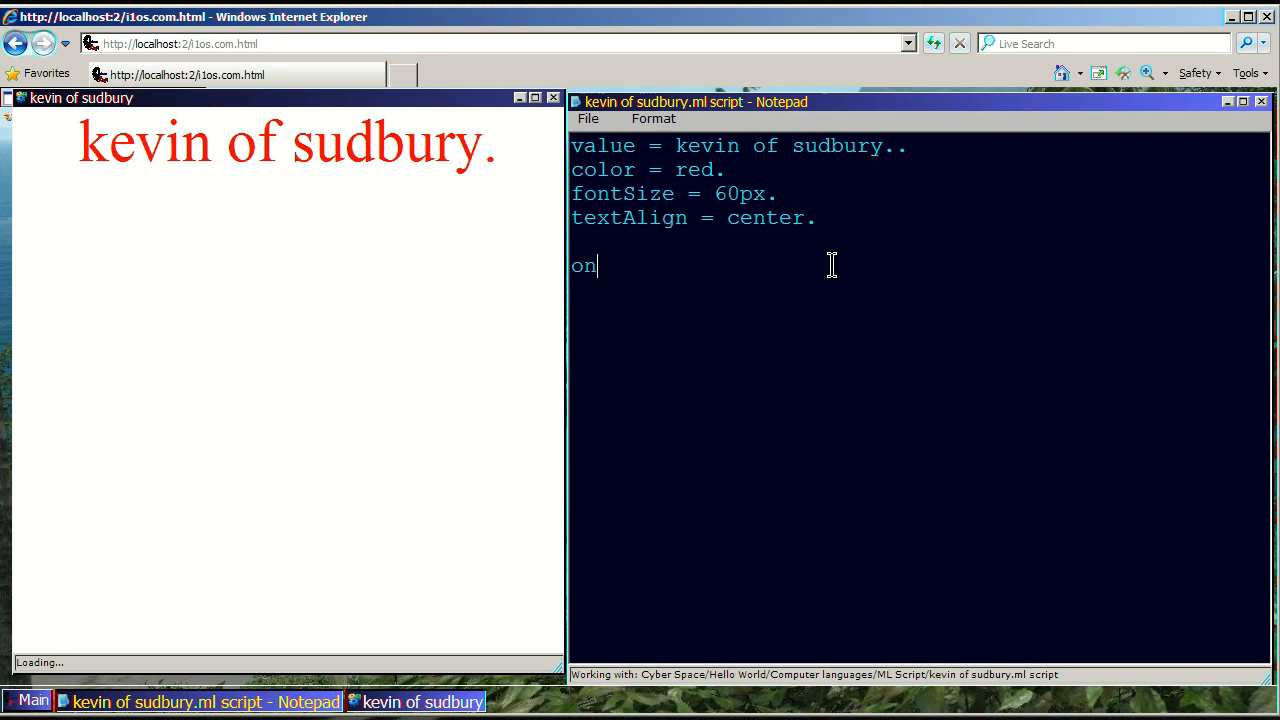
Step: Complete the line as ondblclick = function() with an empty { } block
text(d)
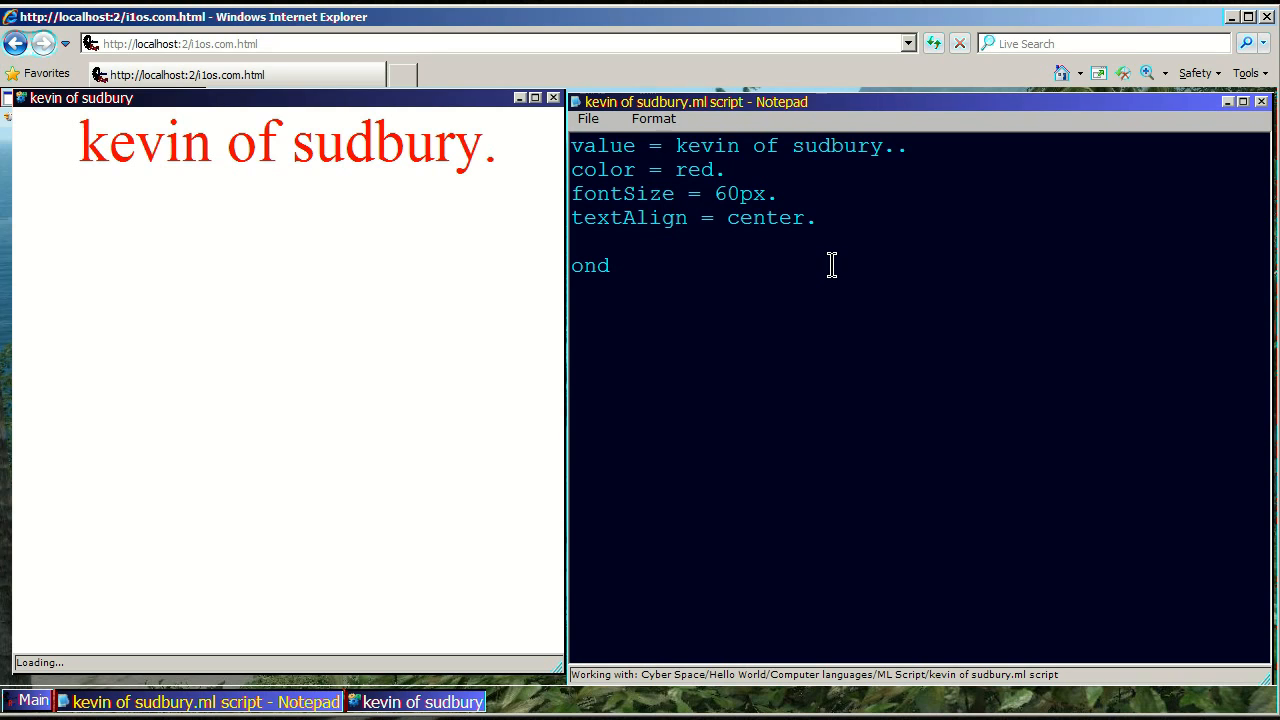
text(bl)
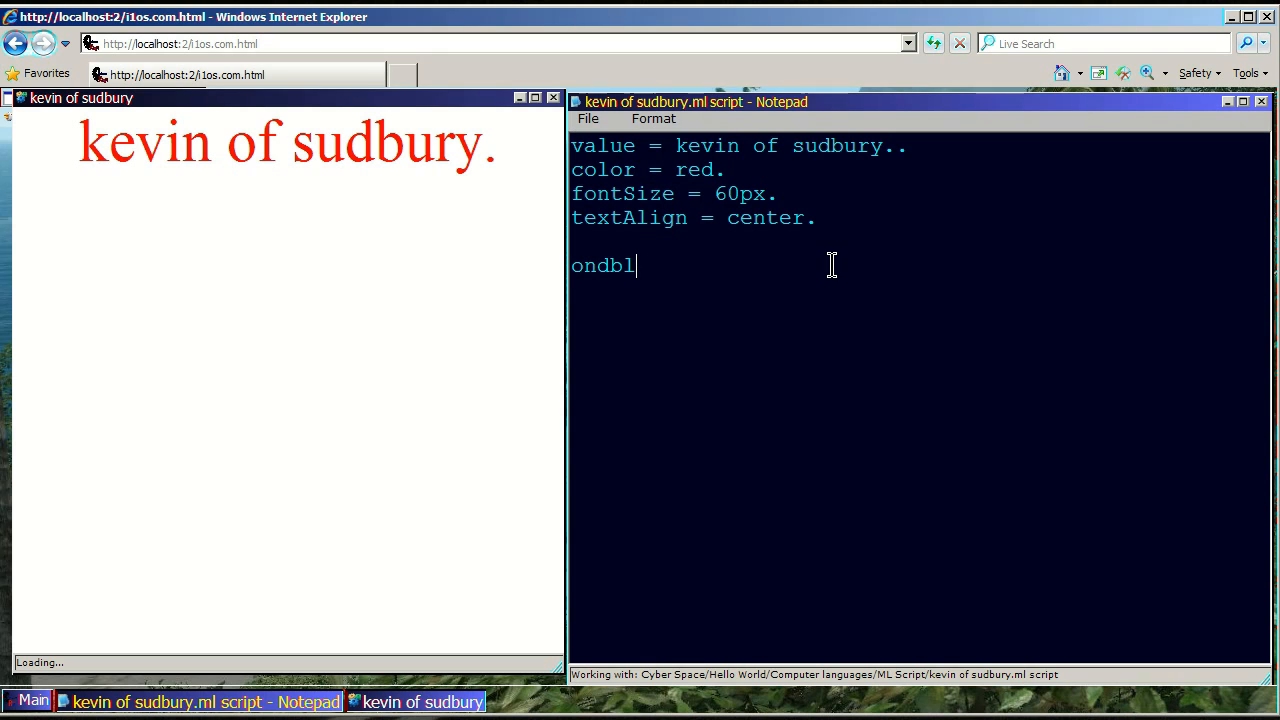
text(click)
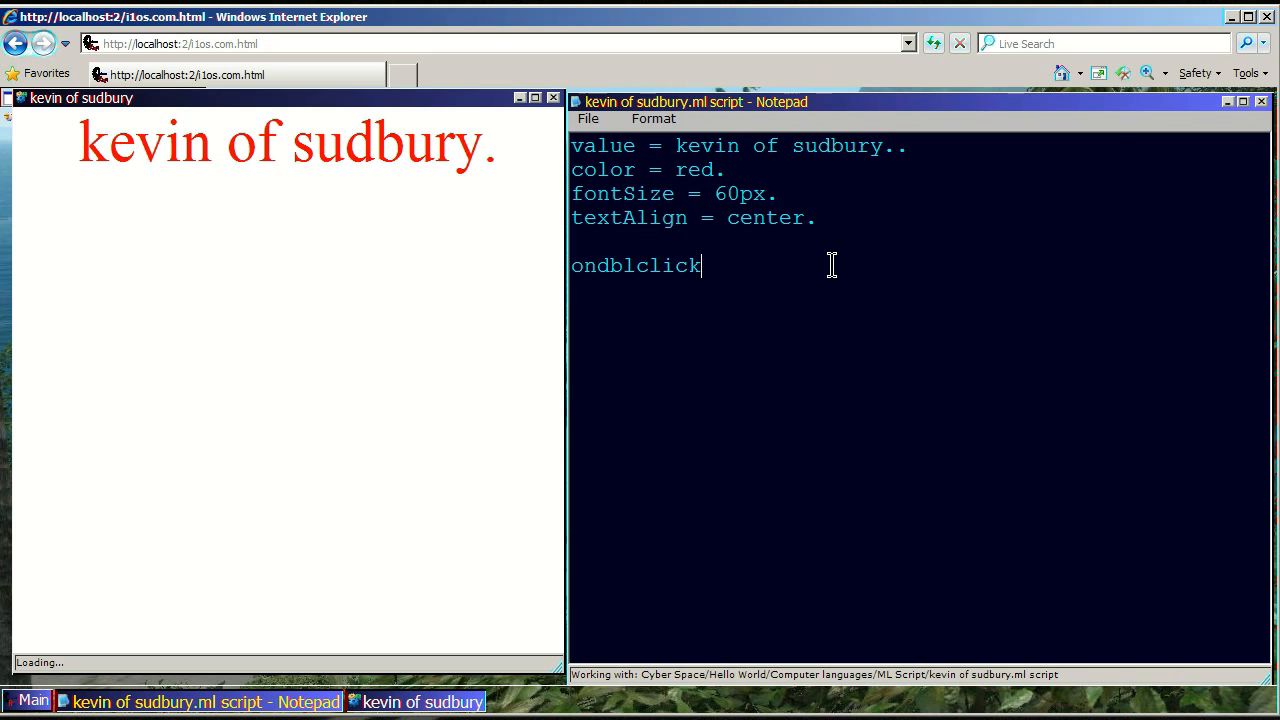
text(= f)
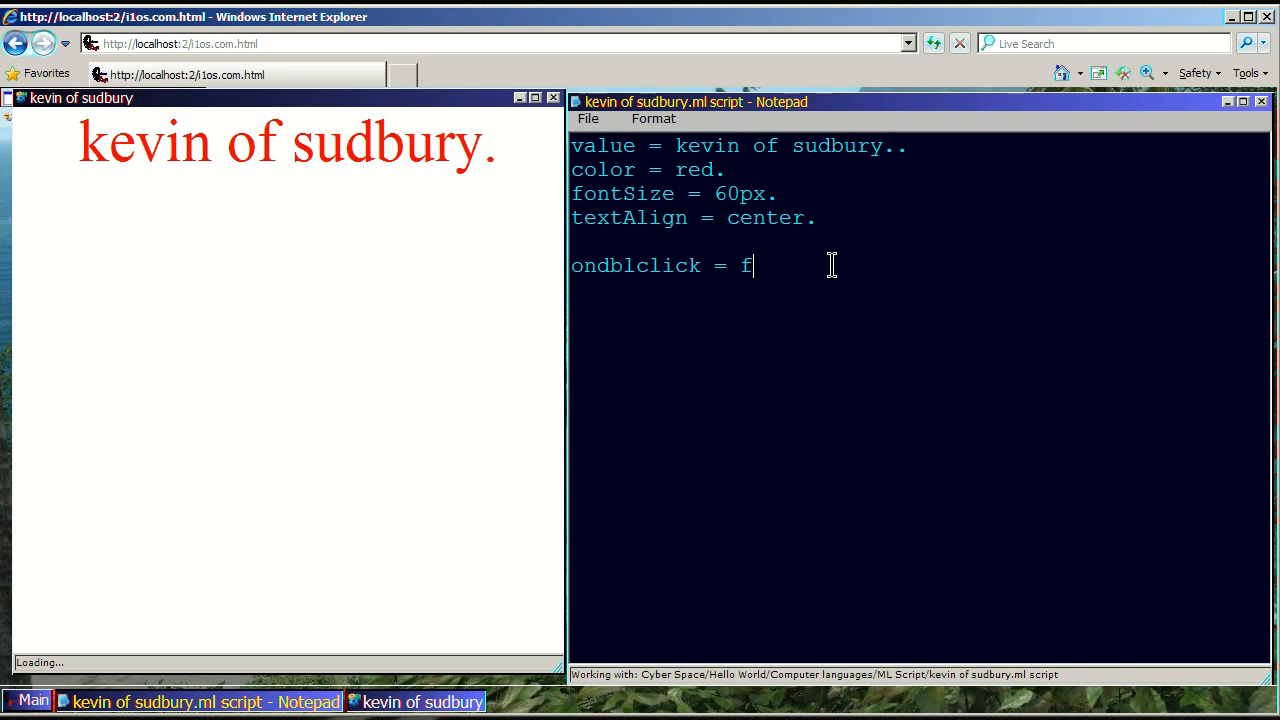
text(unction())
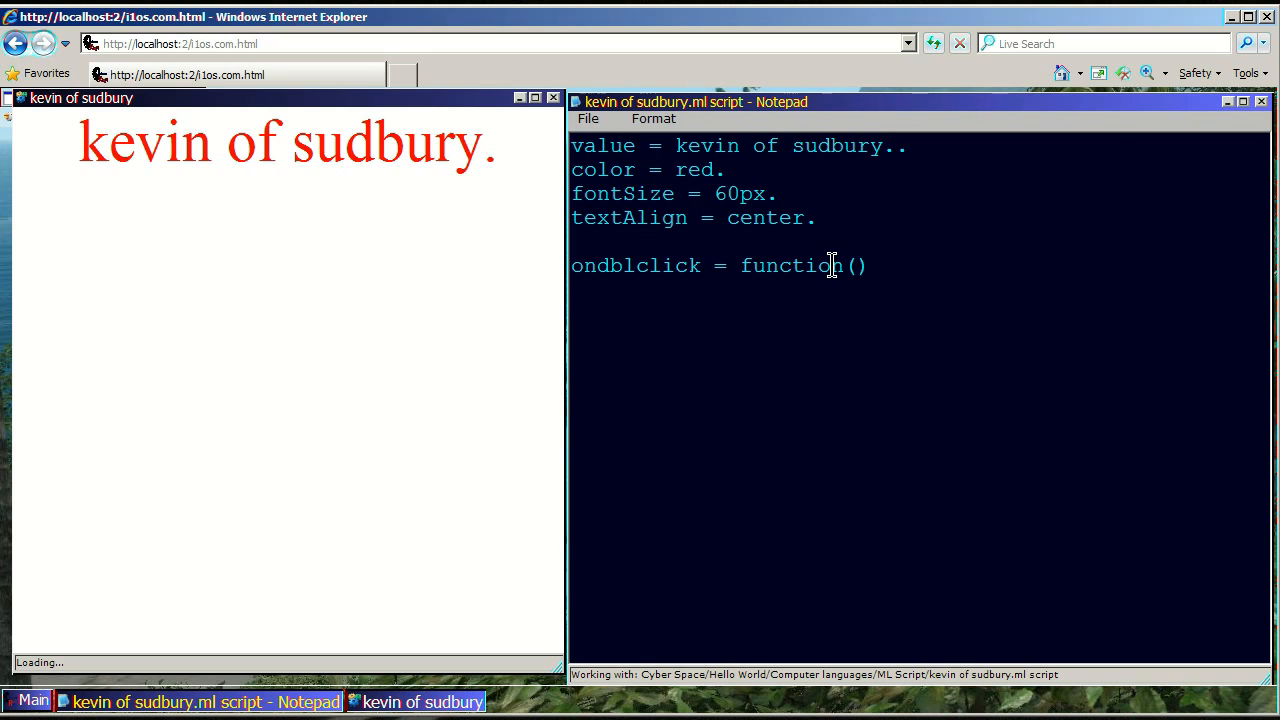
text({)
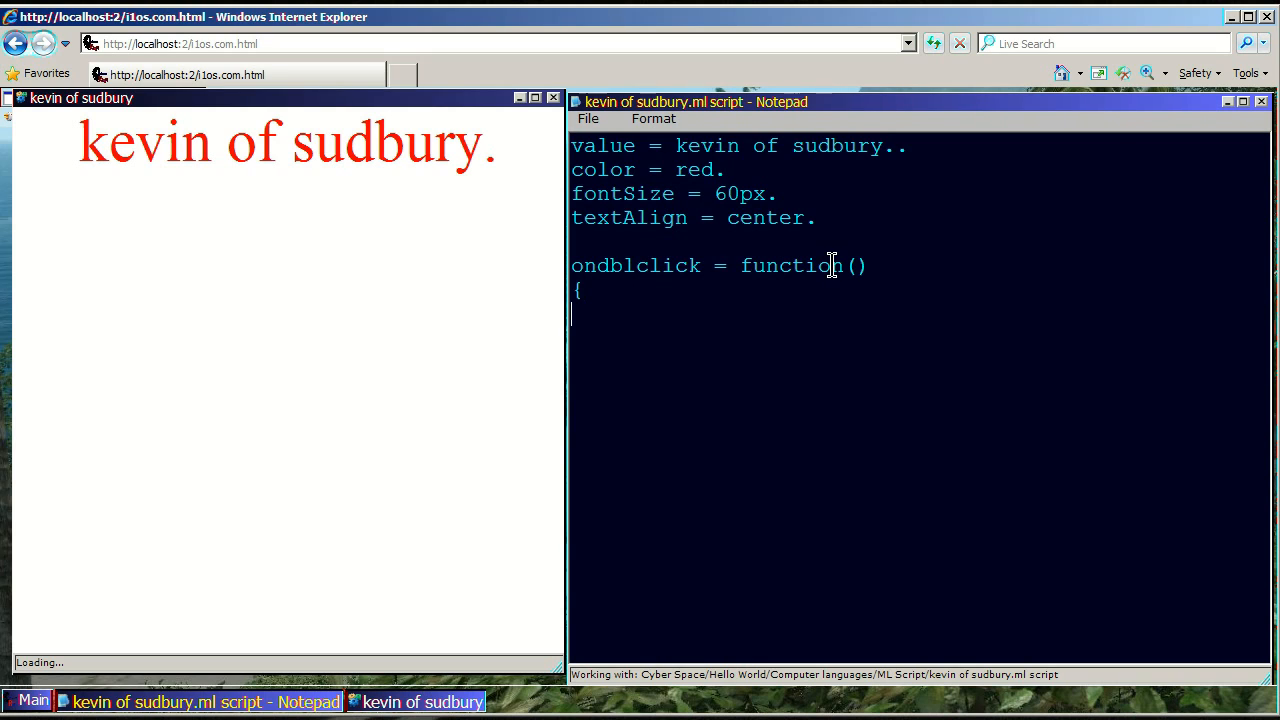
text(})
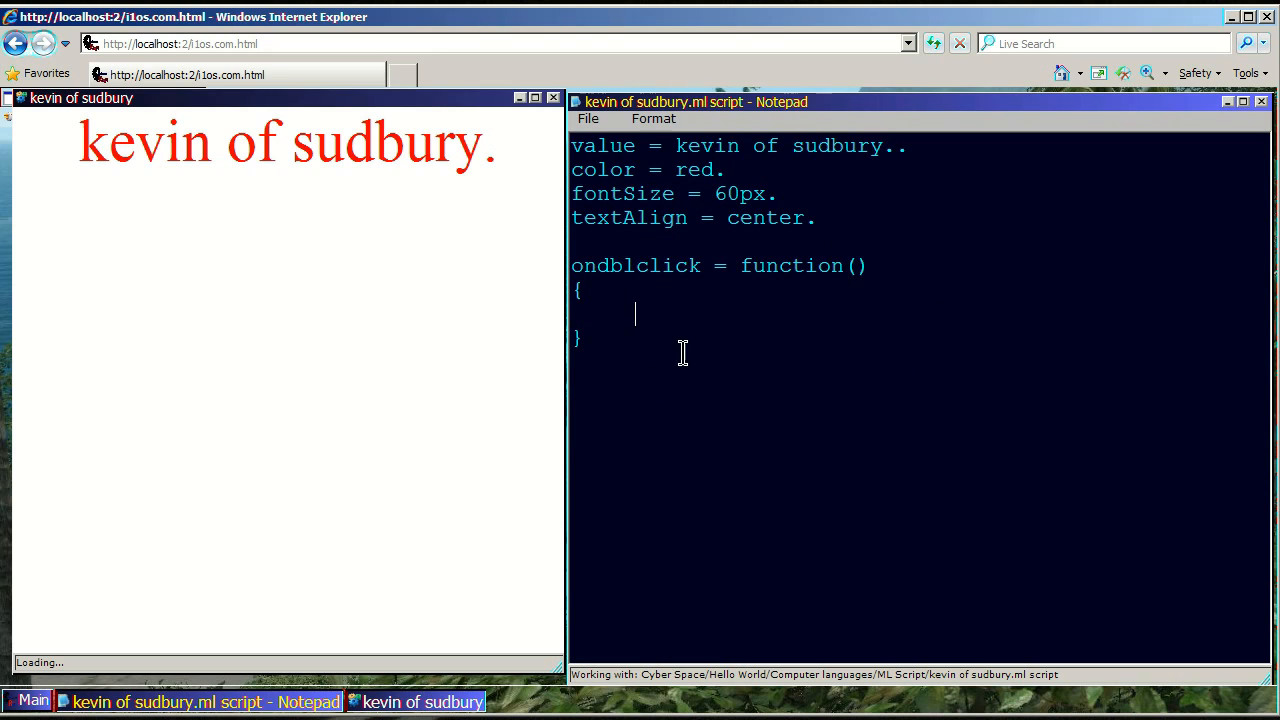
mouse_move(290, 248)
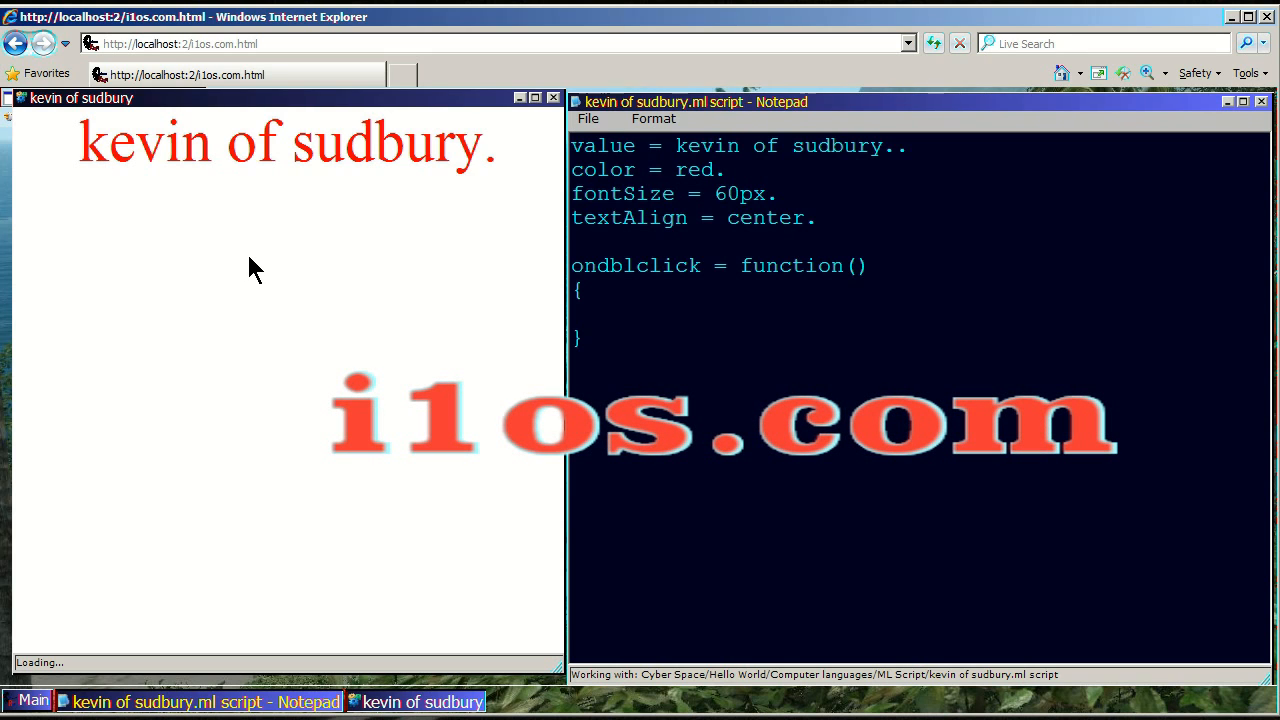
Step: Fill the double-click handler body with window.location.reload();
text(window.l)
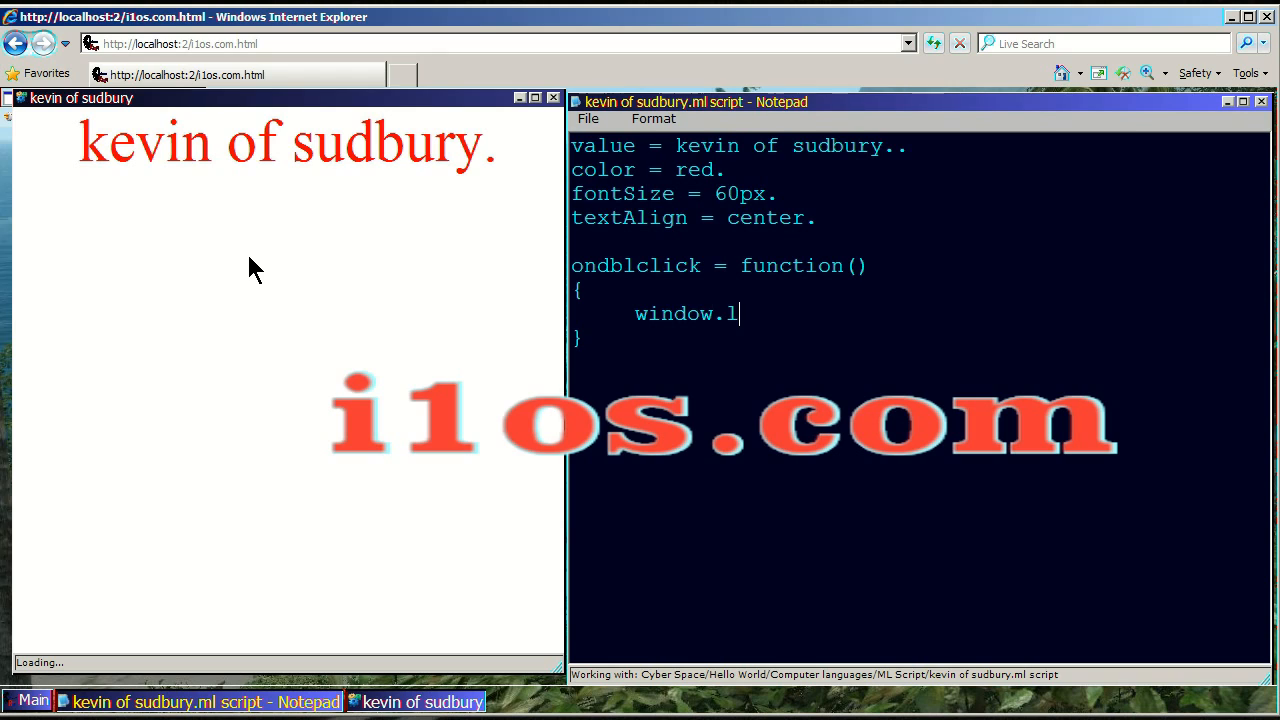
text(ocation.reload()
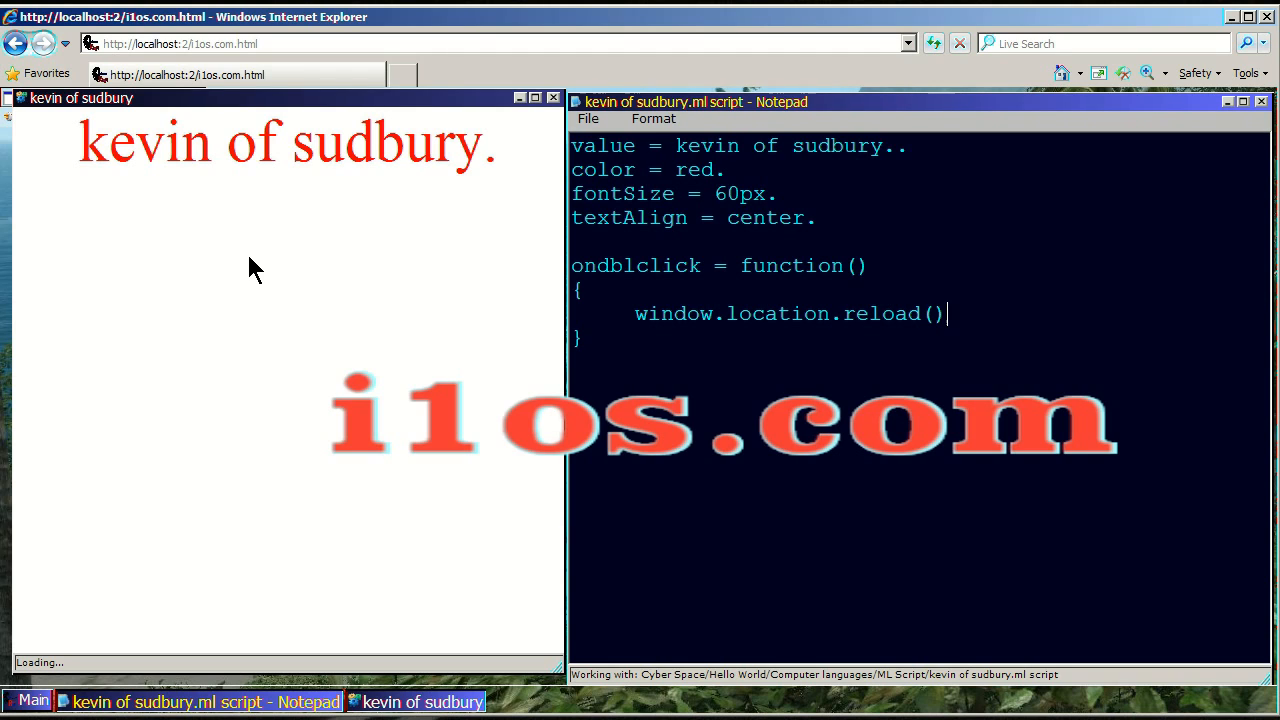
text(;)
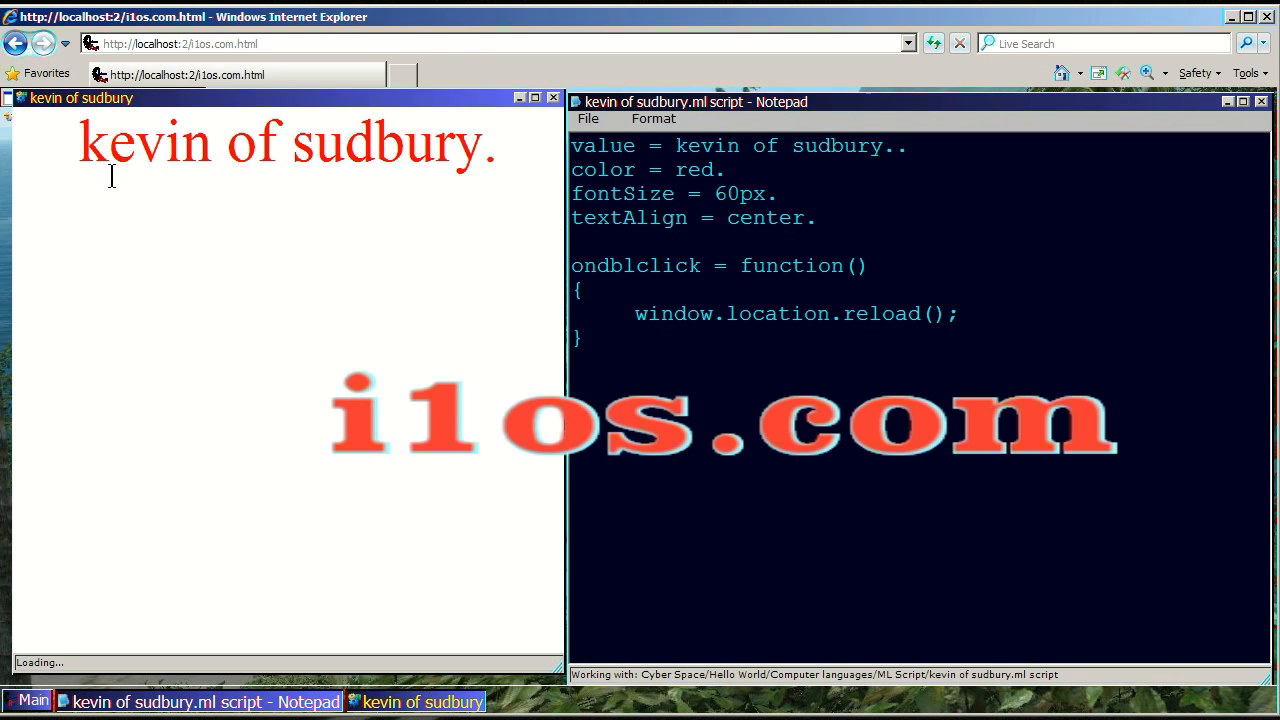
mouse_move(238, 352)
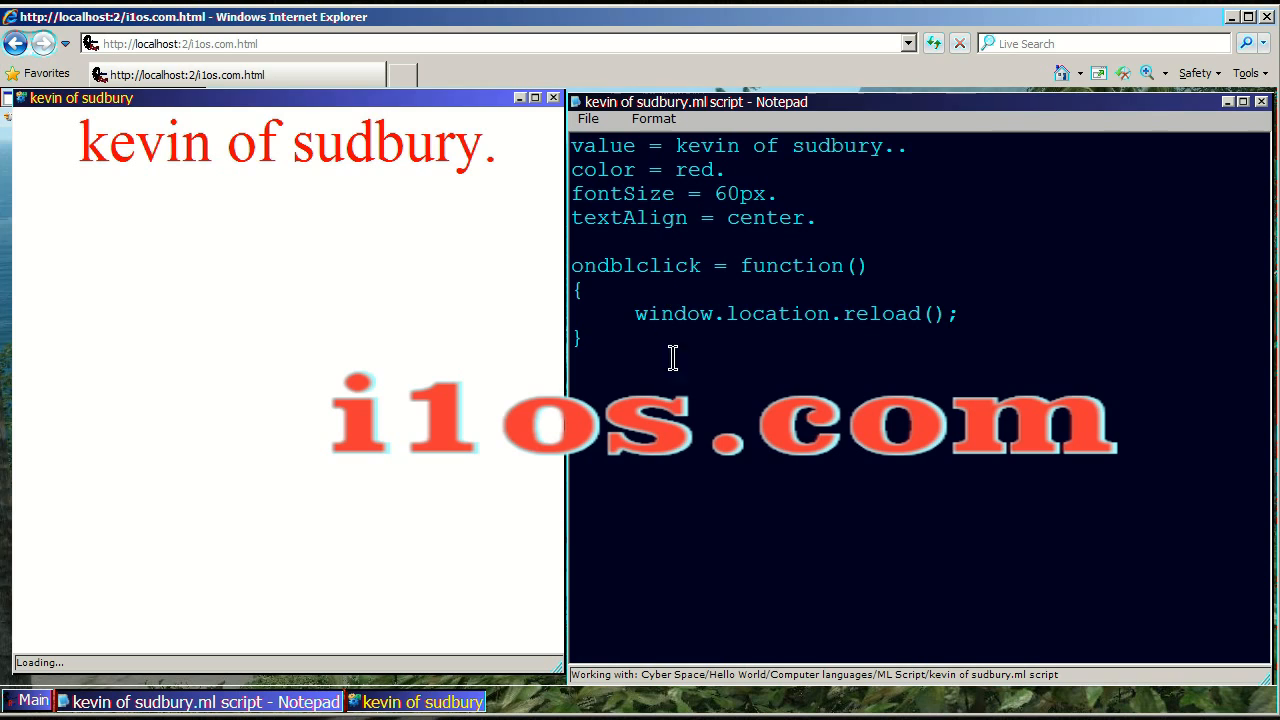
mouse_move(672, 357)
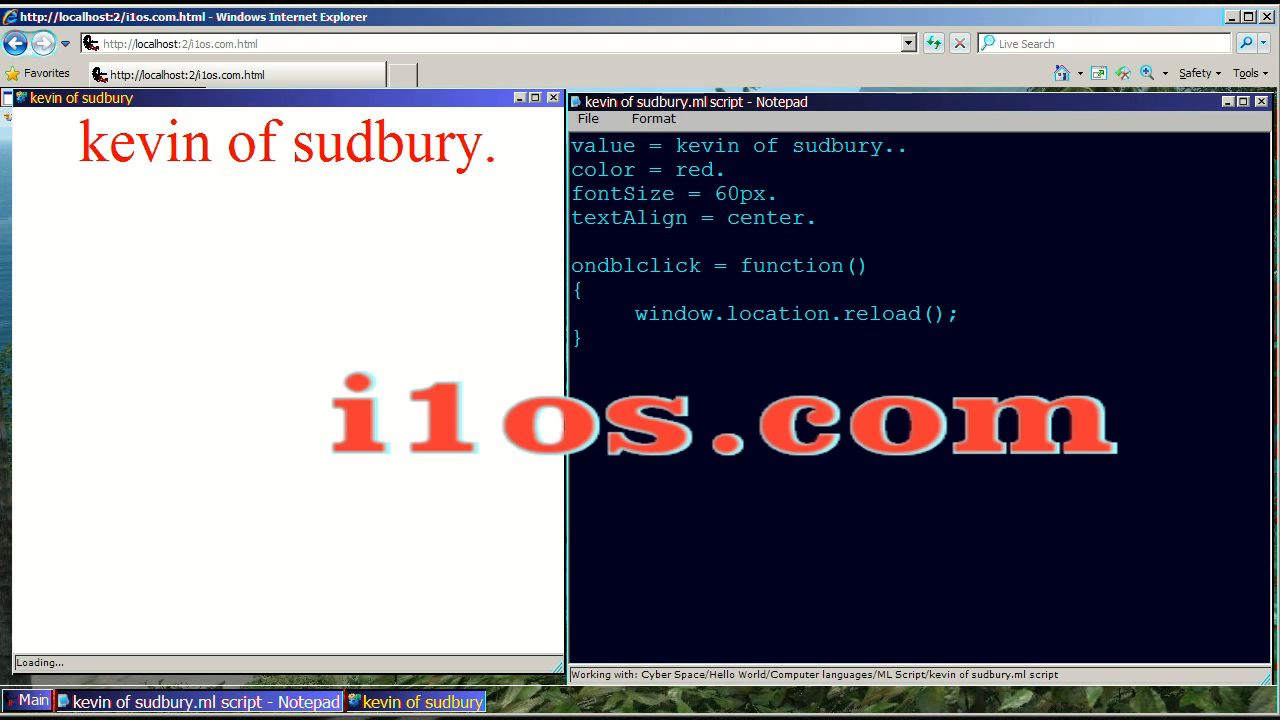
mouse_move(596, 248)
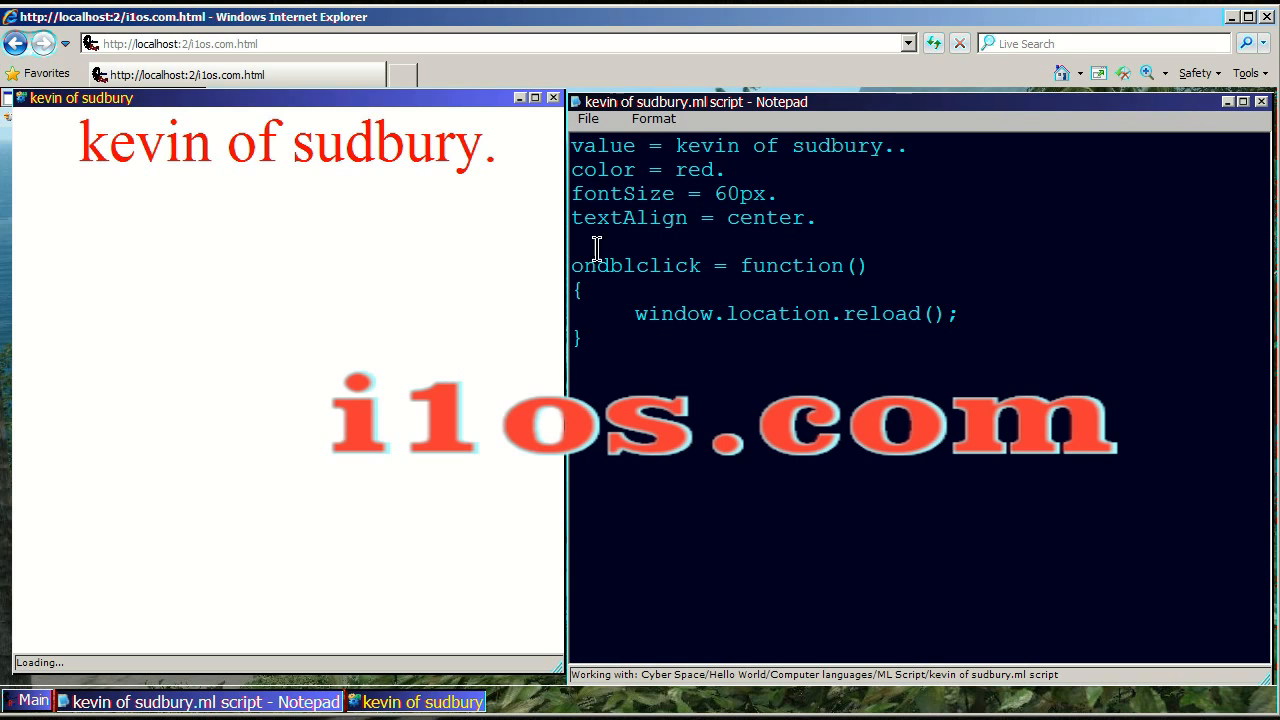